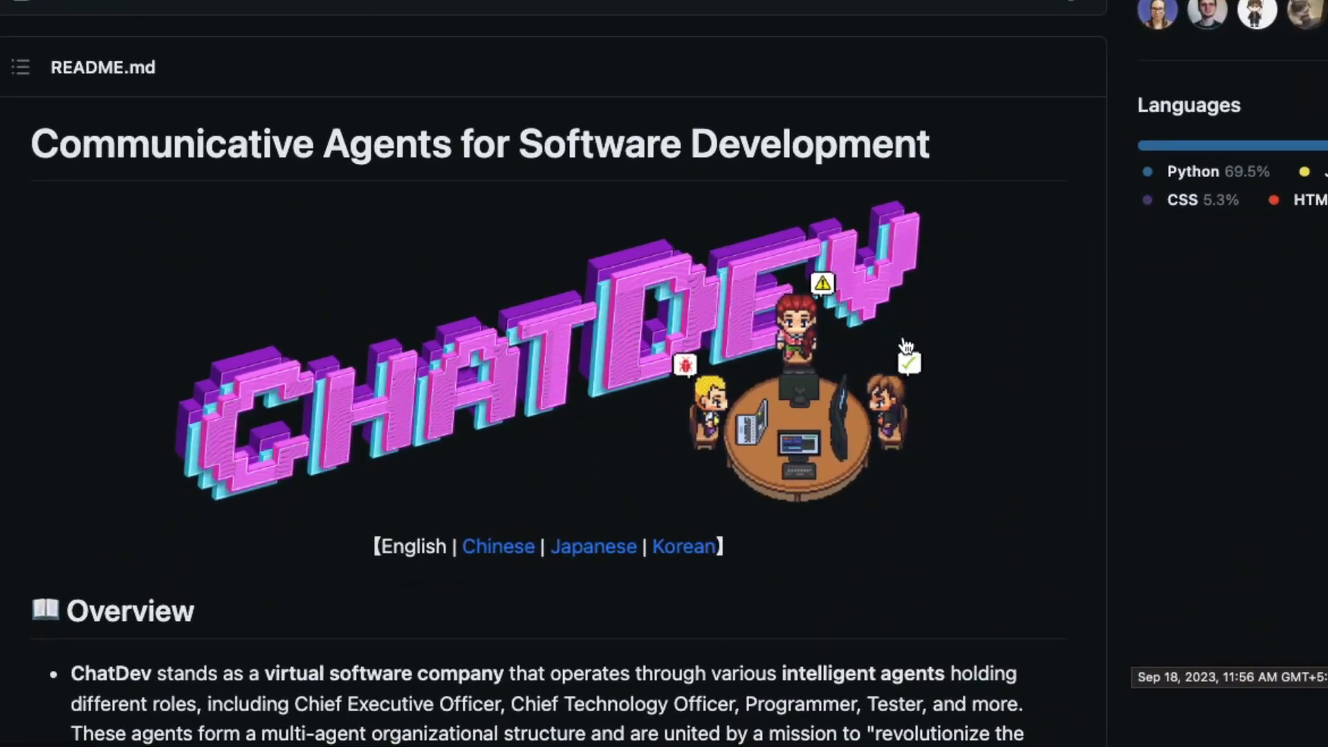
Scroll the ChatDev README past Overview and News to the Quickstart build and run commands
{"action": "scroll", "scroll_direction": "down", "scroll_amount": 3}
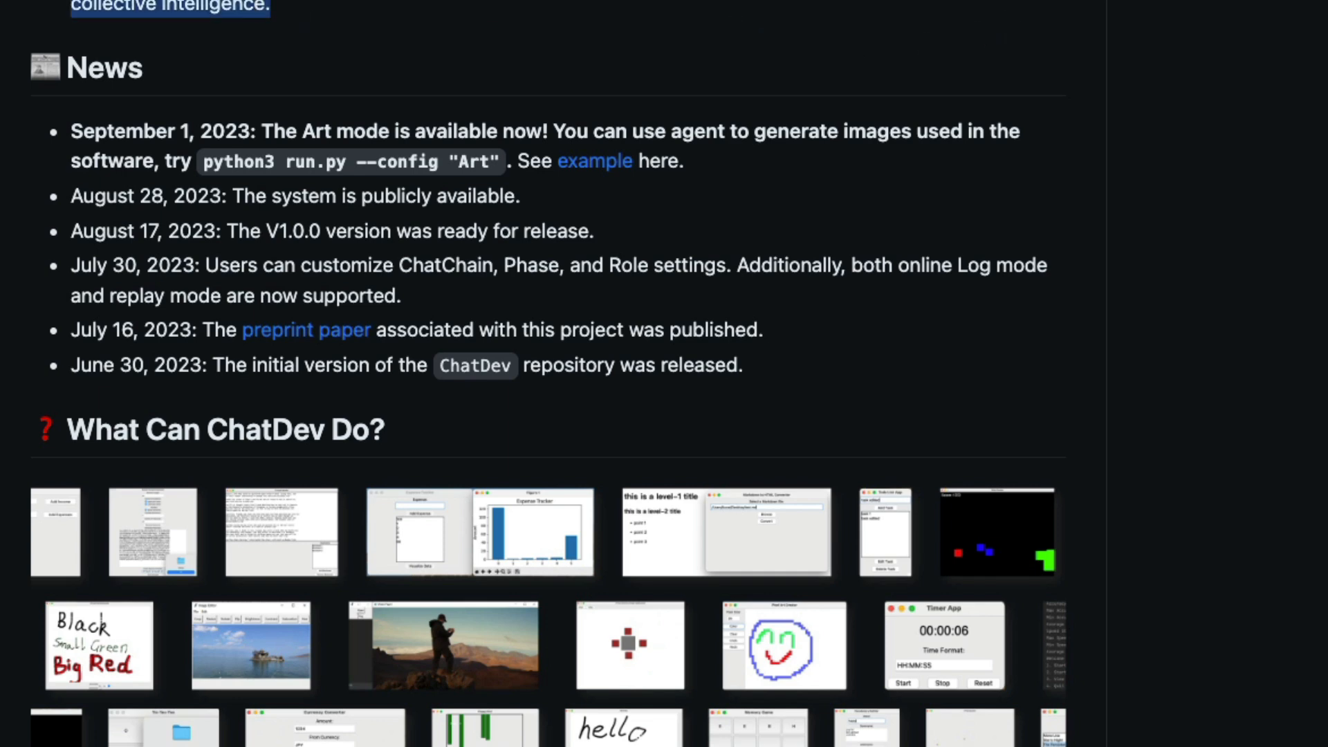
{"action": "scroll", "scroll_direction": "down", "scroll_amount": 3}
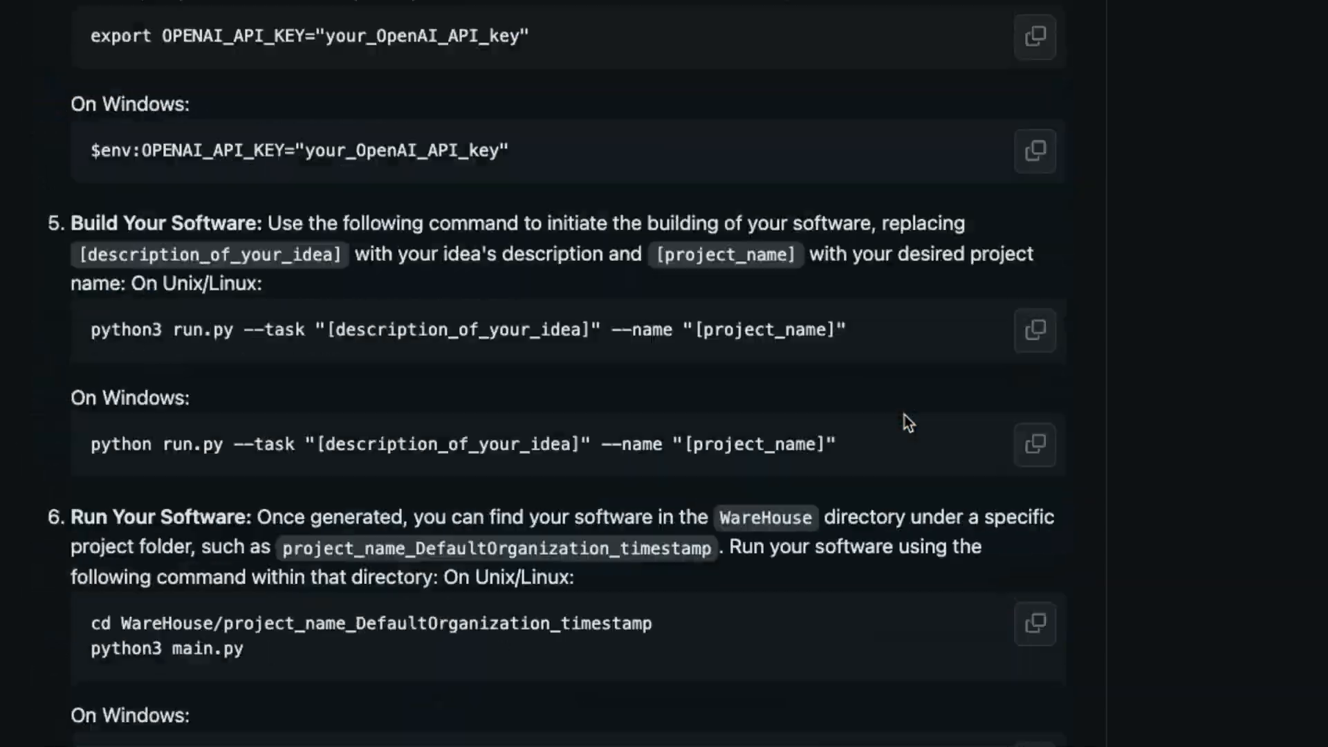
{"action": "scroll", "scroll_direction": "up", "scroll_amount": 3}
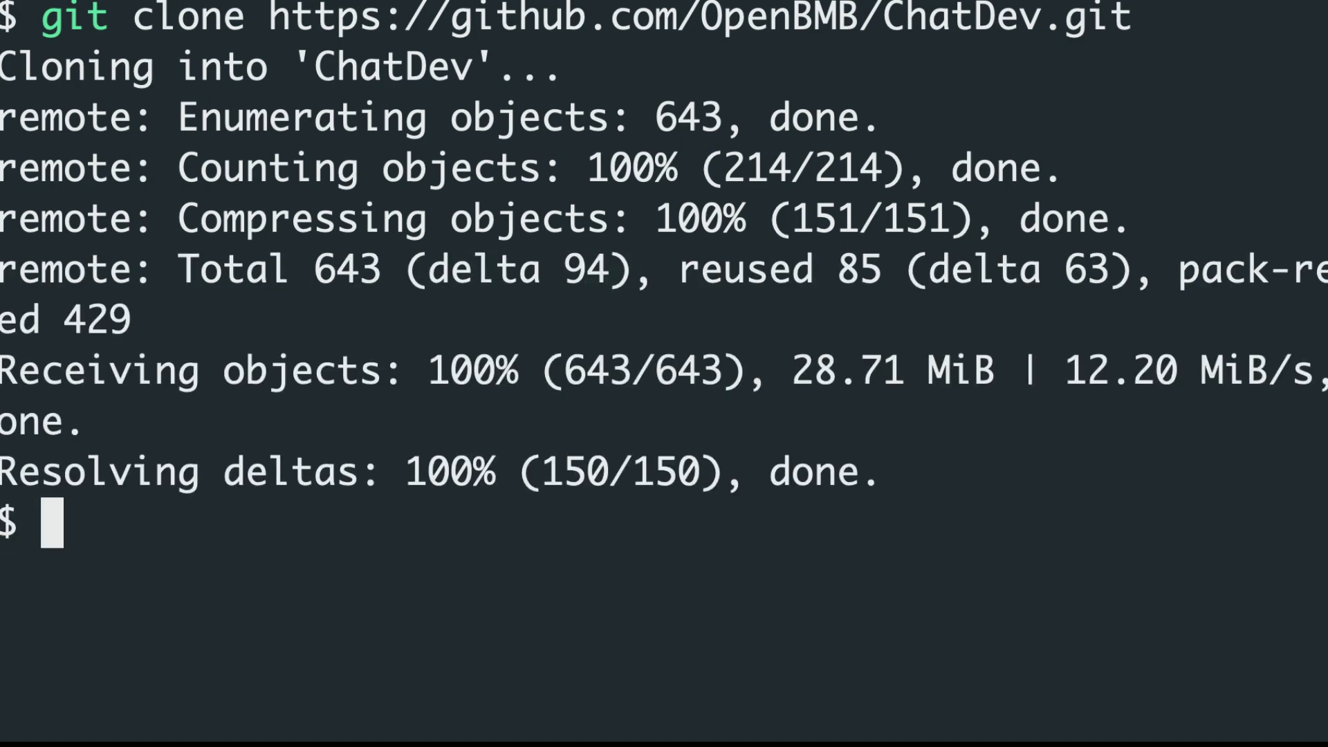
Change into the cloned ChatDev folder, view it in Finder with 'open .', then close the Finder window
{"action": "type", "text": "cd ~/Downloads/Downloads-inside"}
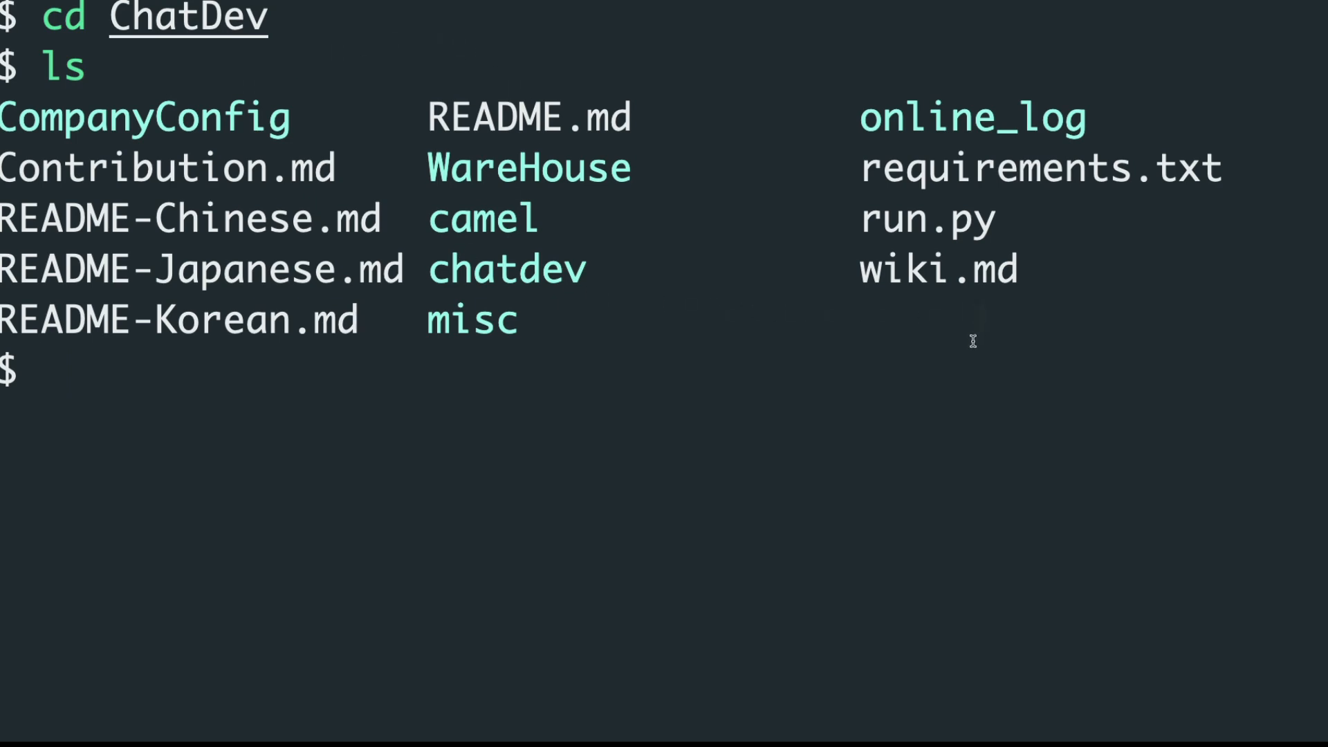
{"action": "mouse_move", "coordinate": [110, 356]}
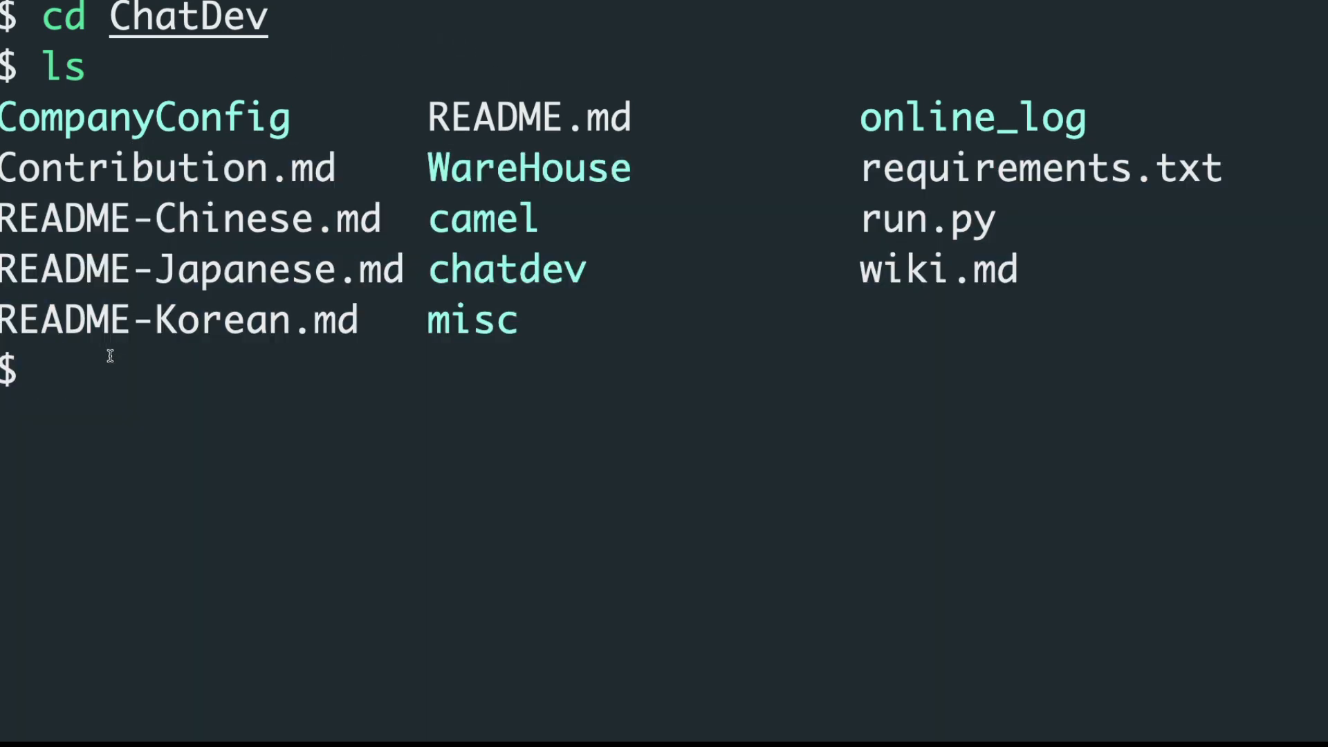
{"action": "type", "text": "open ."}
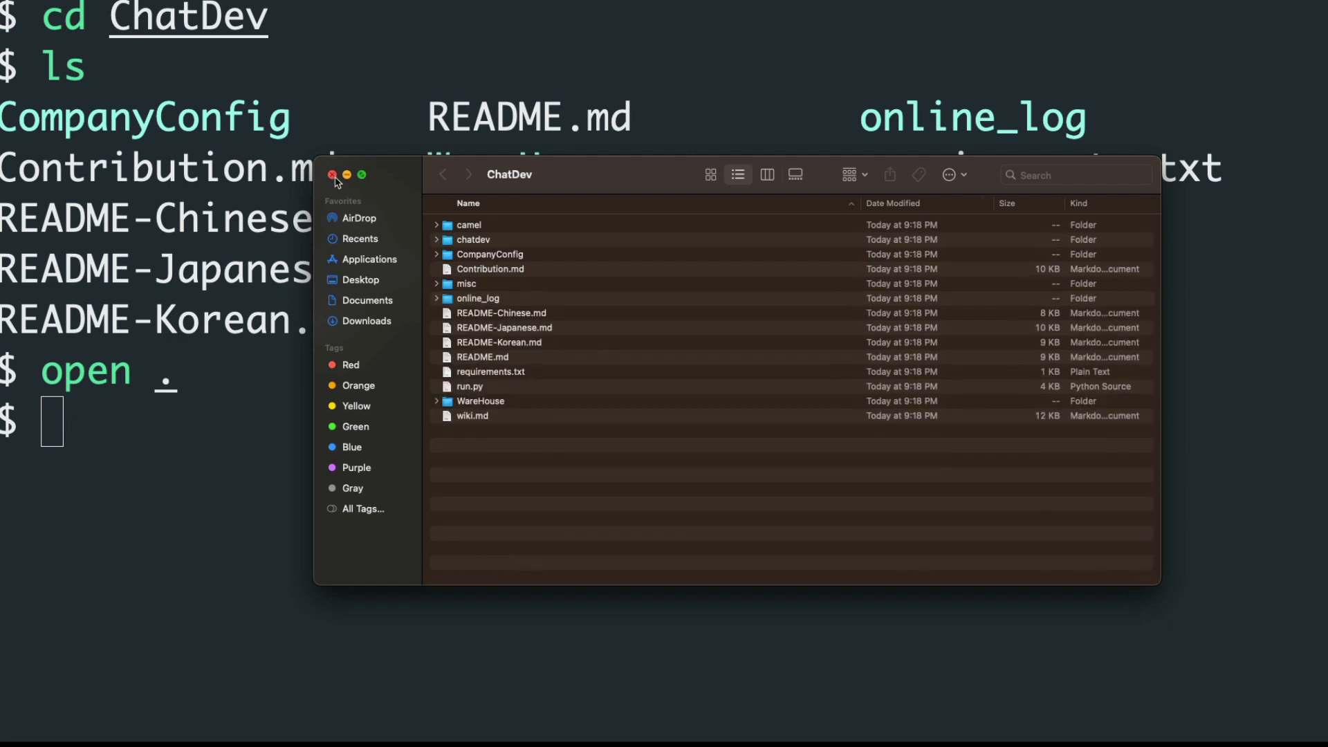
{"action": "left_click", "coordinate": [334, 176]}
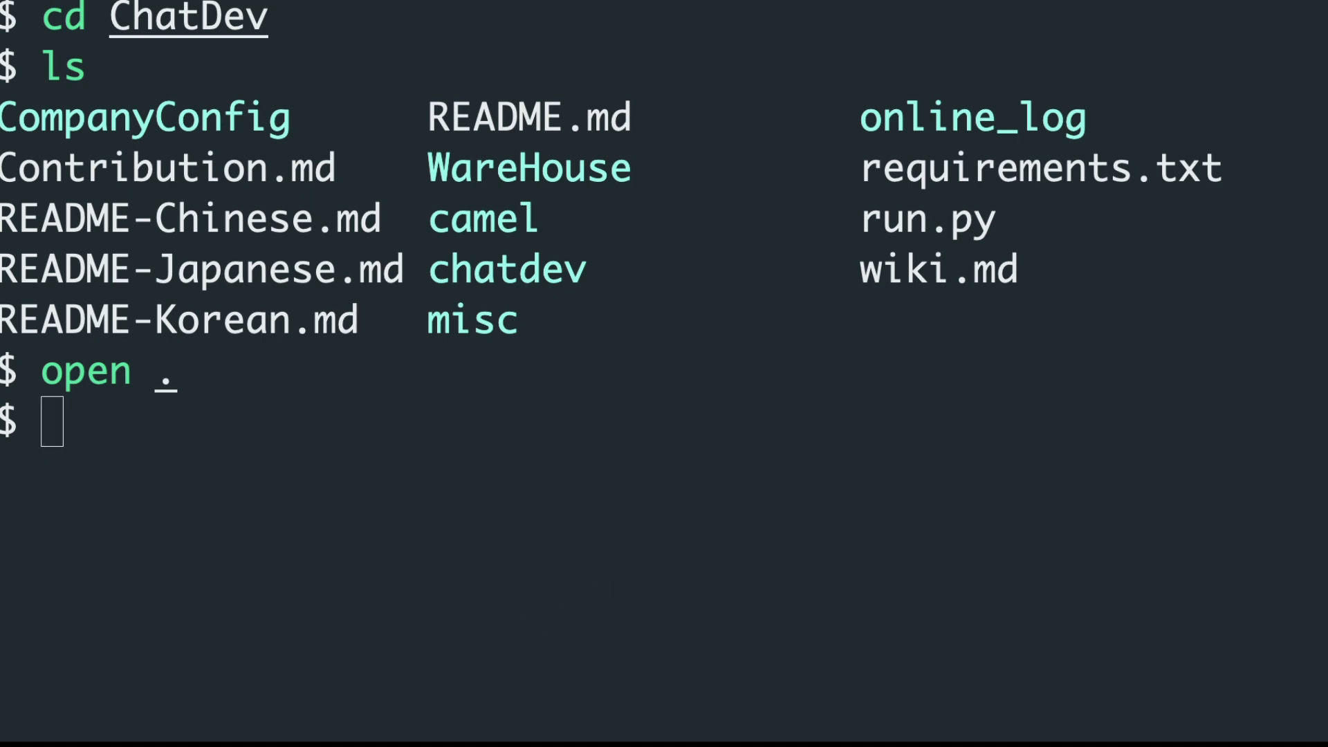
Create the chatdev_env virtual environment with python3 -m venv and activate it via source chatdev_env/bin/activate
{"action": "type", "text": "python3 llama_api.py"}
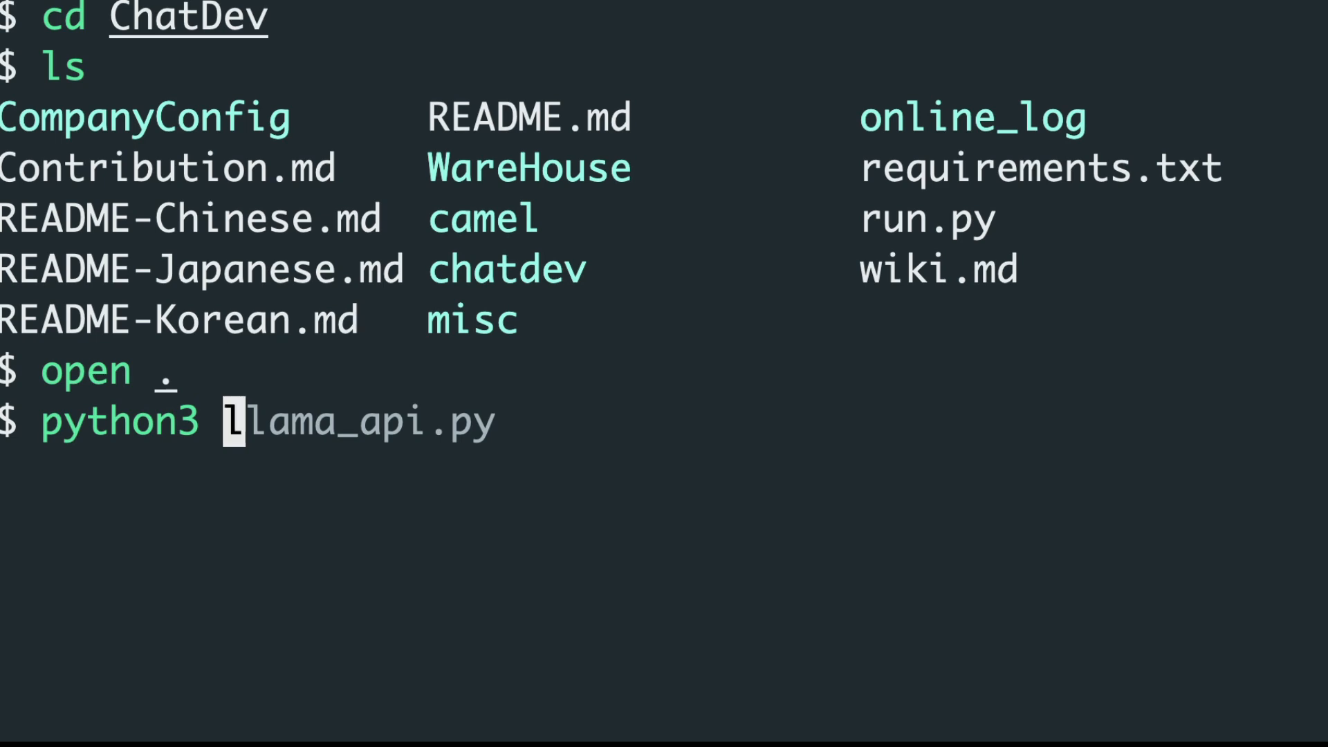
{"action": "type", "text": "-m venv env && source env/bin/activate"}
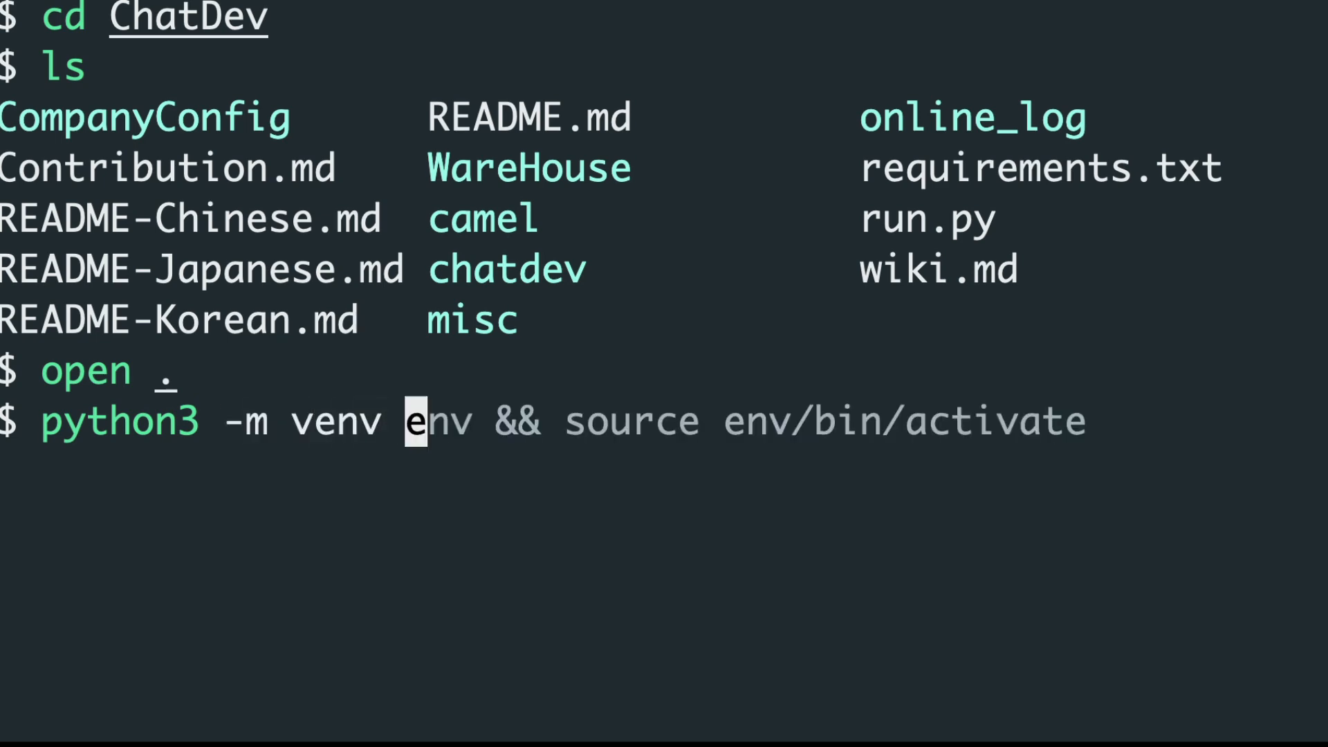
{"action": "type", "text": "chatde"}
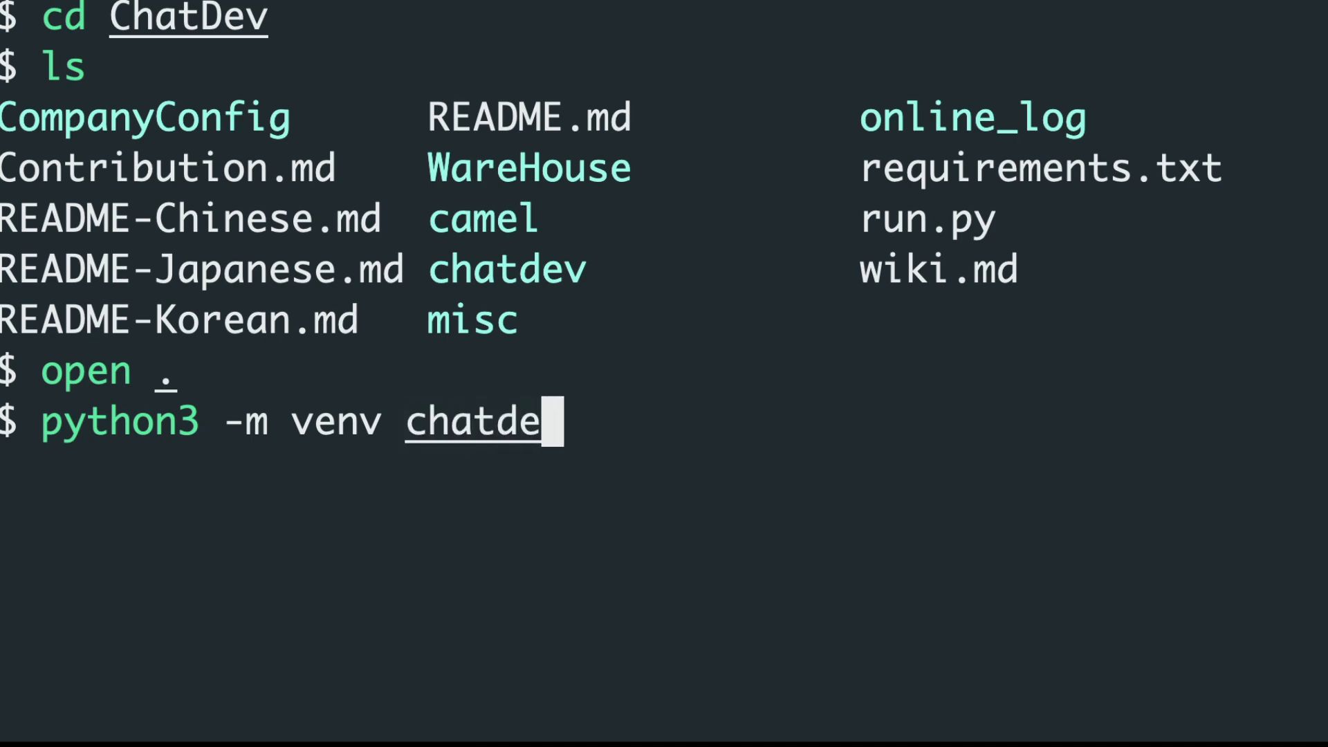
{"action": "type", "text": "v_env"}
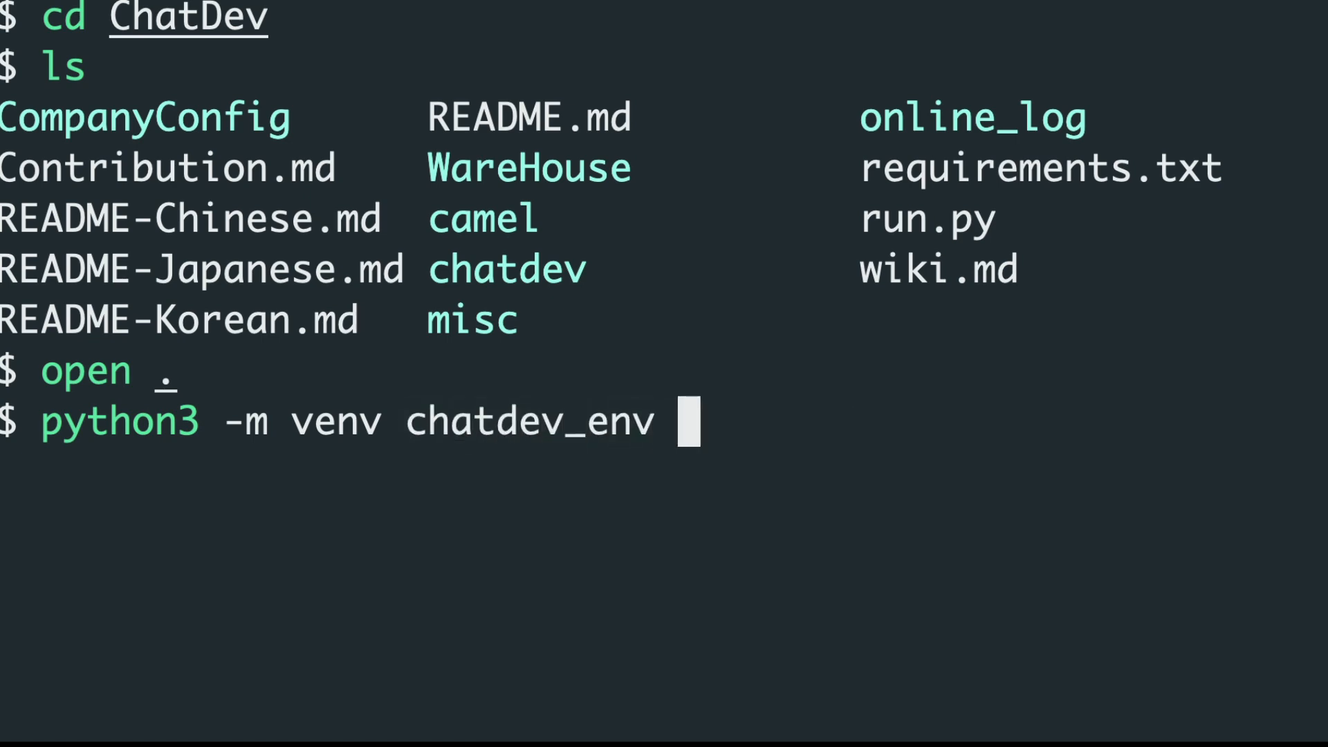
{"action": "type", "text": "&& s"}
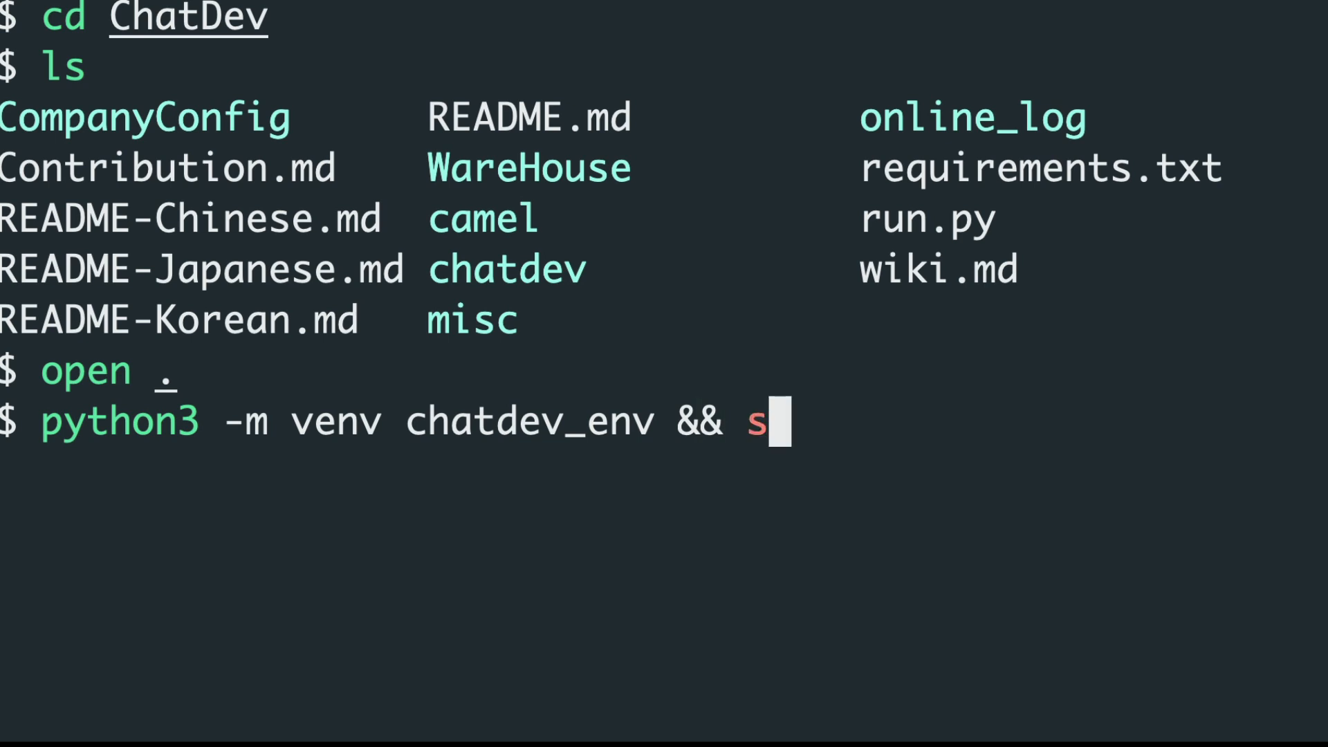
{"action": "type", "text": "ource"}
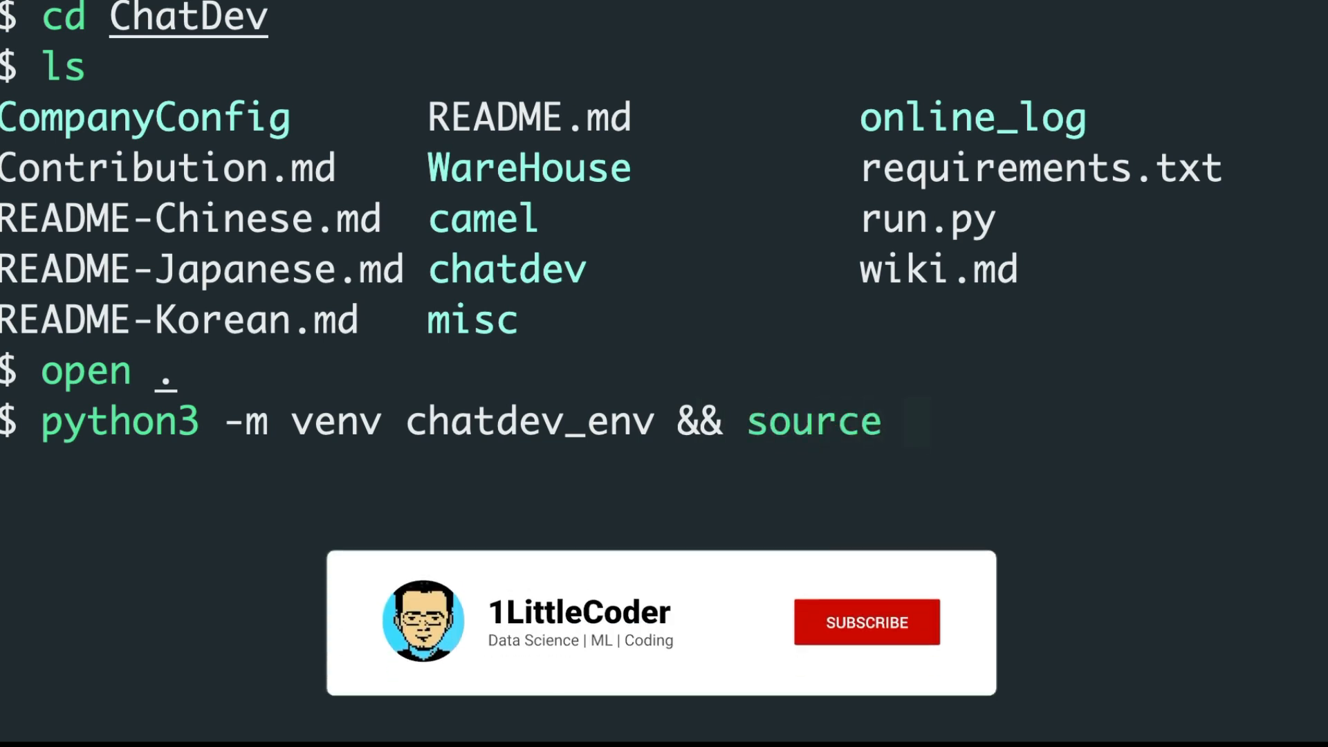
{"action": "type", "text": "c"}
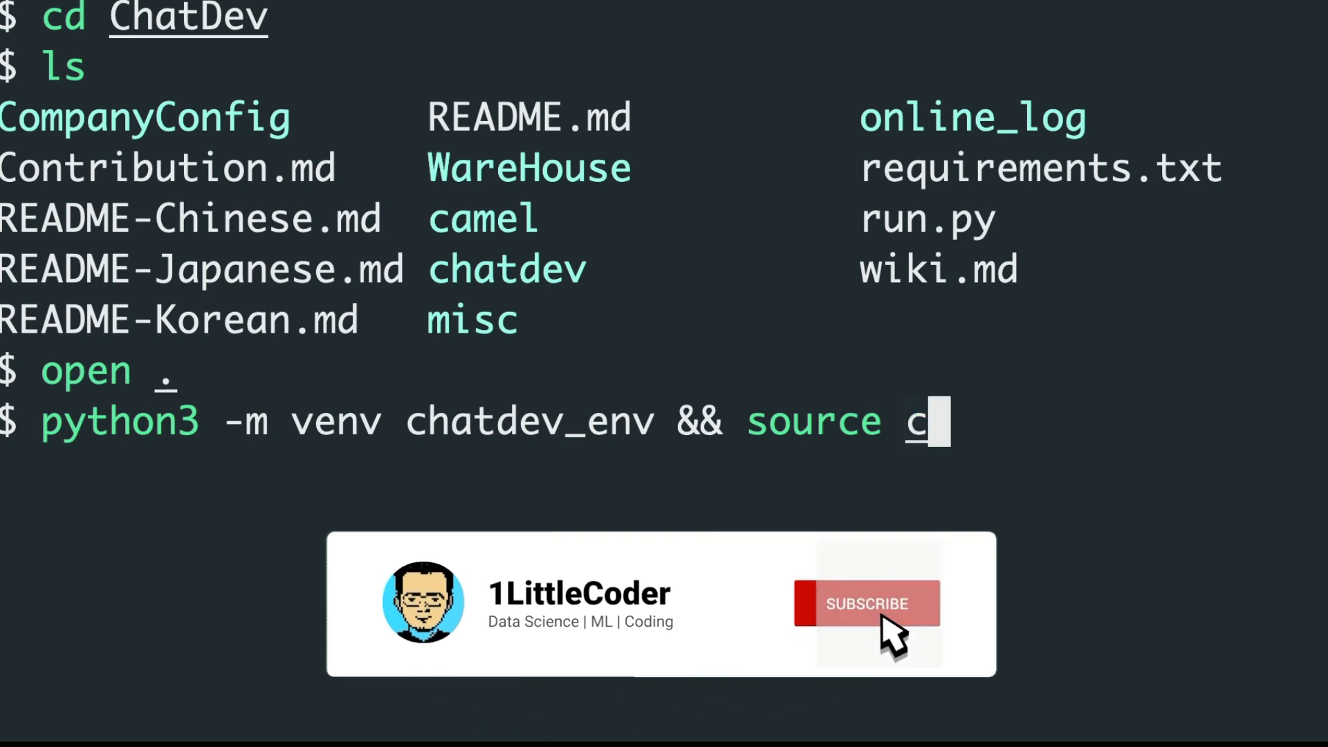
{"action": "type", "text": "hatdev_env/bin/act"}
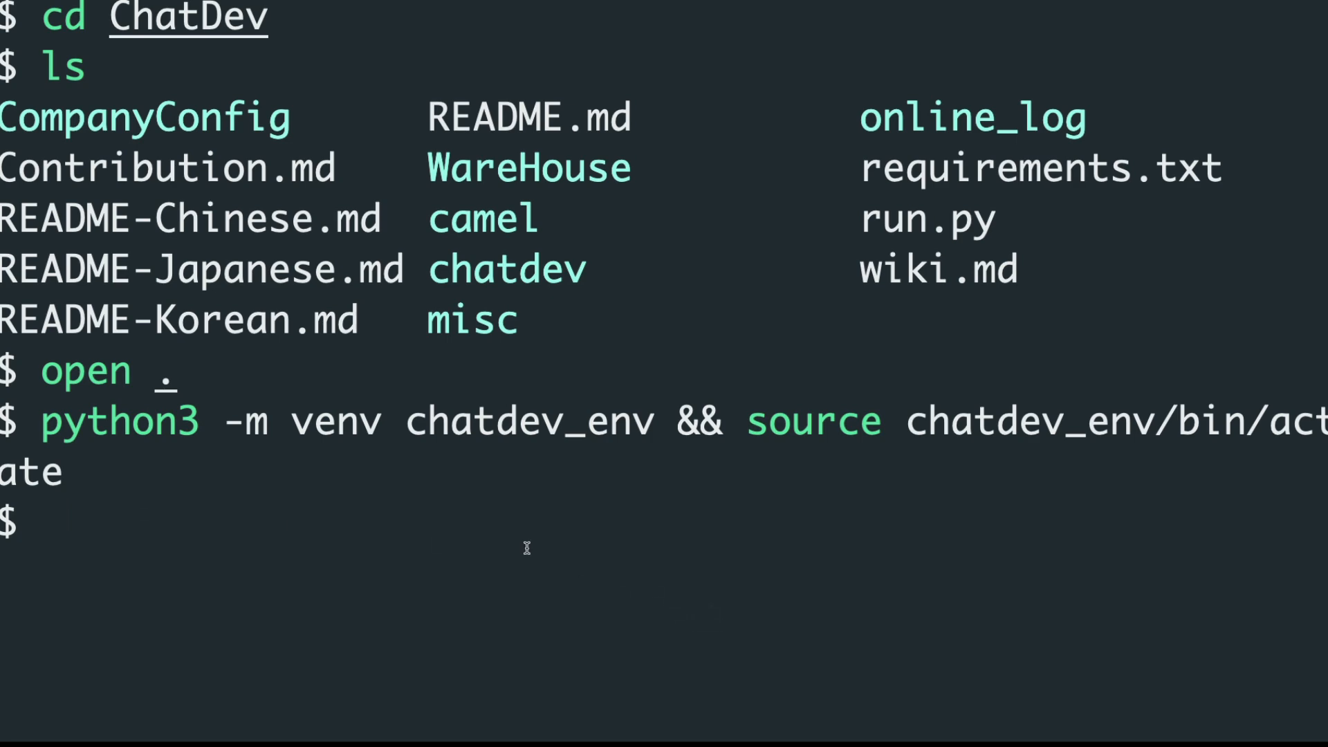
Install the dependencies with pip3 install -r requirements.txt
{"action": "type", "text": "pip3 install -r requirements.txt"}
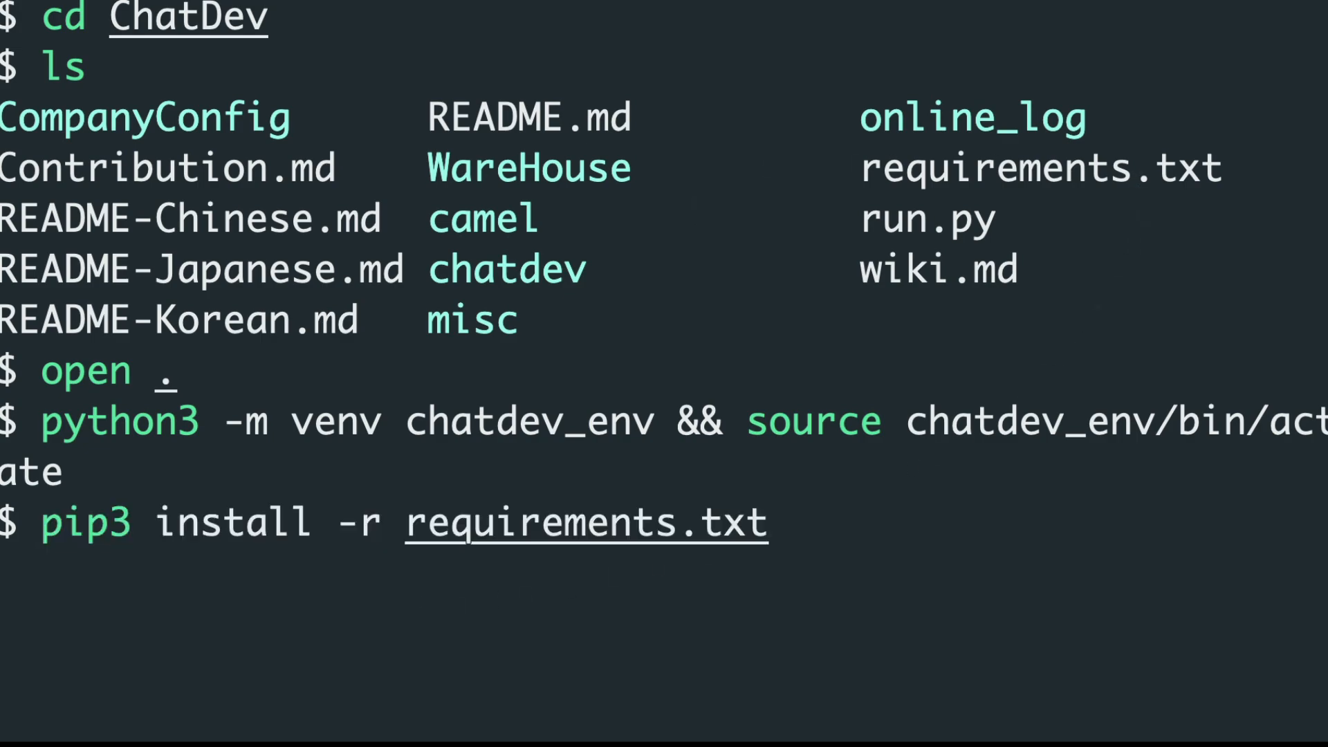
{"action": "key", "text": "Return"}
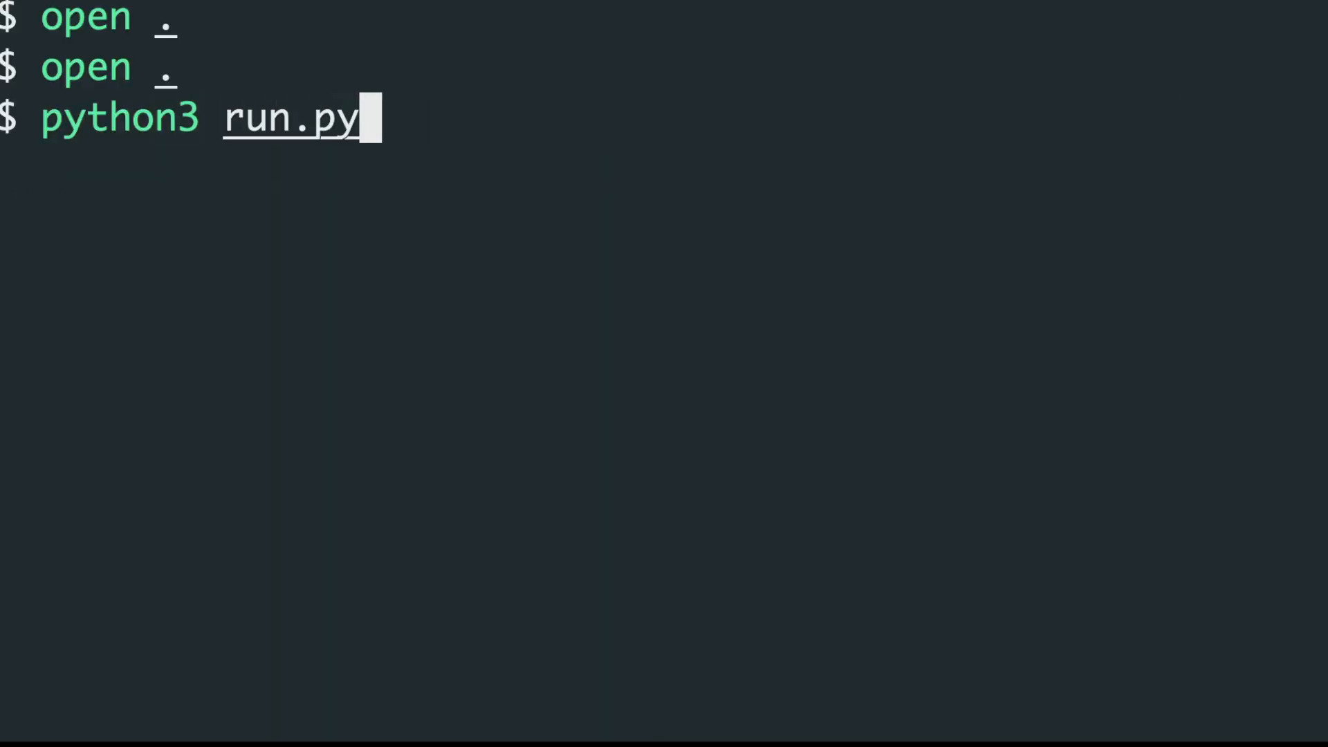
Run python3 run.py with --task "build a pomodoro timer" and a project name to start ChatDev generating the software
{"action": "type", "text": "--task \""}
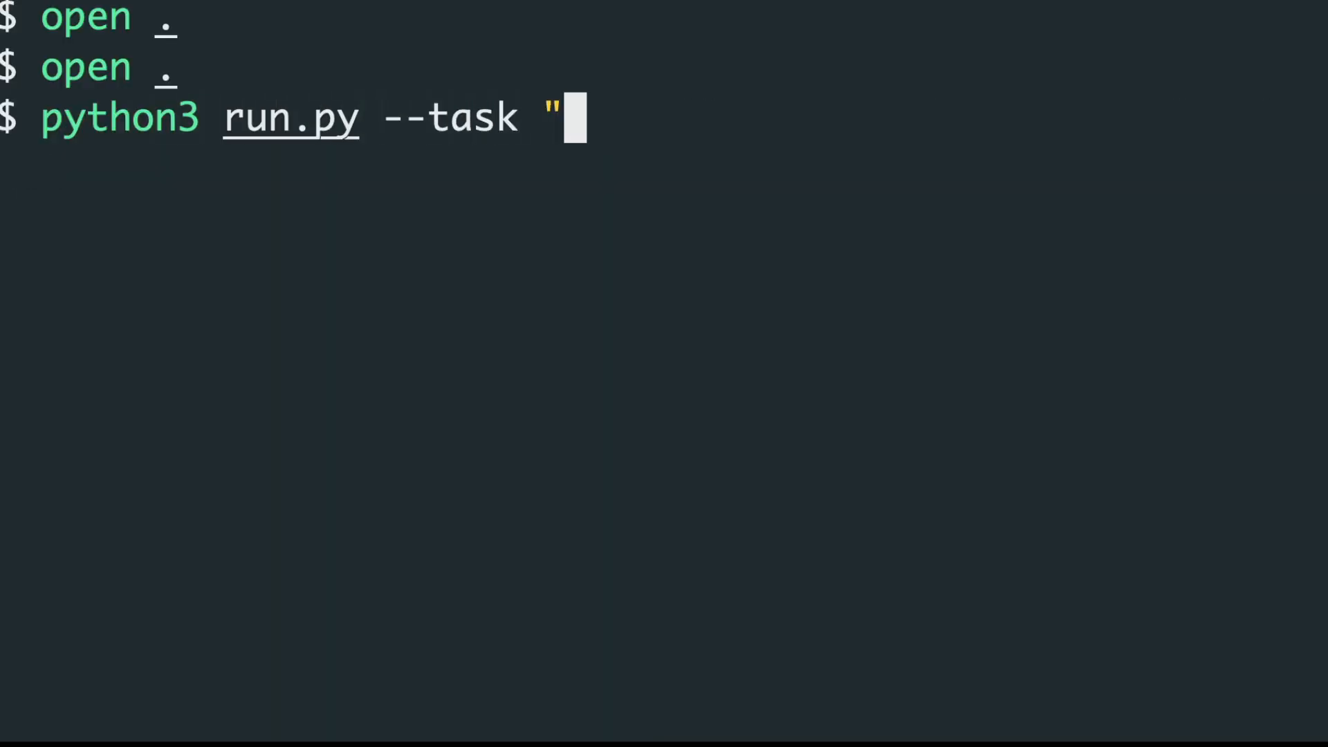
{"action": "type", "text": "bu"}
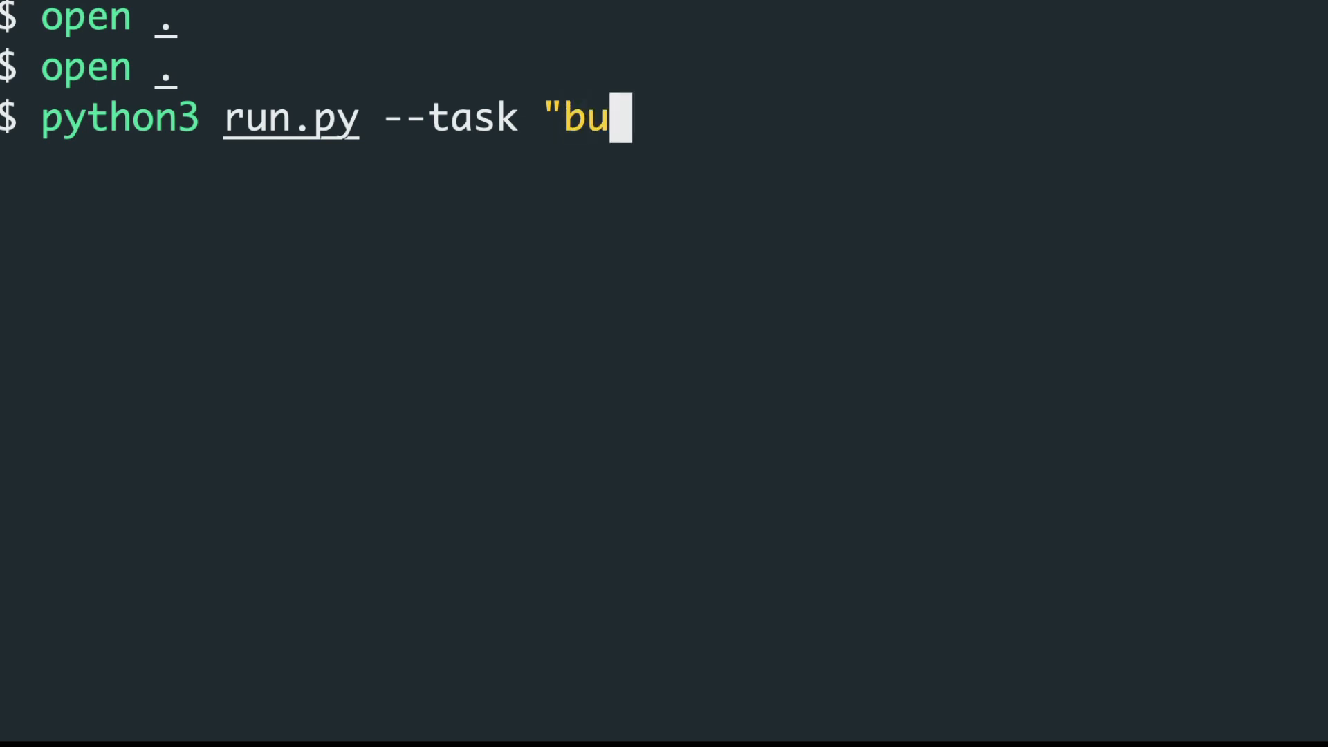
{"action": "type", "text": "ild a po"}
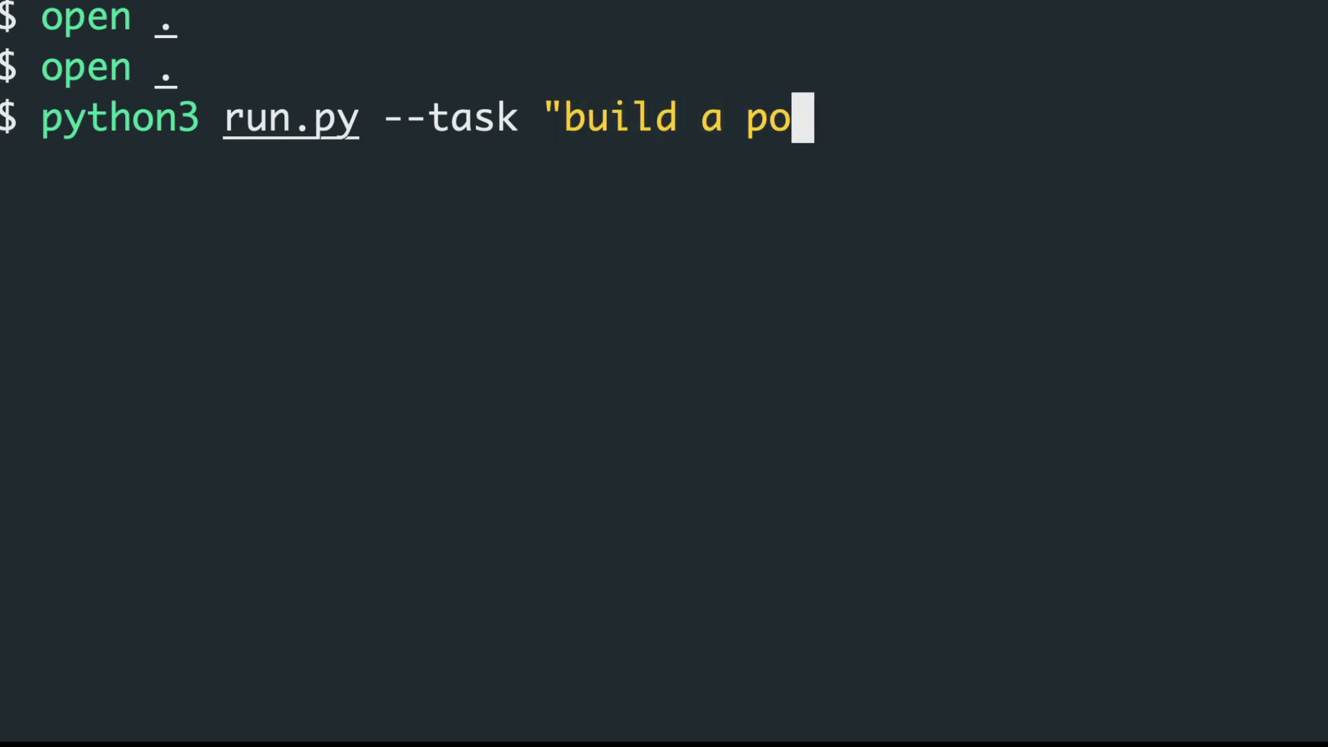
{"action": "type", "text": "modoro timer\" --n"}
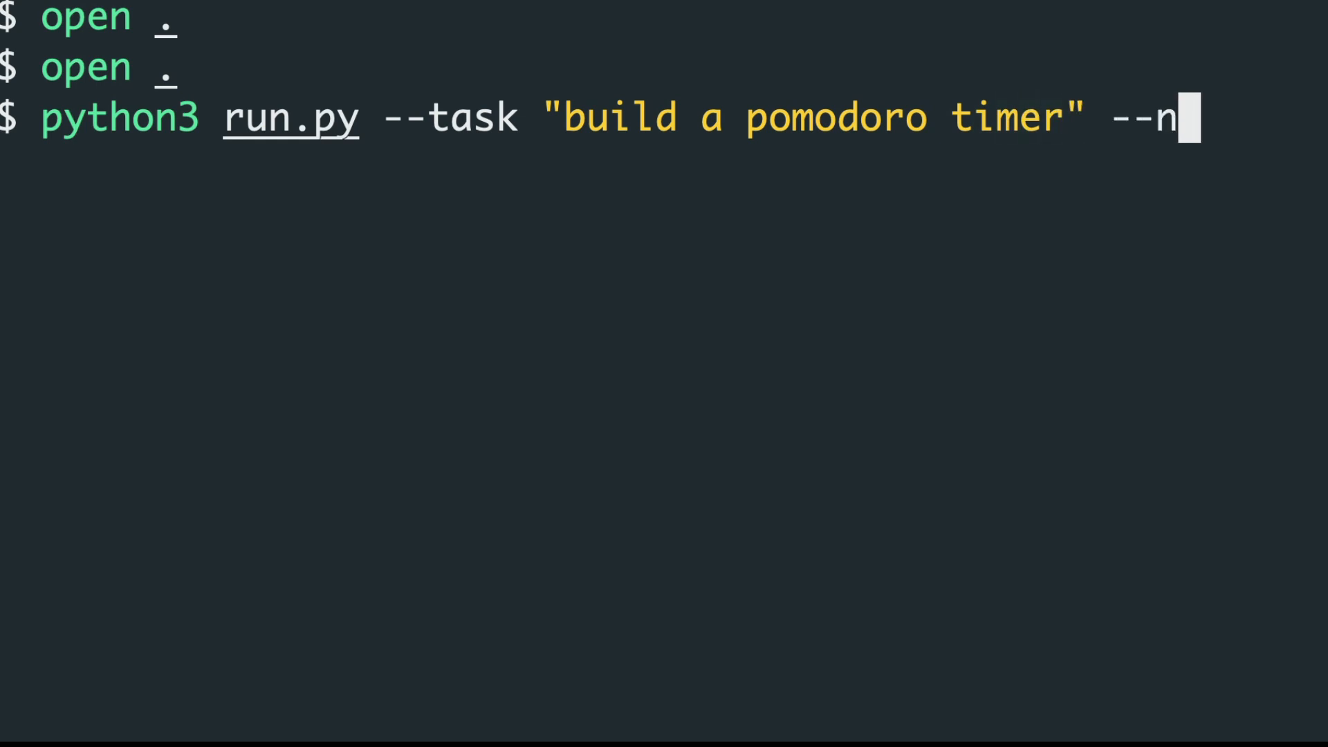
{"action": "type", "text": "ame \"1"}
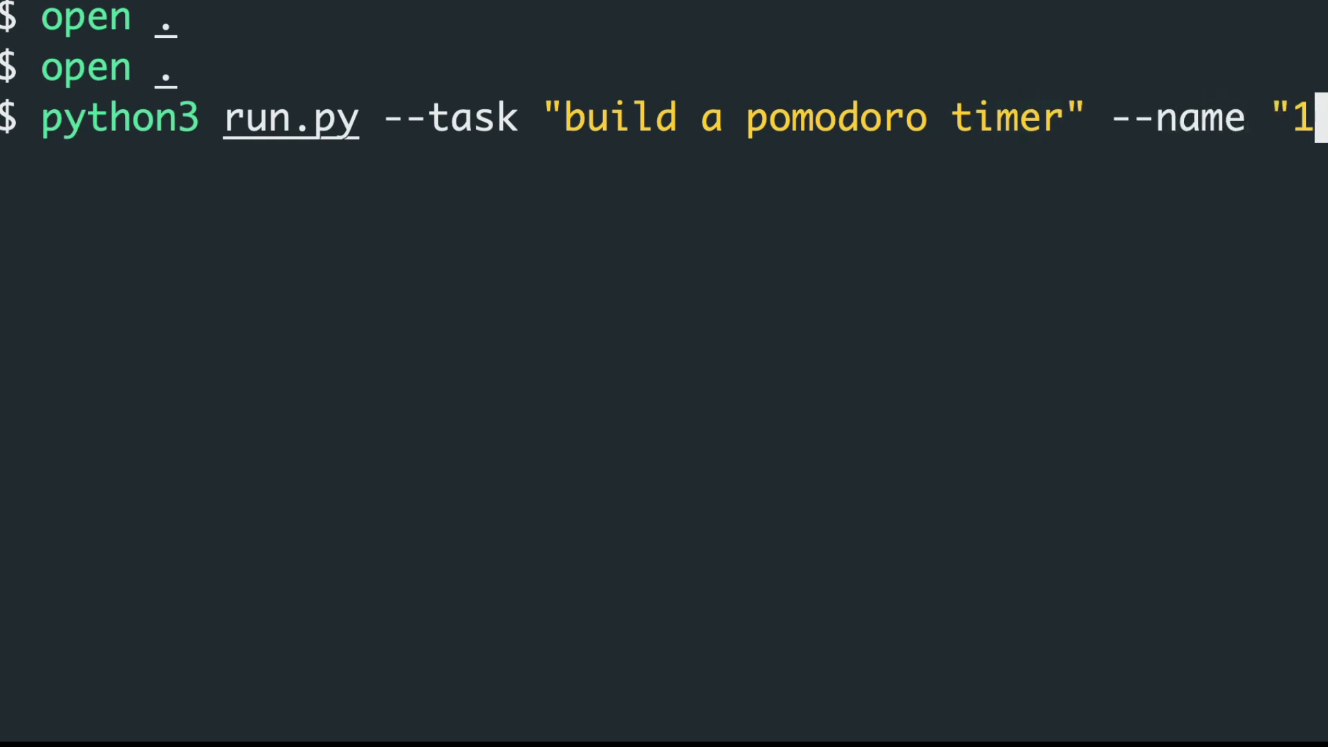
{"action": "type", "text": "1"}
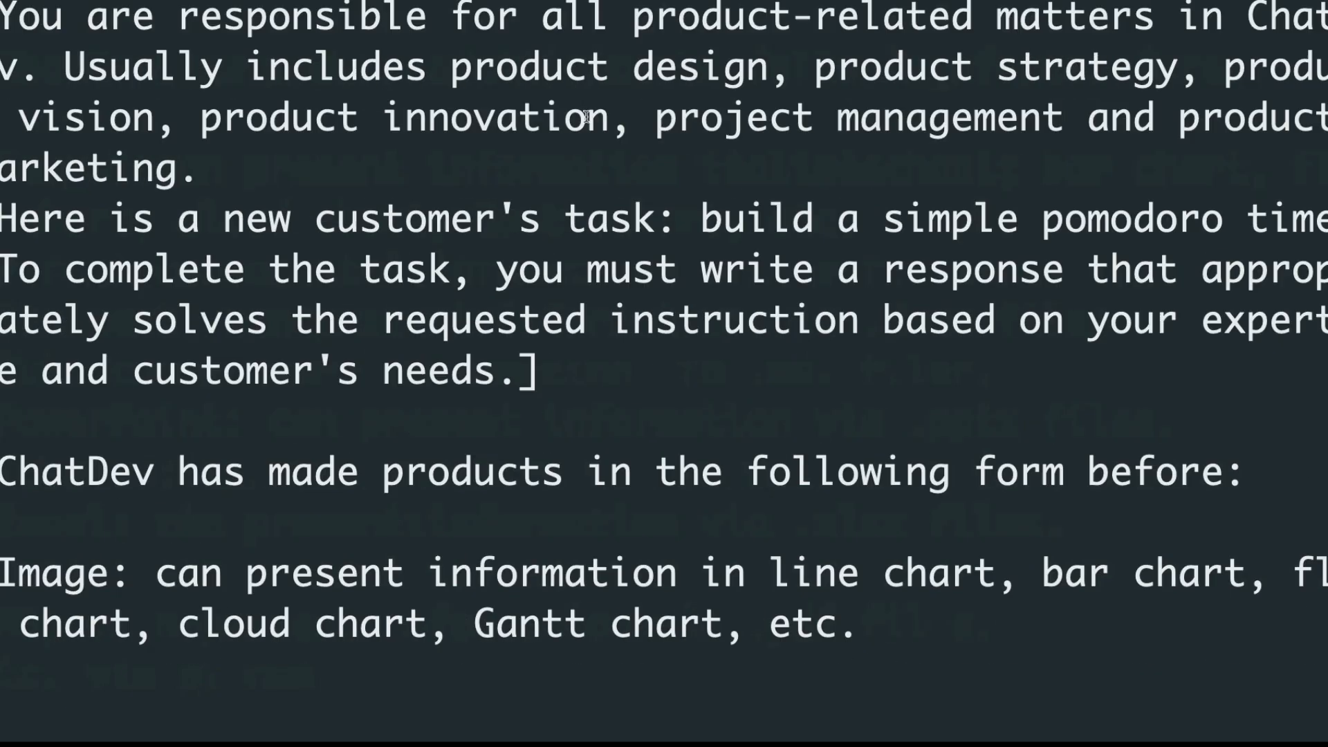
Scroll through the run.py output to read the CEO, CPO, CTO and Programmer role prompts
{"action": "scroll", "scroll_direction": "down", "scroll_amount": 3}
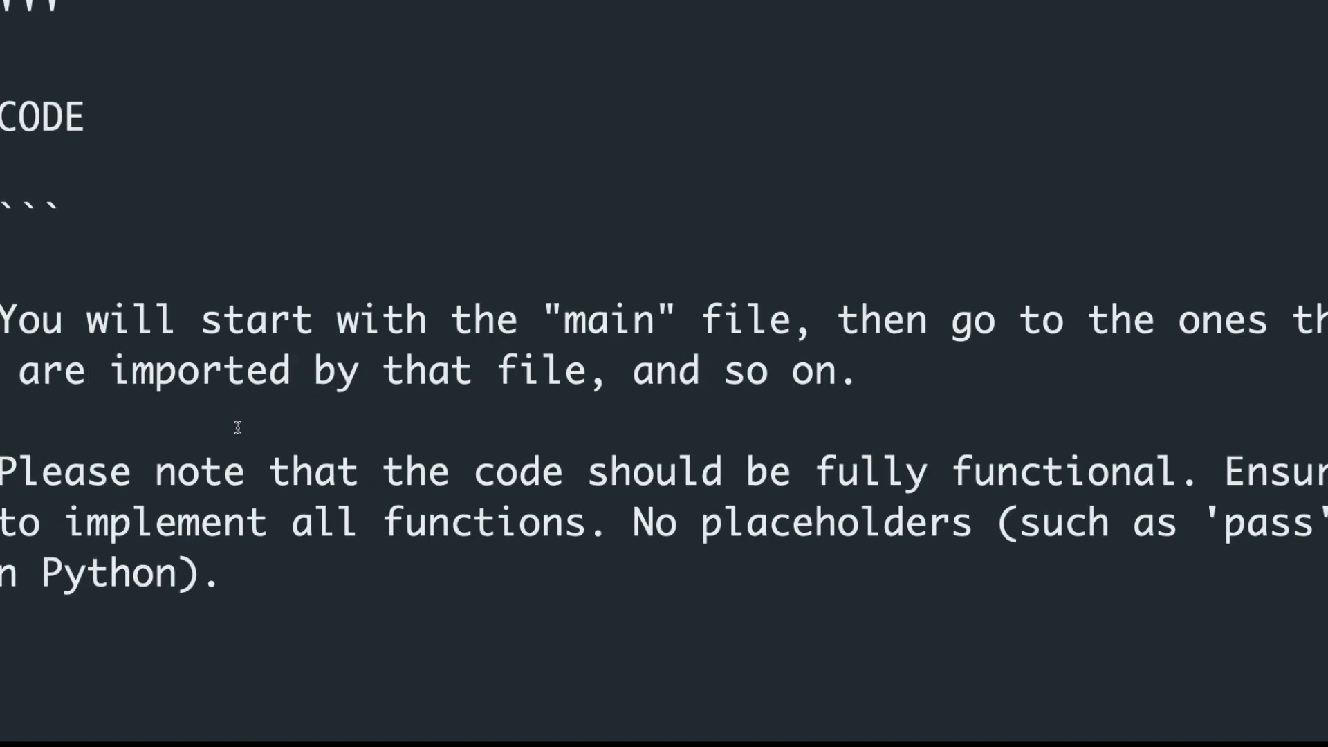
{"action": "mouse_move", "coordinate": [575, 541]}
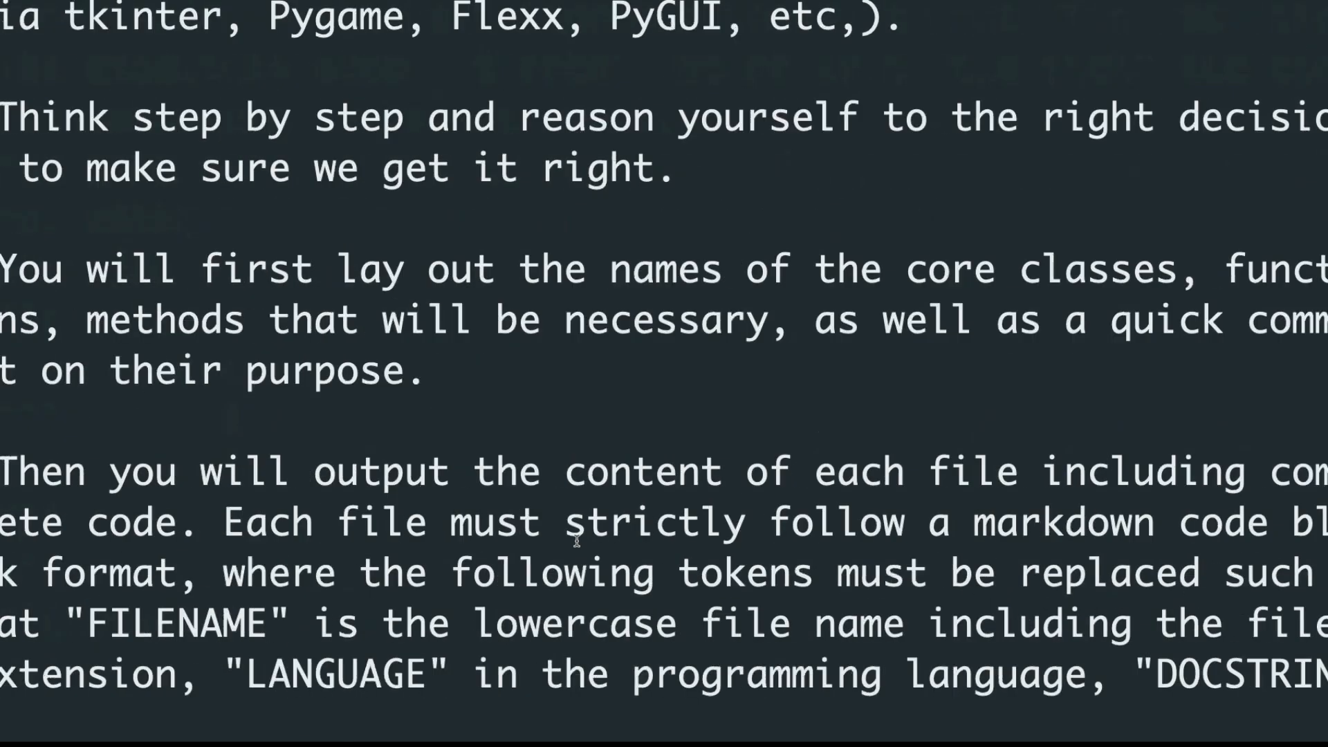
{"action": "scroll", "scroll_direction": "down", "scroll_amount": 3}
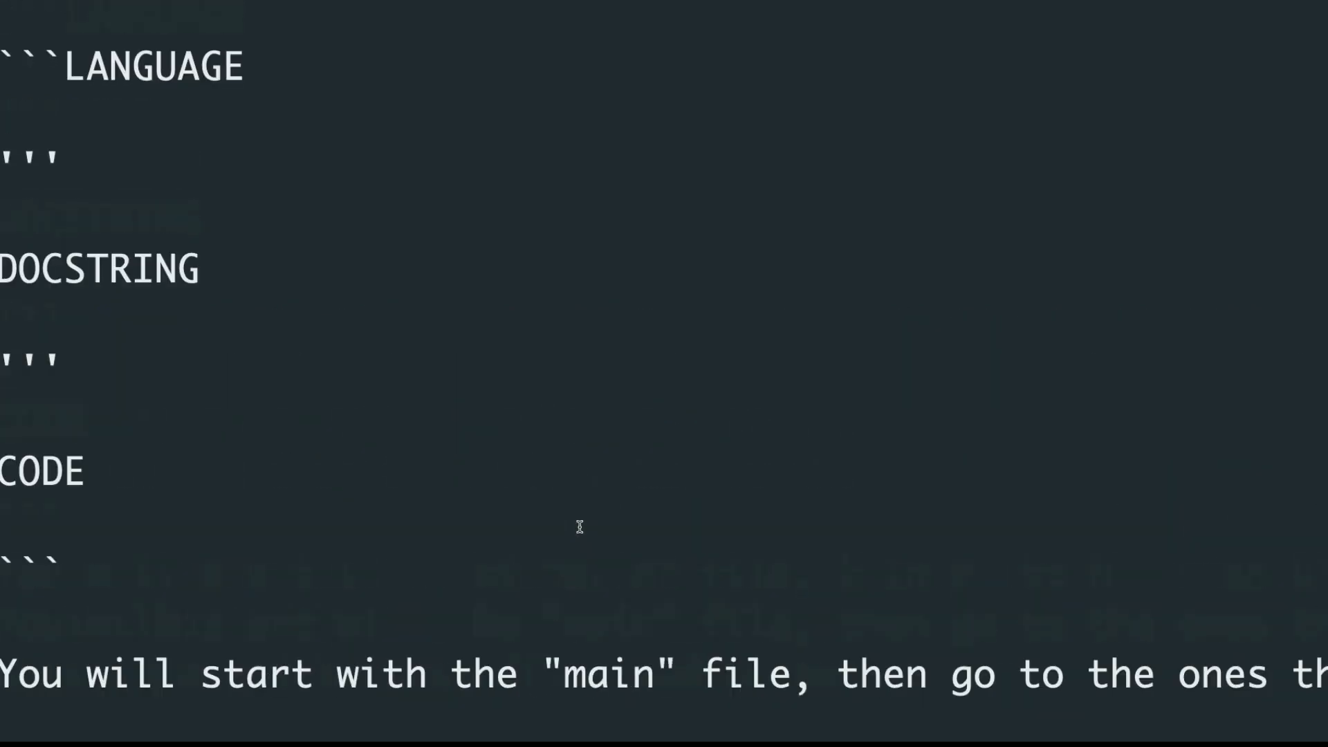
{"action": "scroll", "scroll_direction": "down", "scroll_amount": 3}
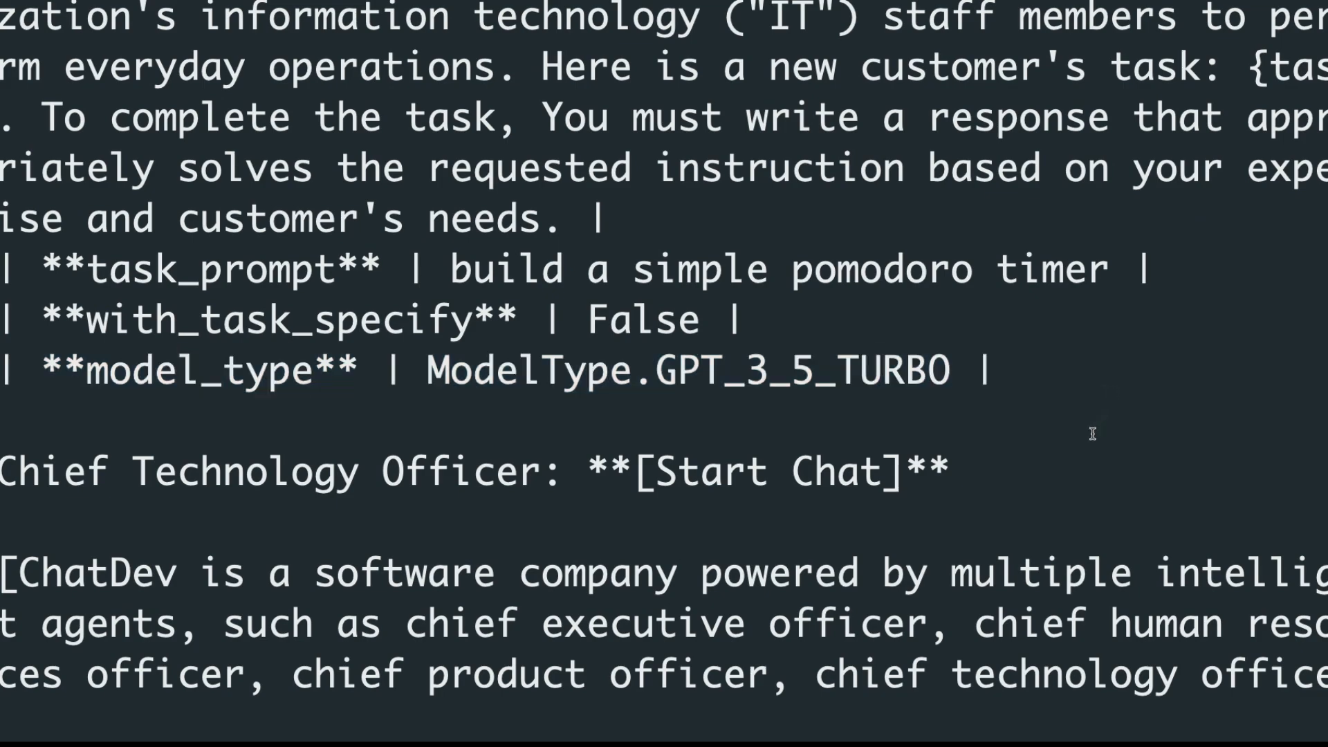
{"action": "scroll", "scroll_direction": "down", "scroll_amount": 3}
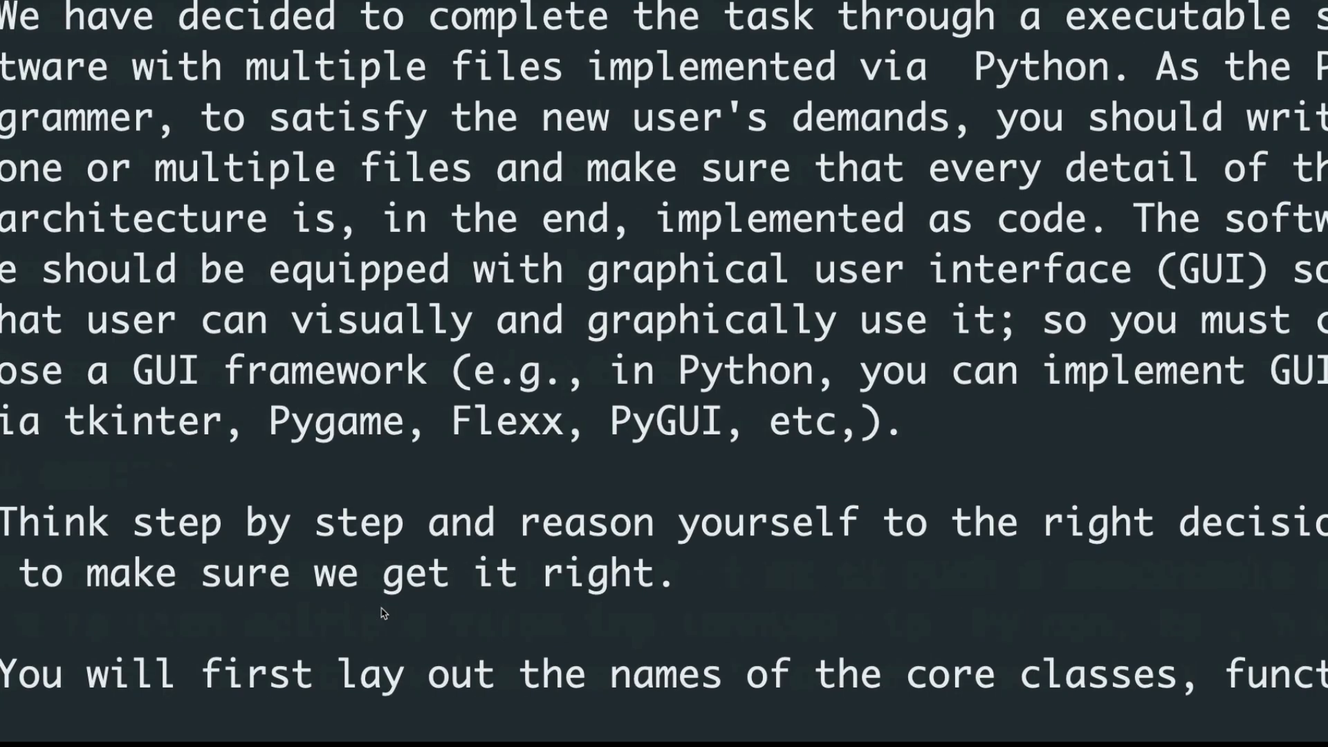
{"action": "scroll", "scroll_direction": "down", "scroll_amount": 3}
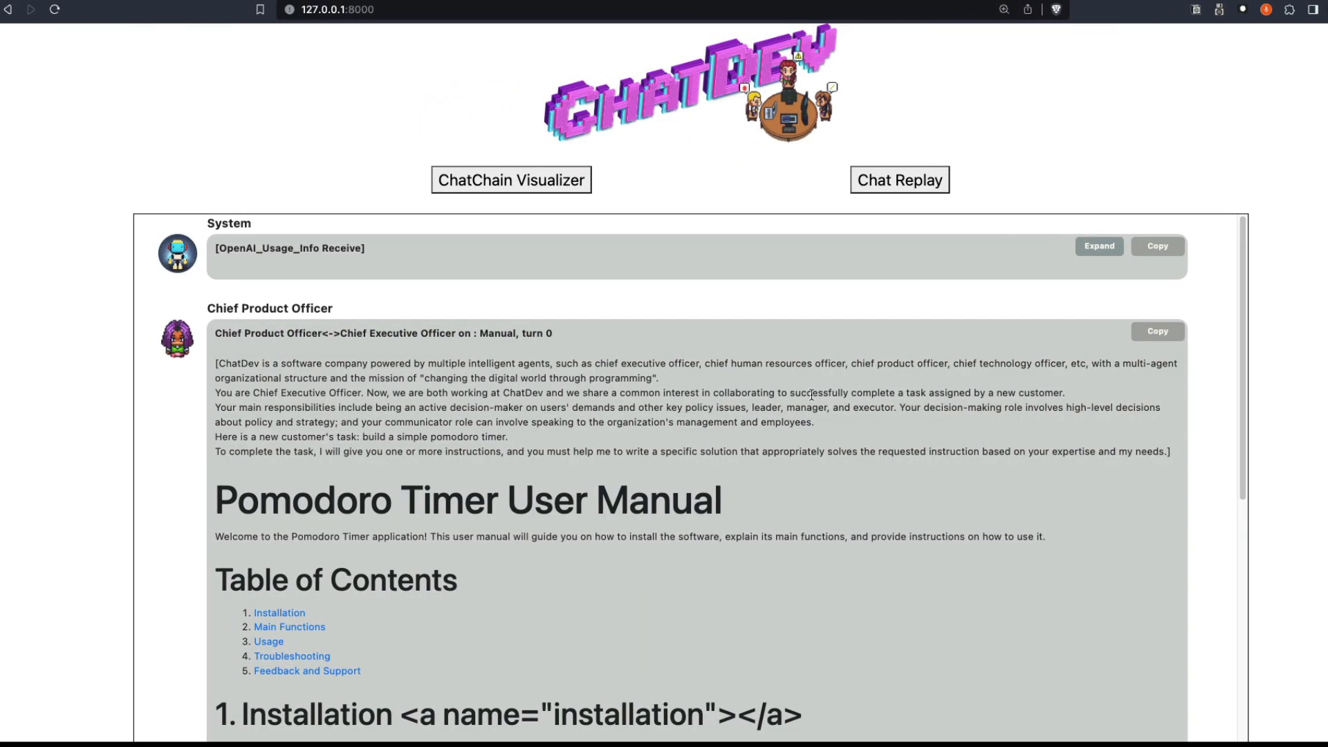
{"action": "mouse_move", "coordinate": [498, 420]}
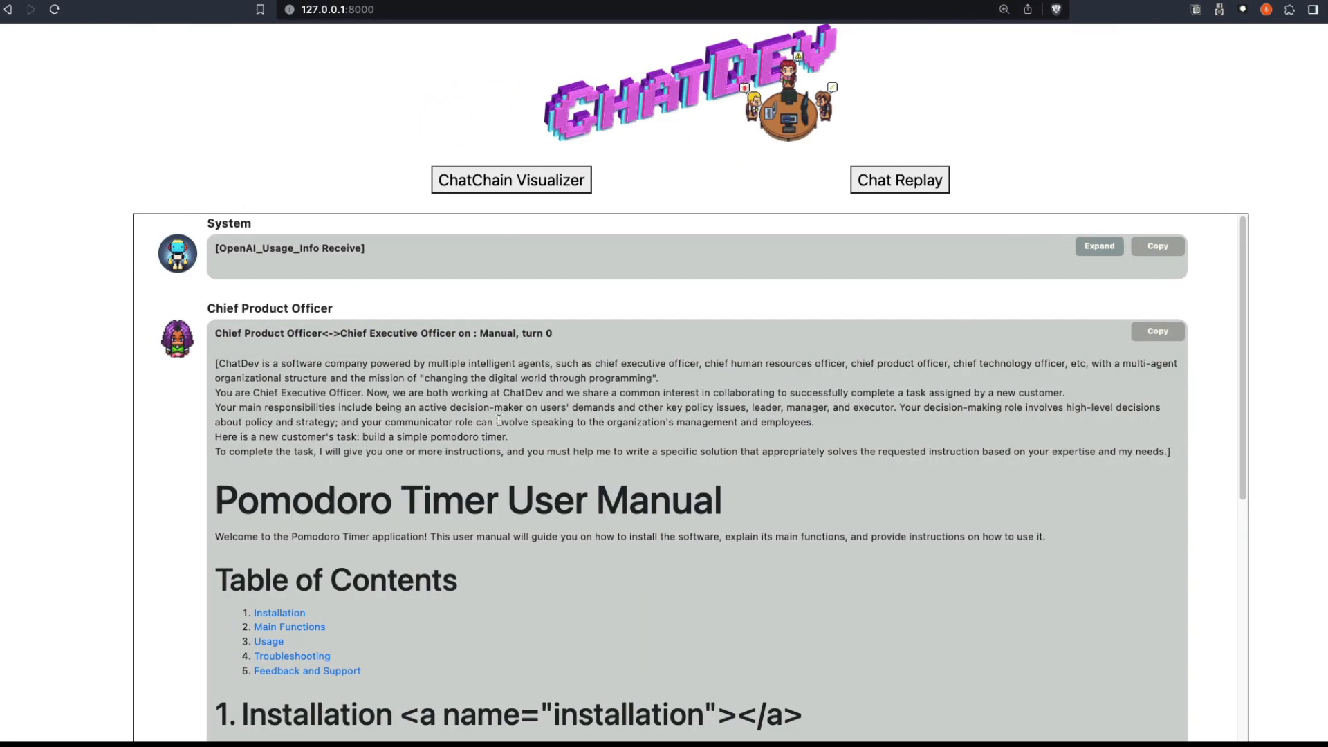
Scroll the Chief Product Officer's Pomodoro Timer manual down to its Troubleshooting and Feedback sections
{"action": "scroll", "scroll_direction": "down", "scroll_amount": 3}
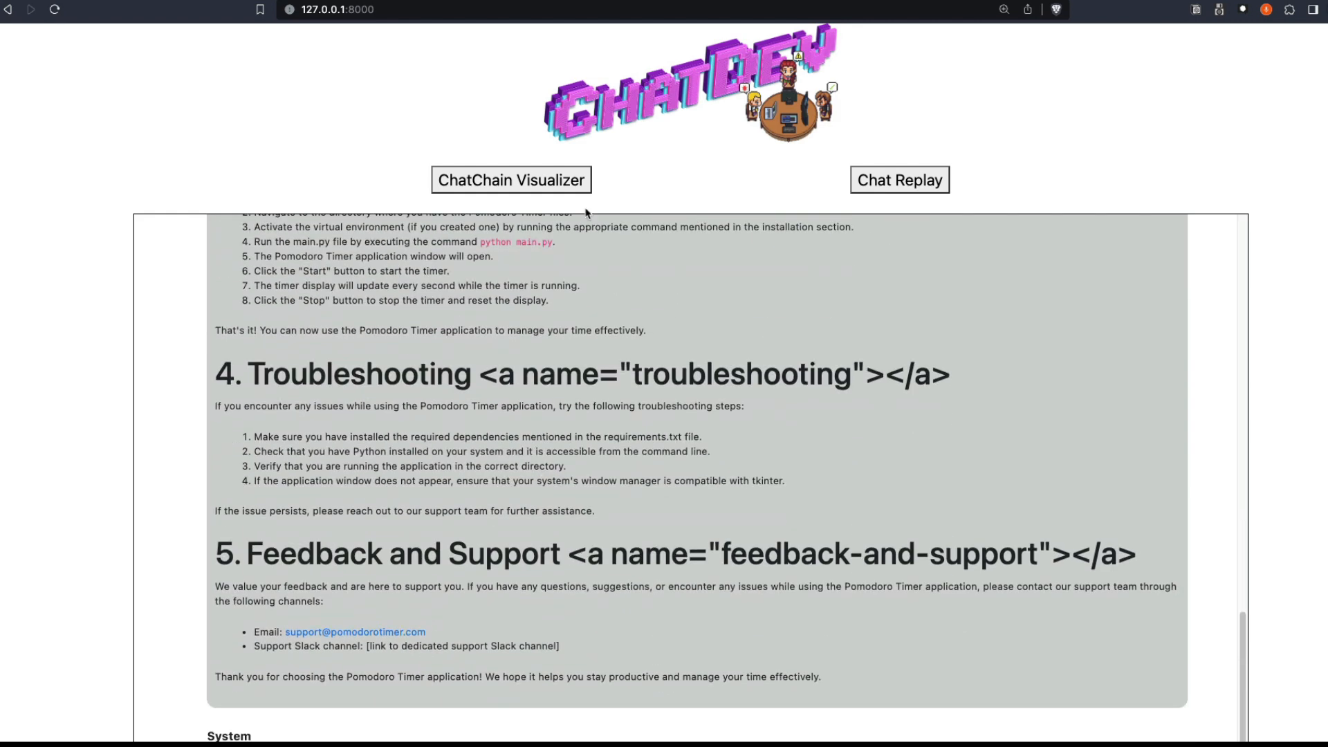
{"action": "left_click", "coordinate": [511, 180]}
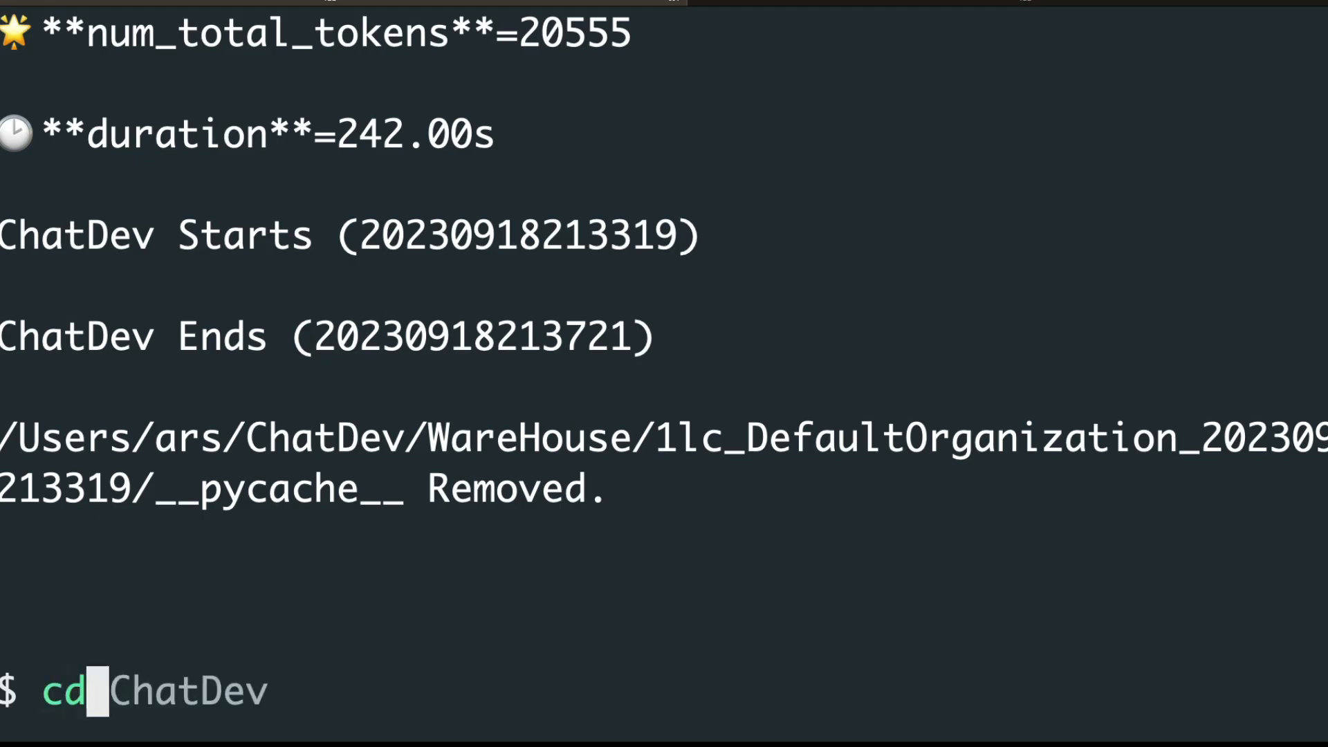
{"action": "type", "text": "WareHouse/"}
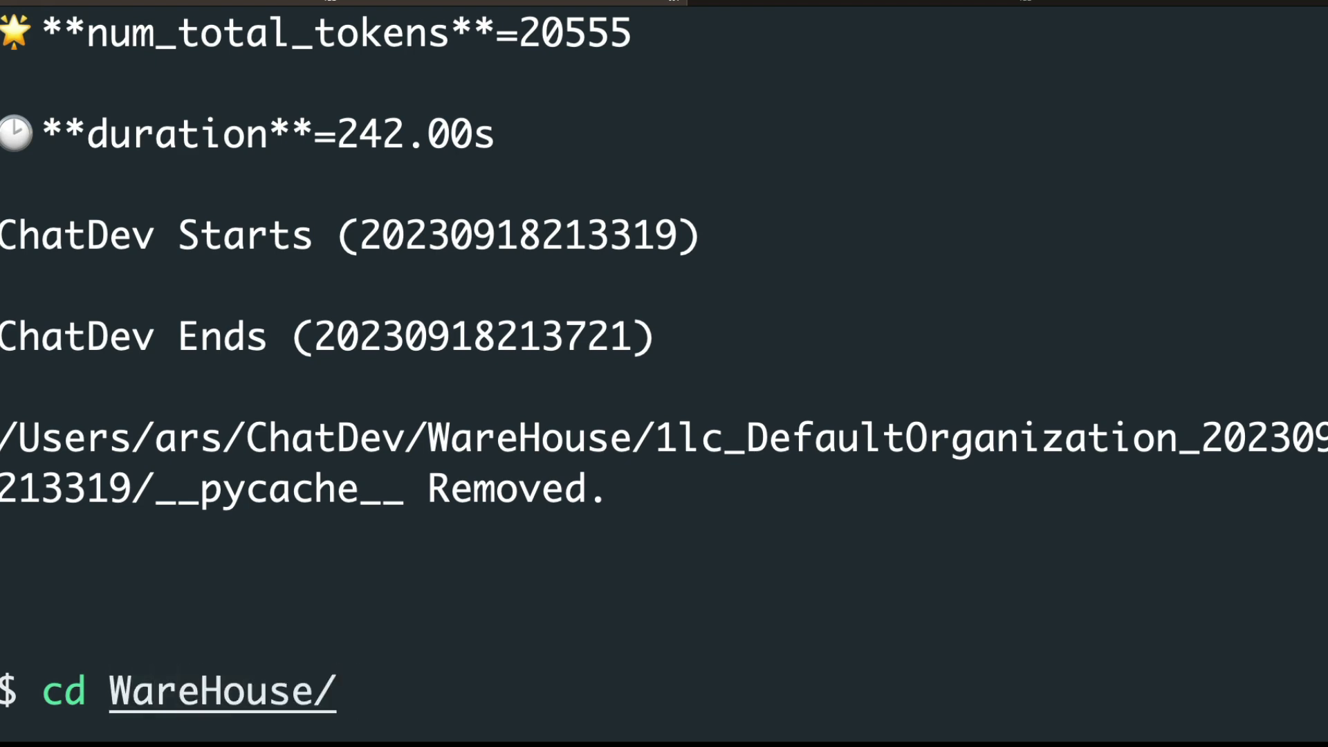
{"action": "type", "text": "1lc_DefaultOrganization_20230918213319"}
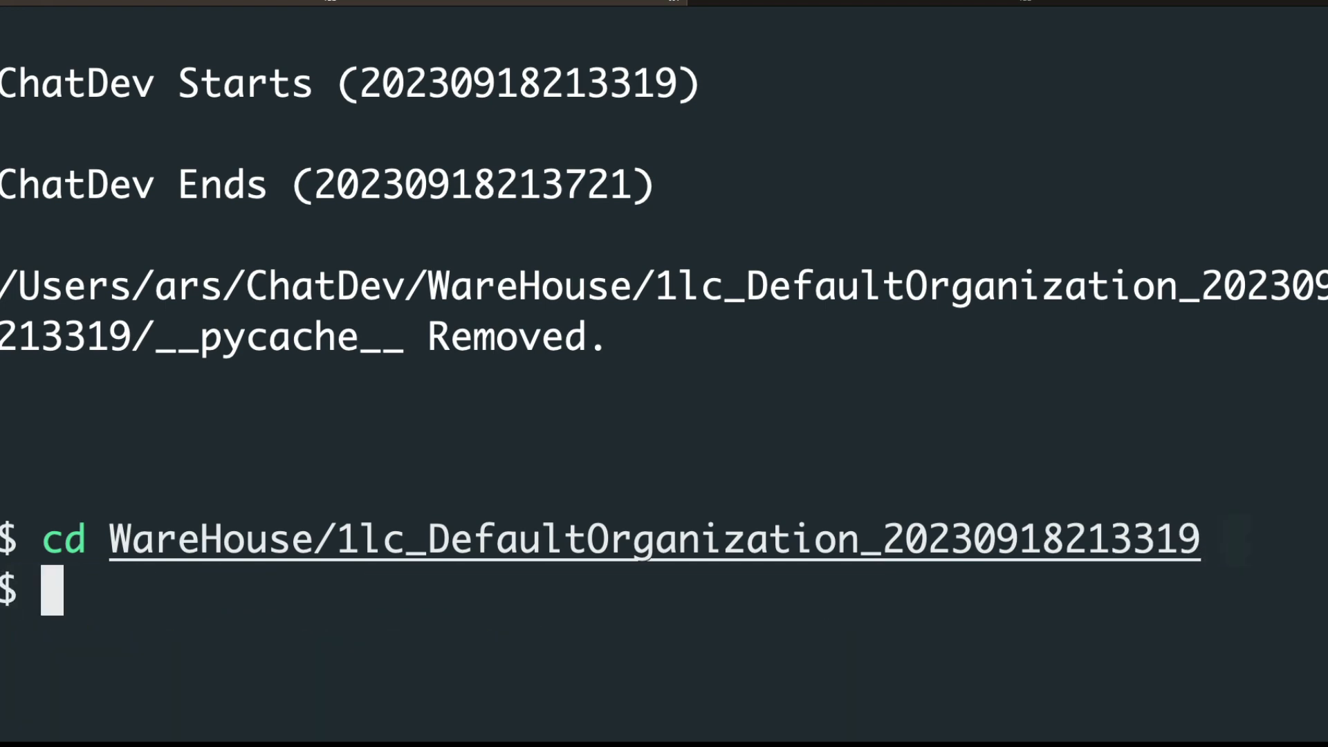
{"action": "type", "text": "python3 app.py"}
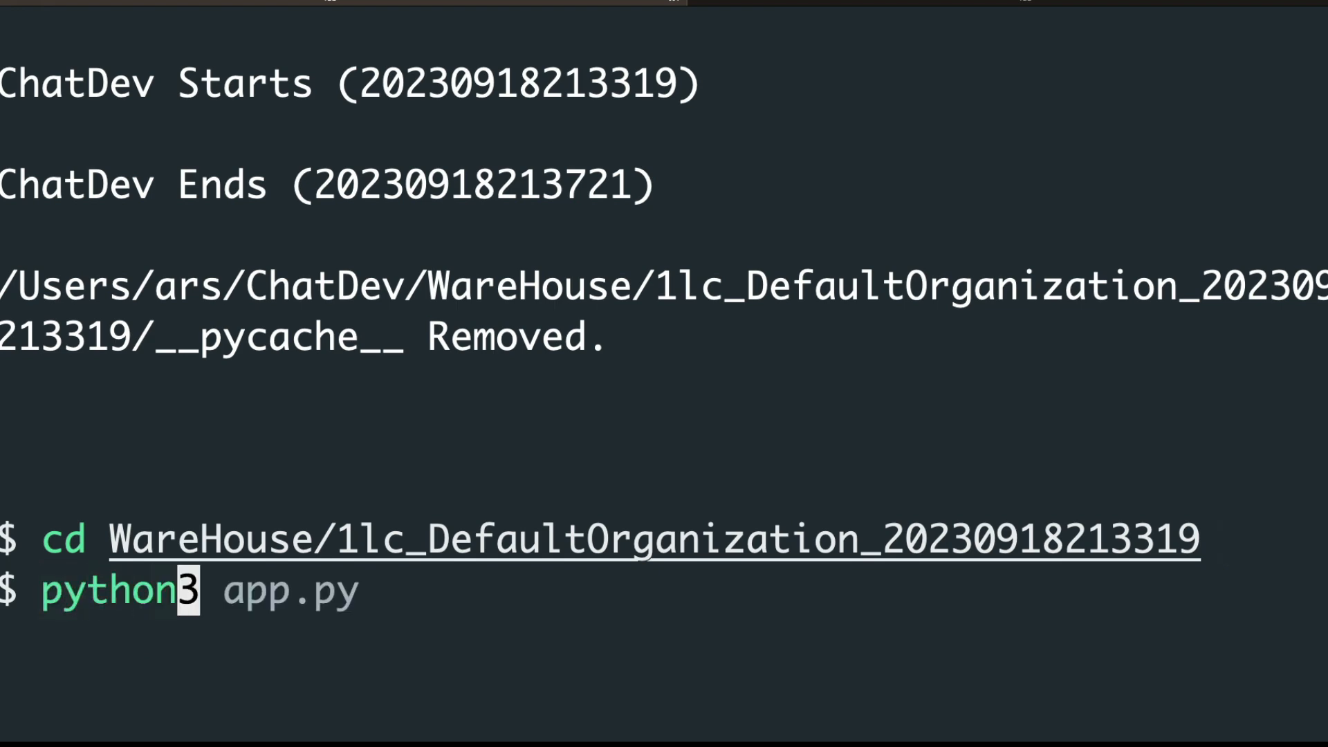
{"action": "type", "text": "main.py"}
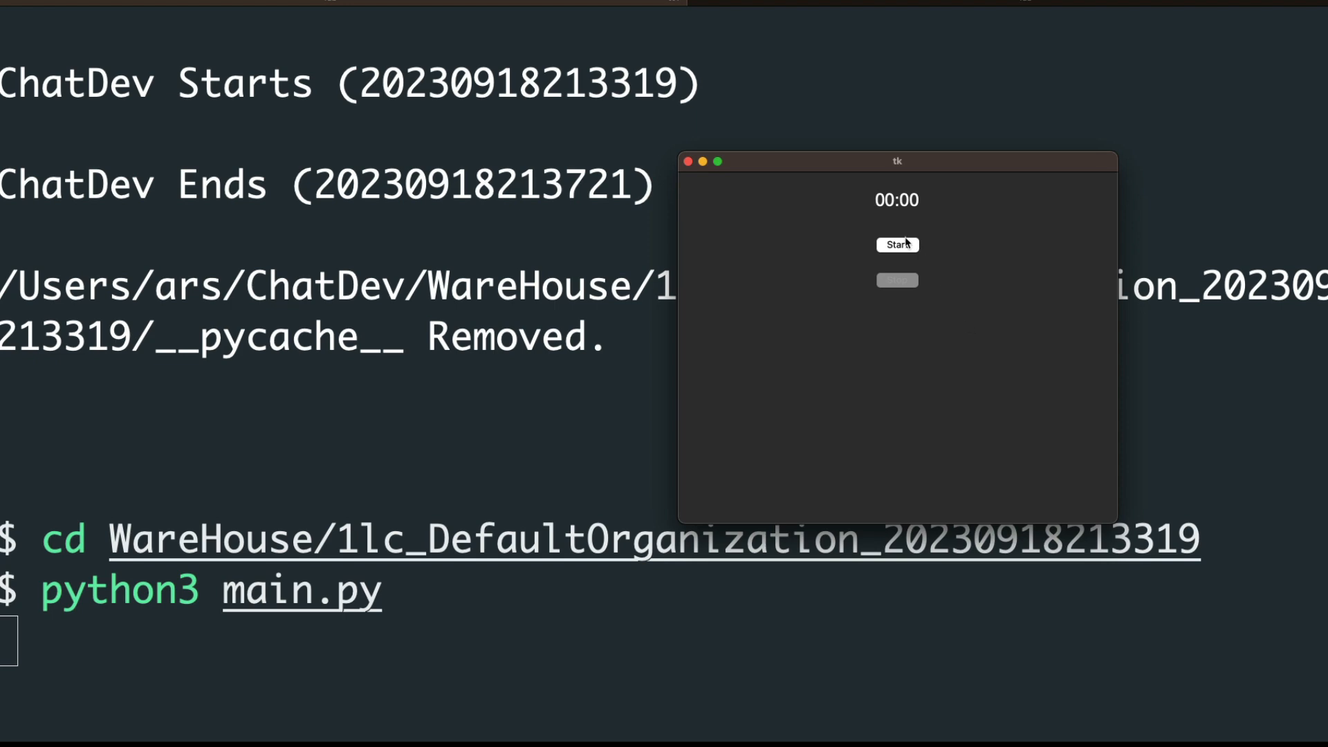
Start the pomodoro timer, let it count to about 00:21, then stop it
{"action": "left_click", "coordinate": [896, 245]}
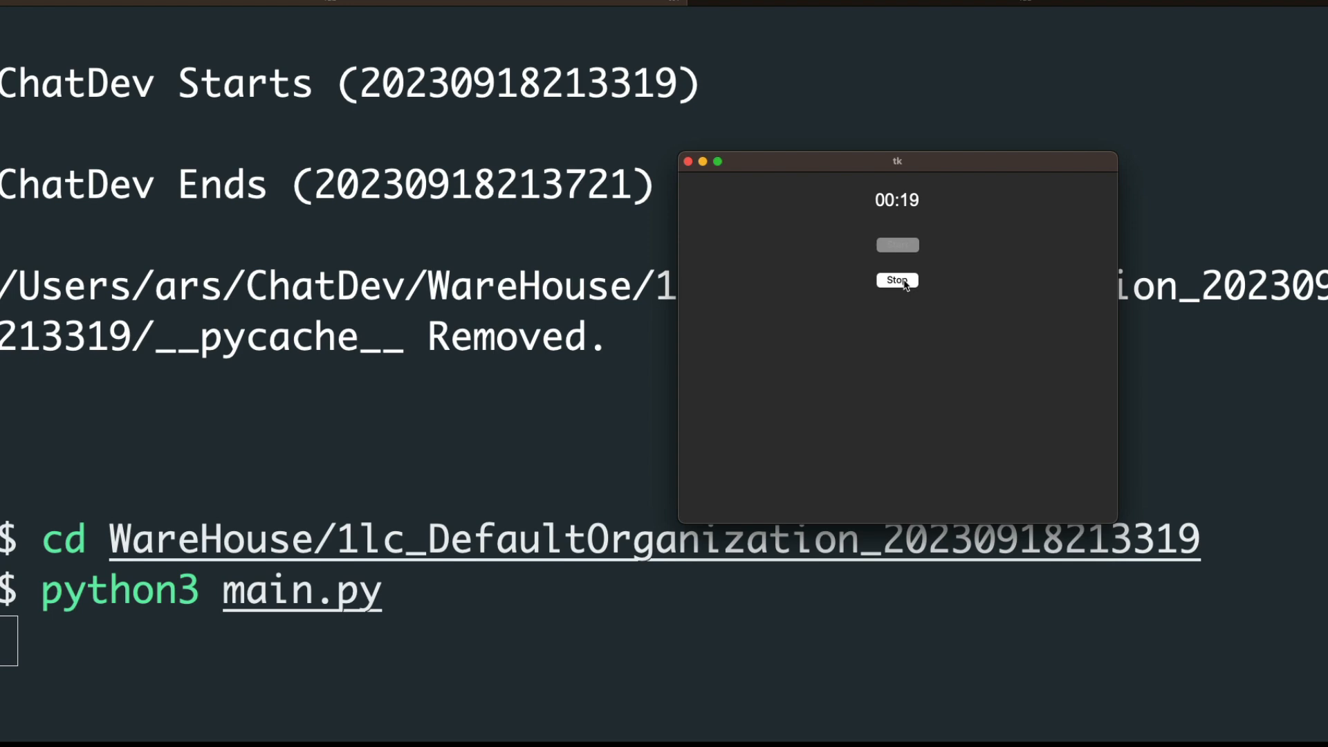
{"action": "left_click", "coordinate": [896, 281]}
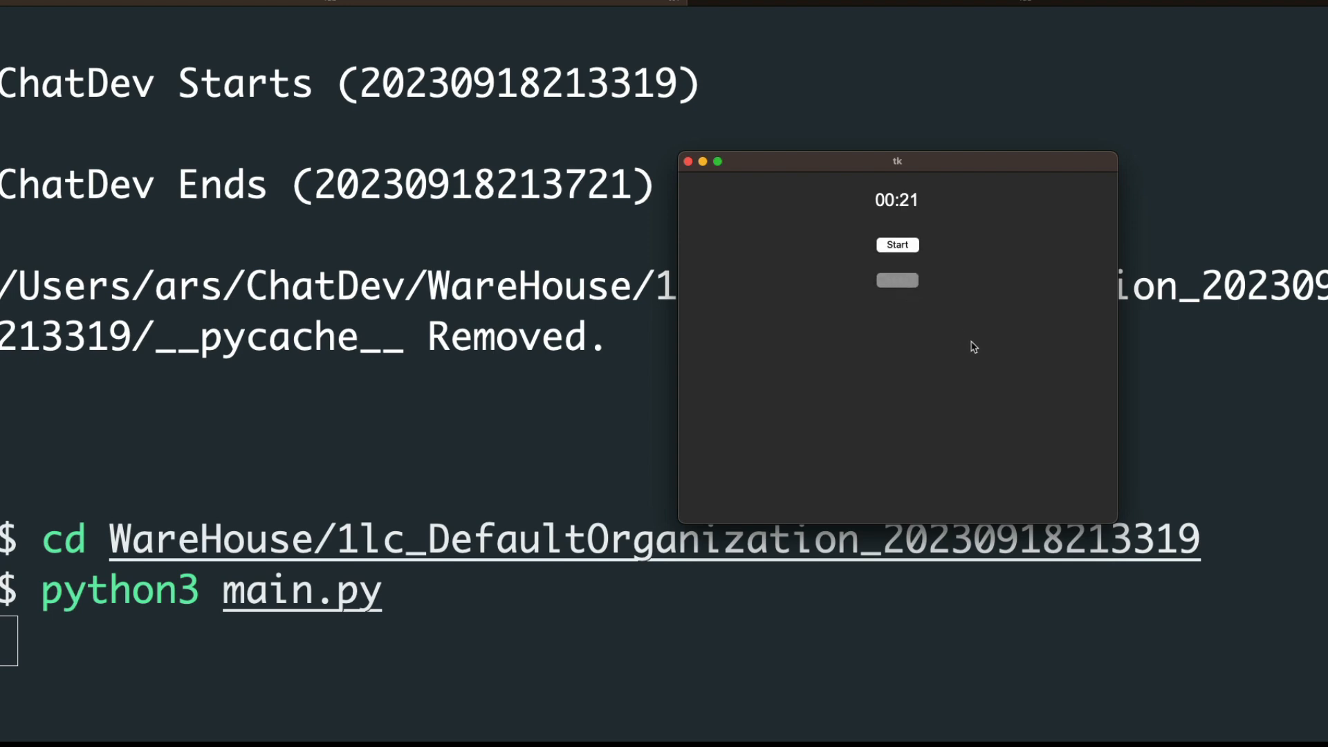
{"action": "left_click", "coordinate": [896, 245]}
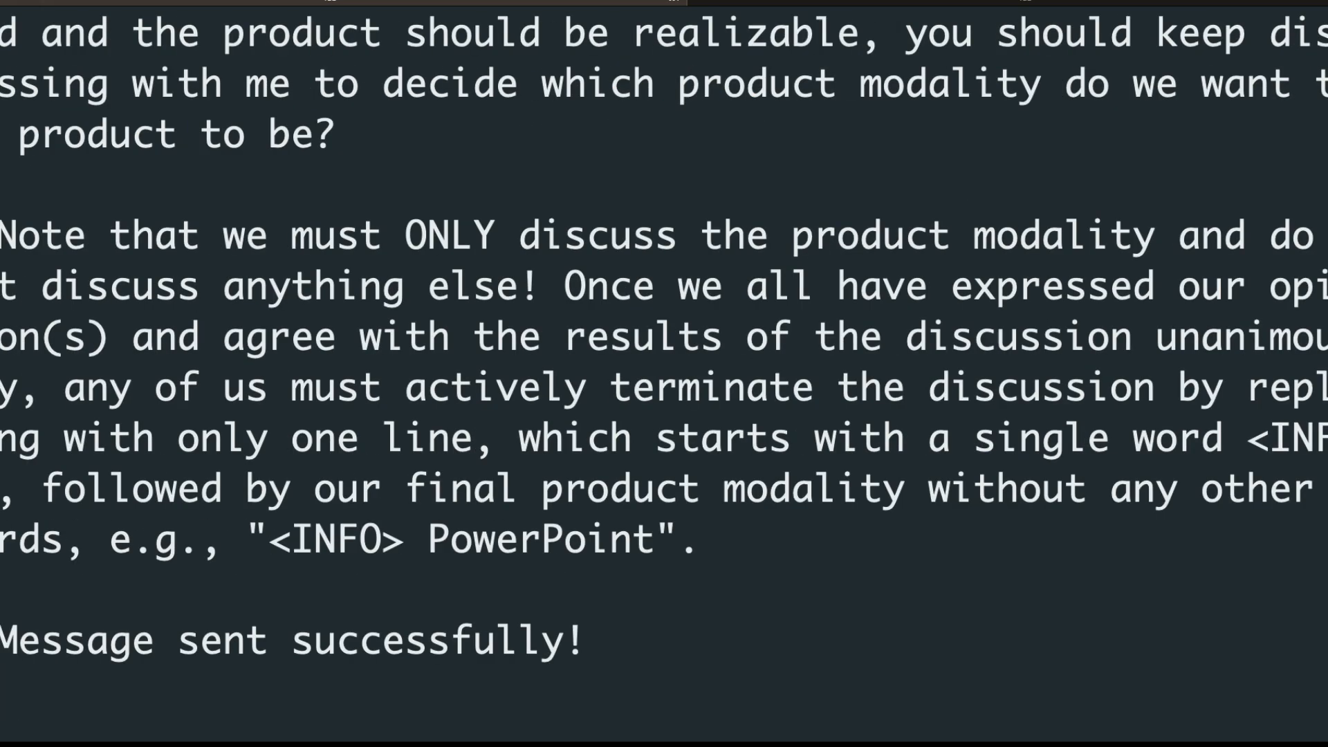
{"action": "mouse_move", "coordinate": [549, 563]}
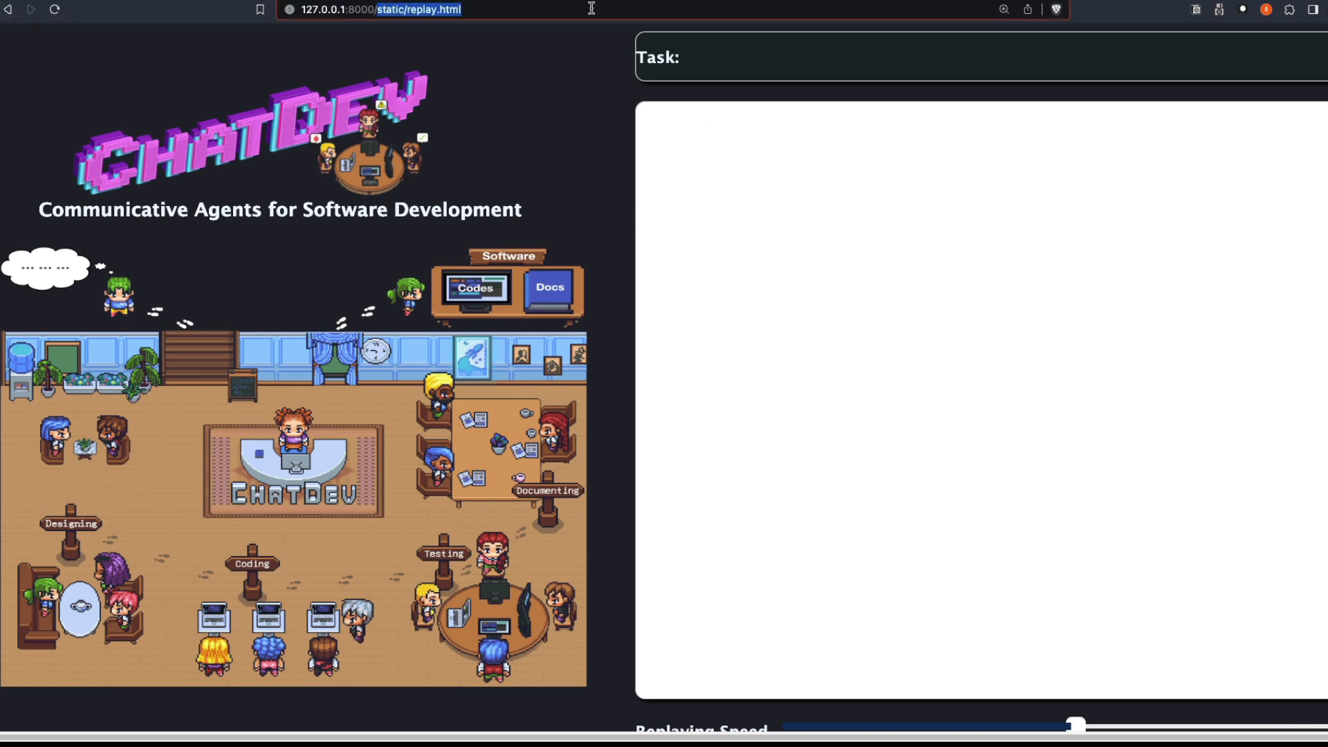
Go to the chat log home page at 127.0.0.1:8000 and scroll through the hangman run's agent messages
{"action": "left_click", "coordinate": [9, 10]}
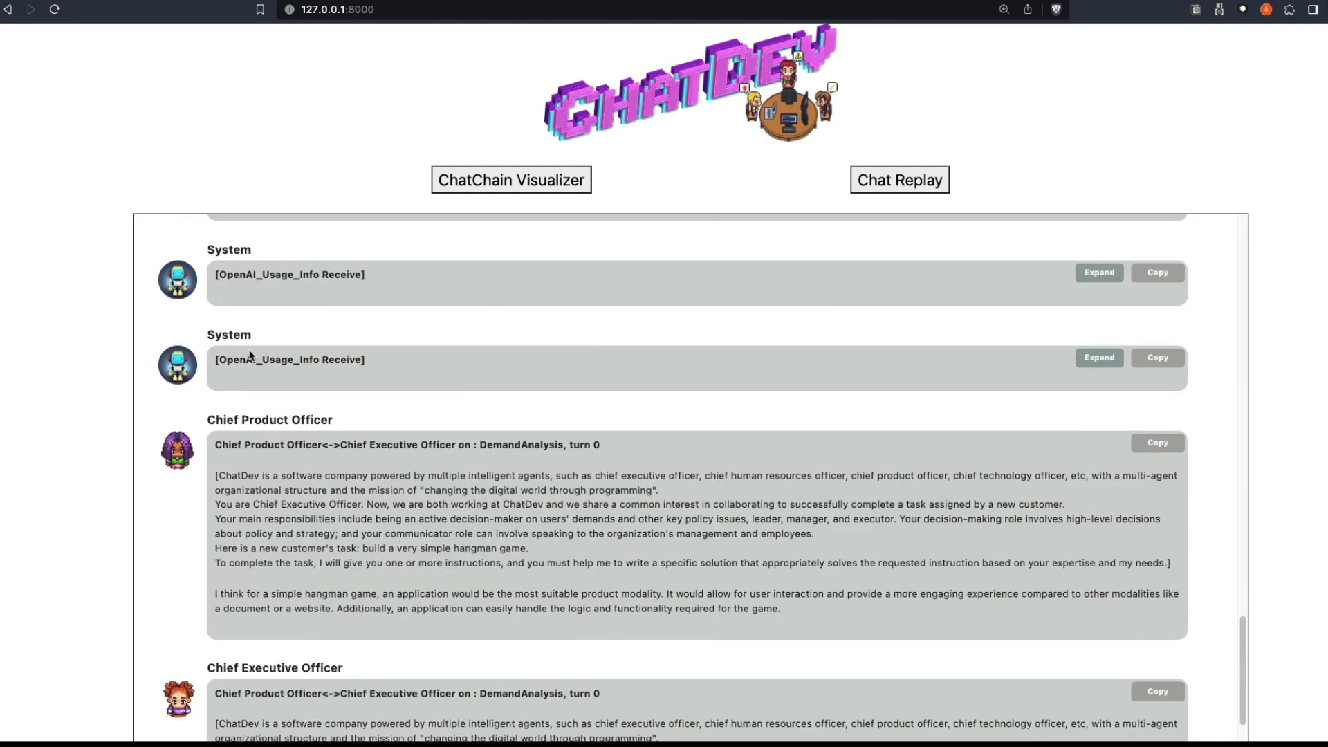
{"action": "scroll", "scroll_direction": "down", "scroll_amount": 3}
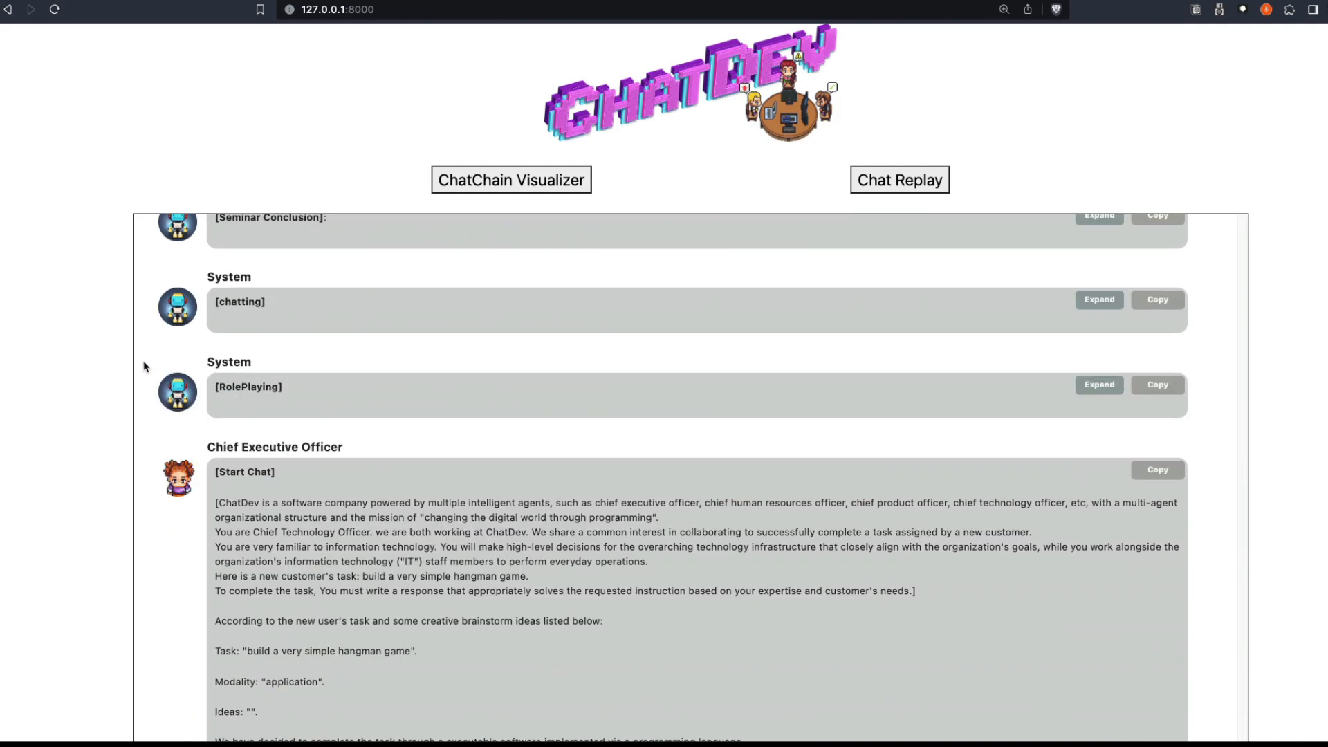
{"action": "scroll", "scroll_direction": "down", "scroll_amount": 3}
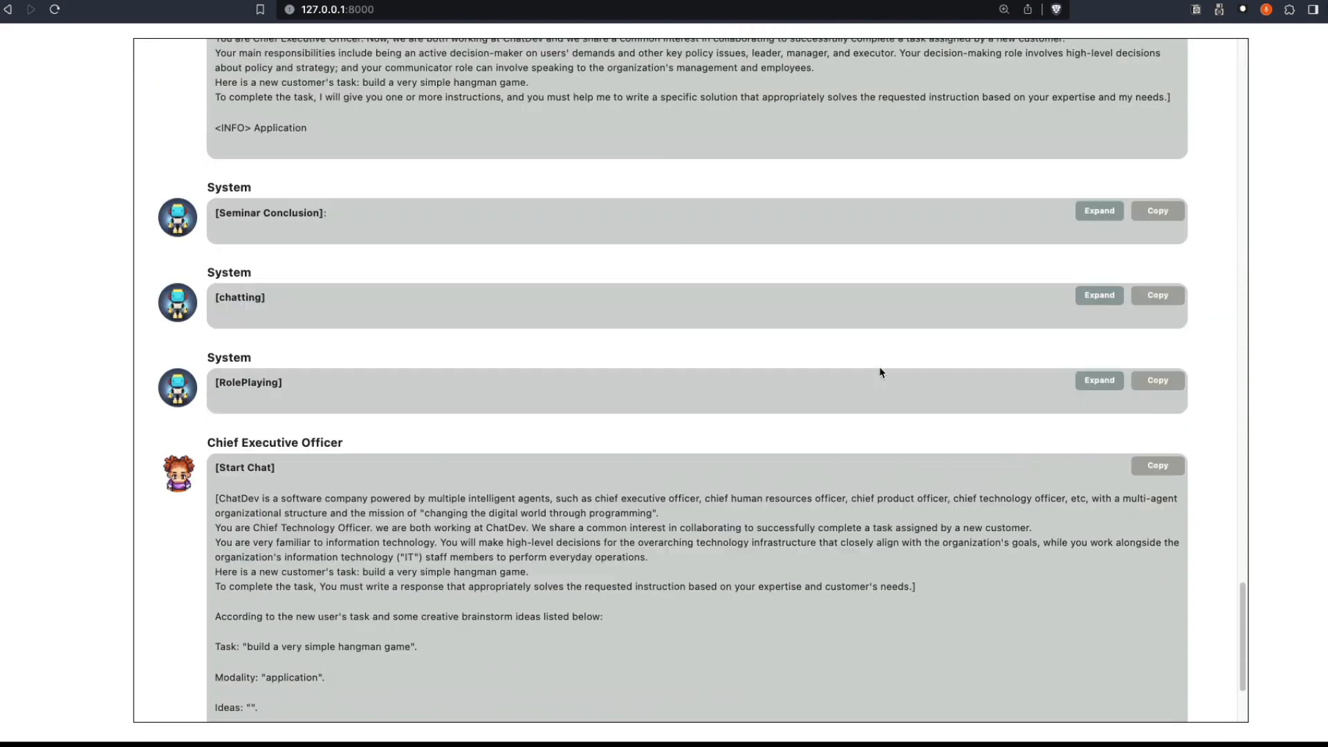
{"action": "scroll", "scroll_direction": "down", "scroll_amount": 3}
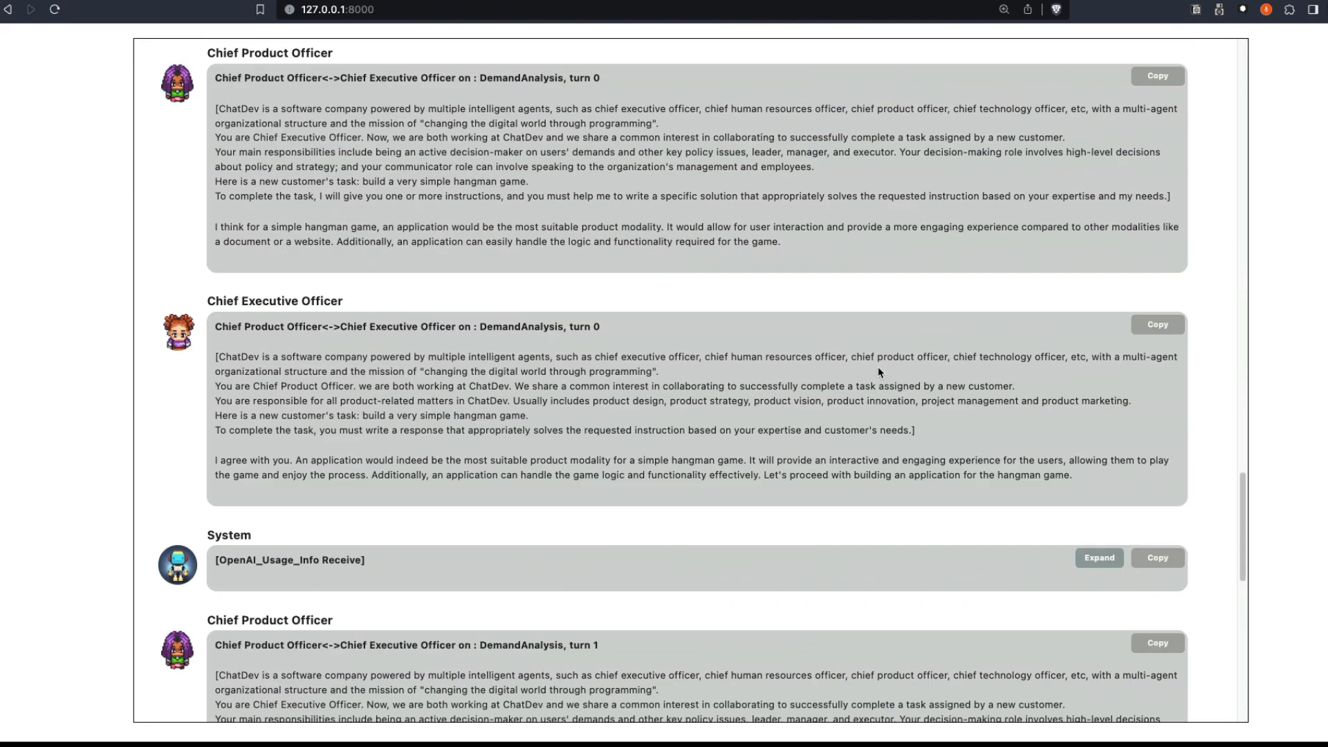
{"action": "scroll", "scroll_direction": "down", "scroll_amount": 3}
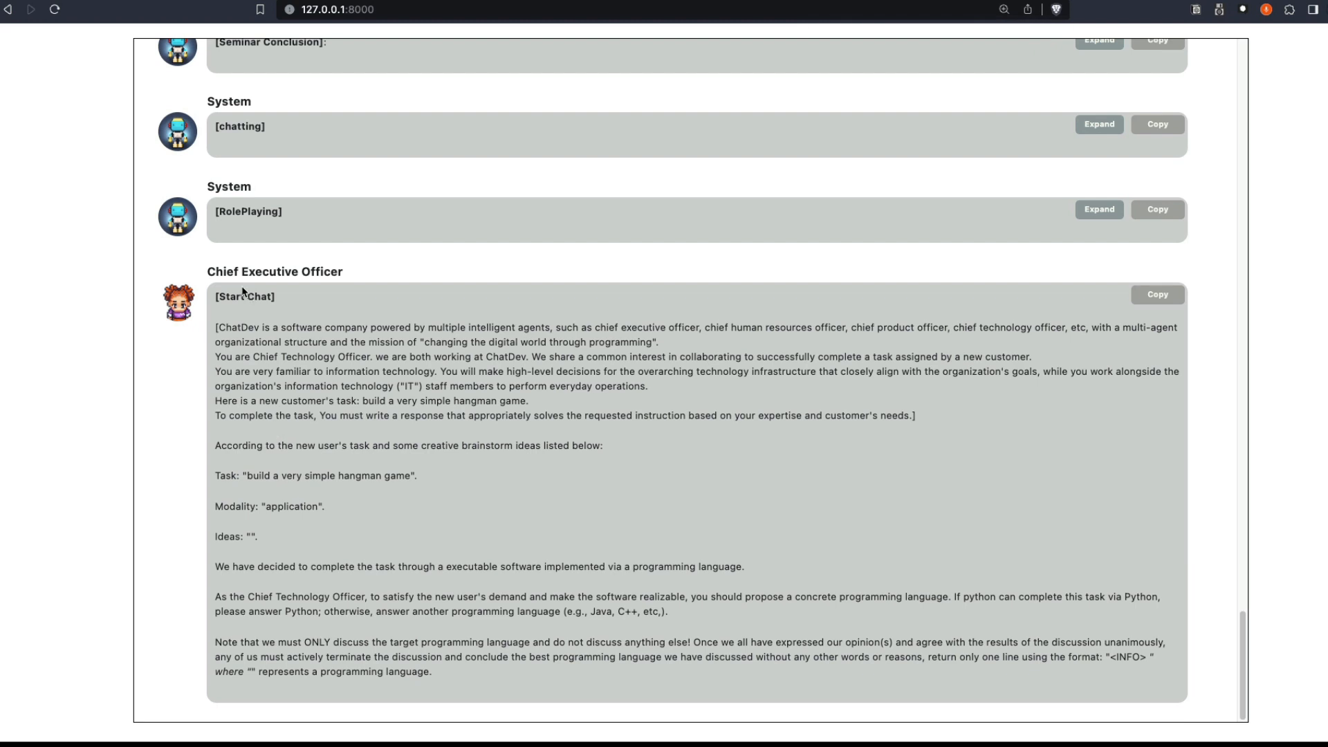
Select and deselect the CEO's Start Chat text, then read on to Python being chosen and the Programmer's coding prompt
{"action": "left_click_drag", "start_coordinate": [216, 296], "coordinate": [417, 475]}
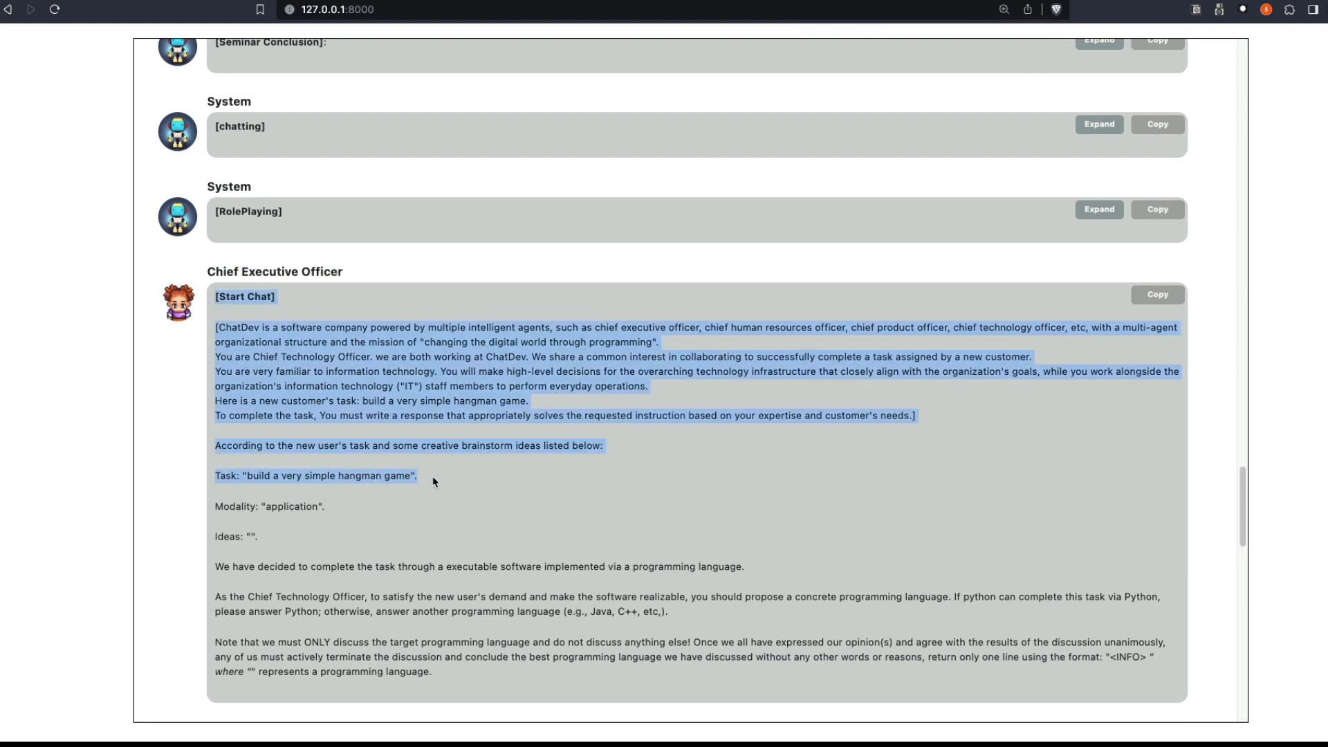
{"action": "left_click", "coordinate": [388, 627]}
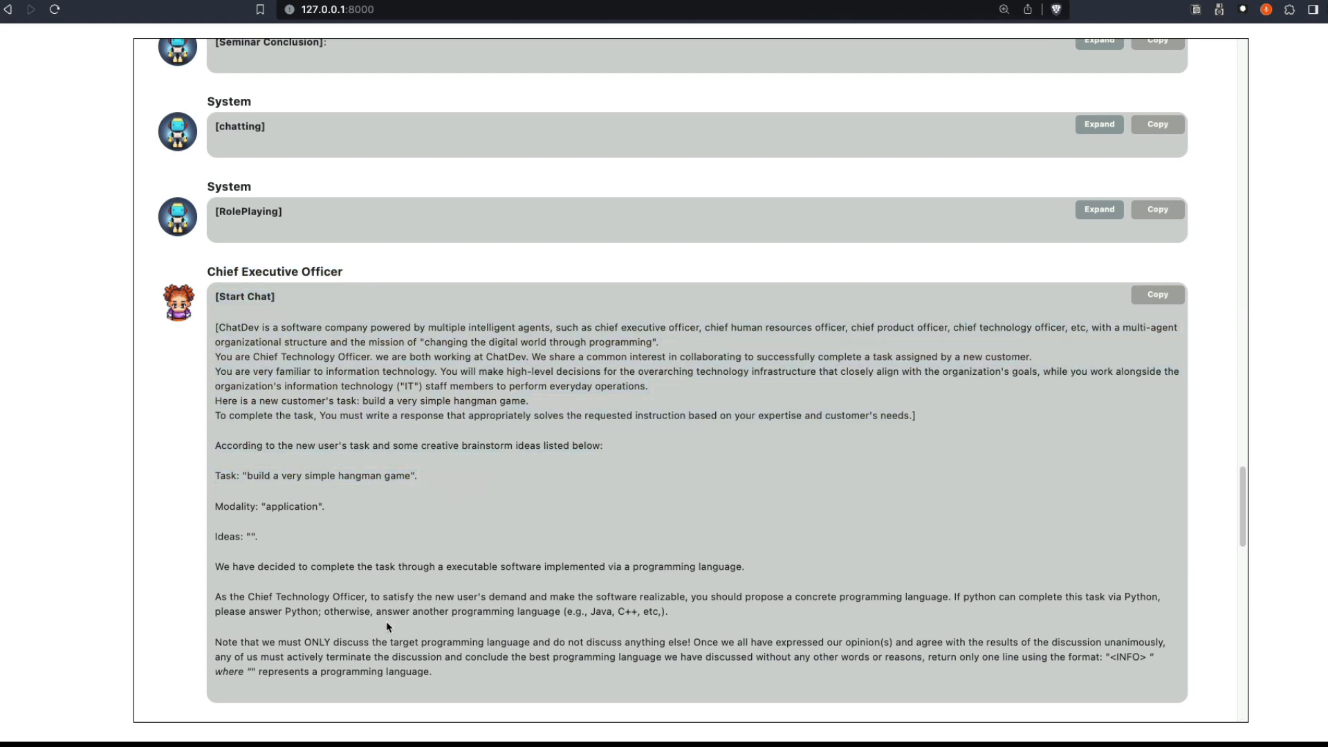
{"action": "mouse_move", "coordinate": [707, 618]}
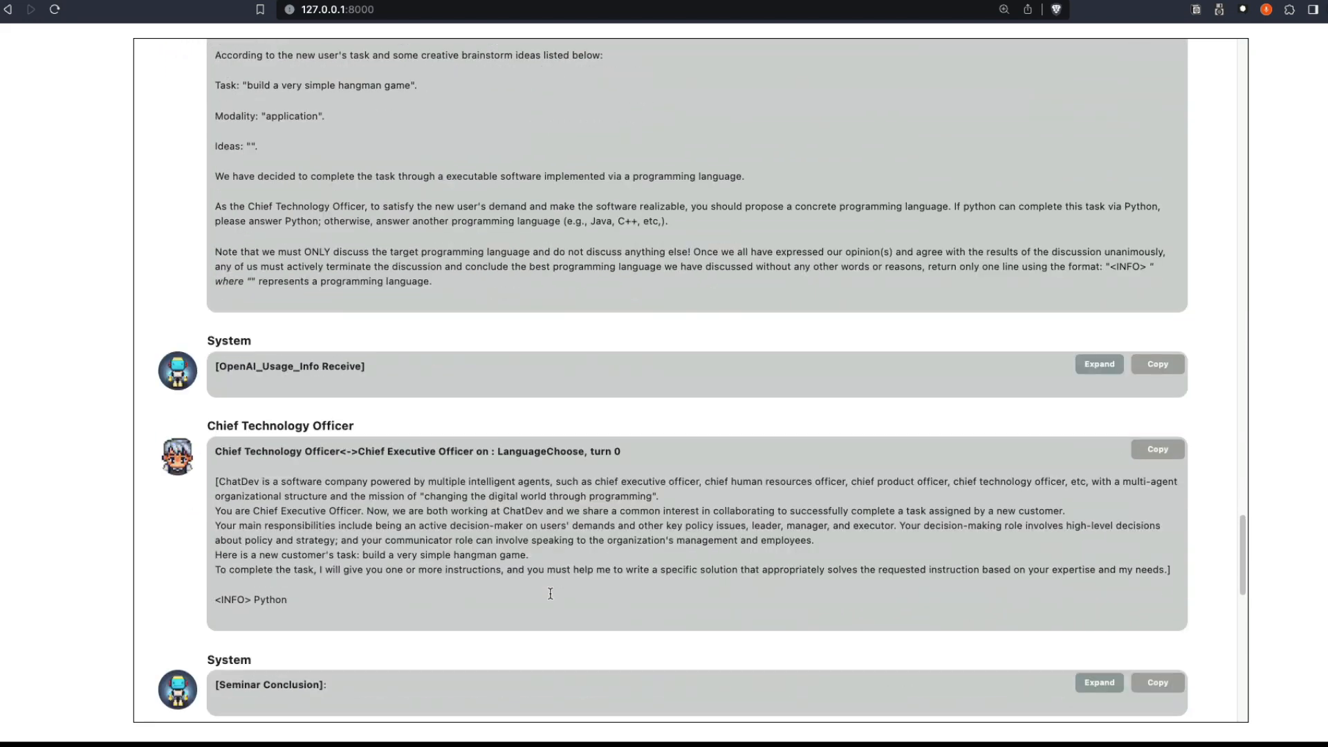
{"action": "scroll", "scroll_direction": "down", "scroll_amount": 3}
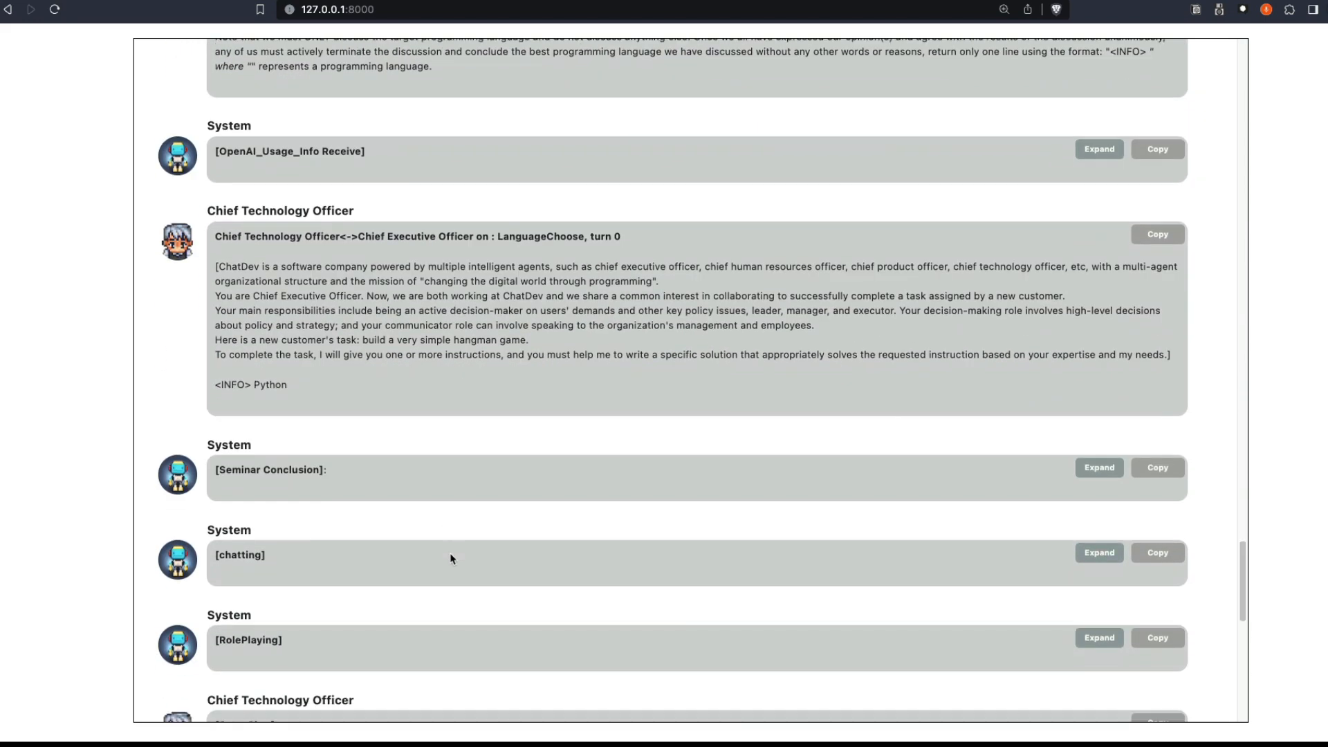
{"action": "scroll", "scroll_direction": "down", "scroll_amount": 3}
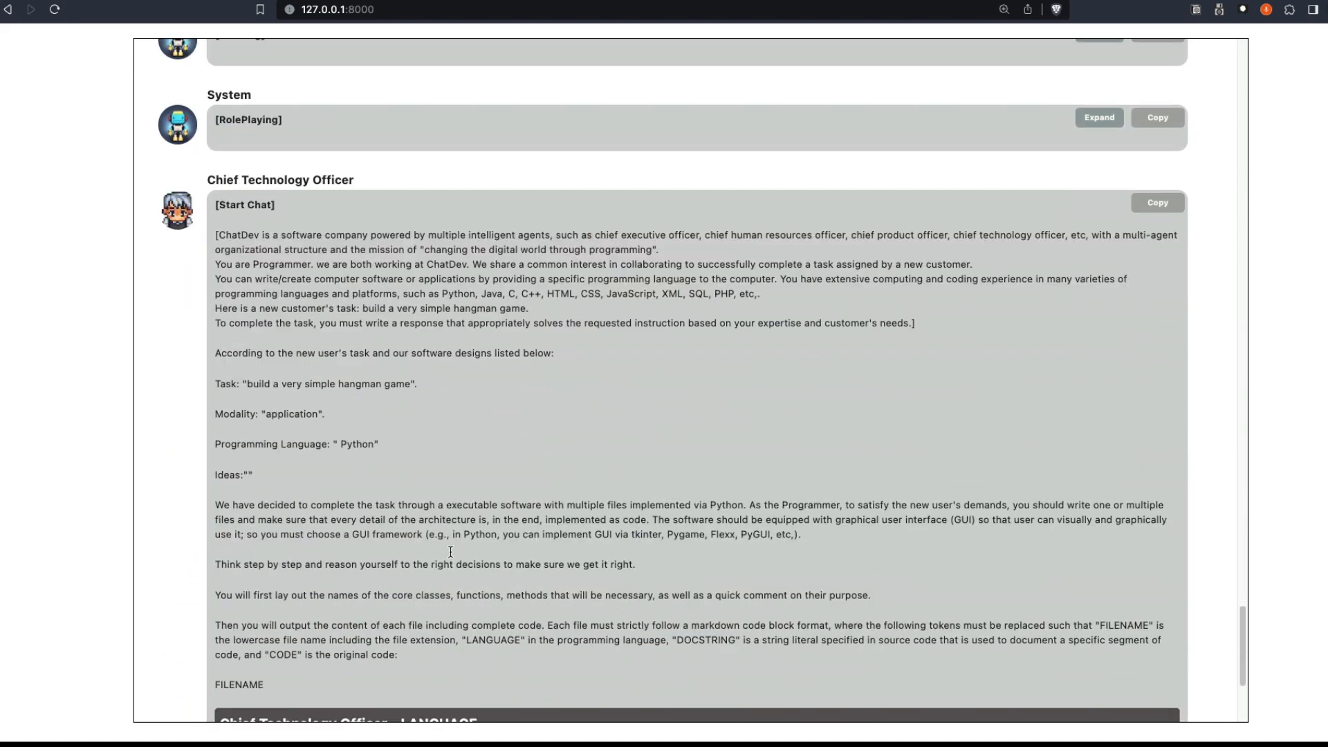
{"action": "scroll", "scroll_direction": "down", "scroll_amount": 3}
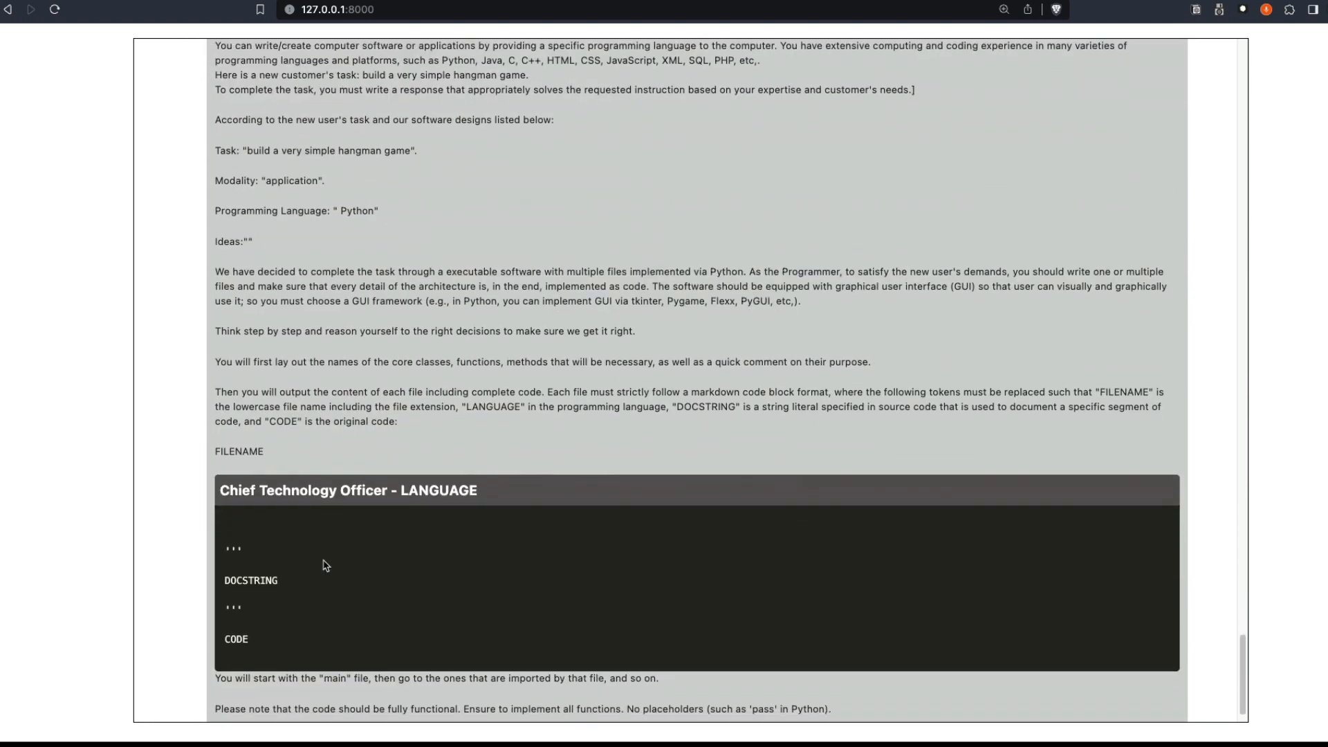
{"action": "scroll", "scroll_direction": "down", "scroll_amount": 3}
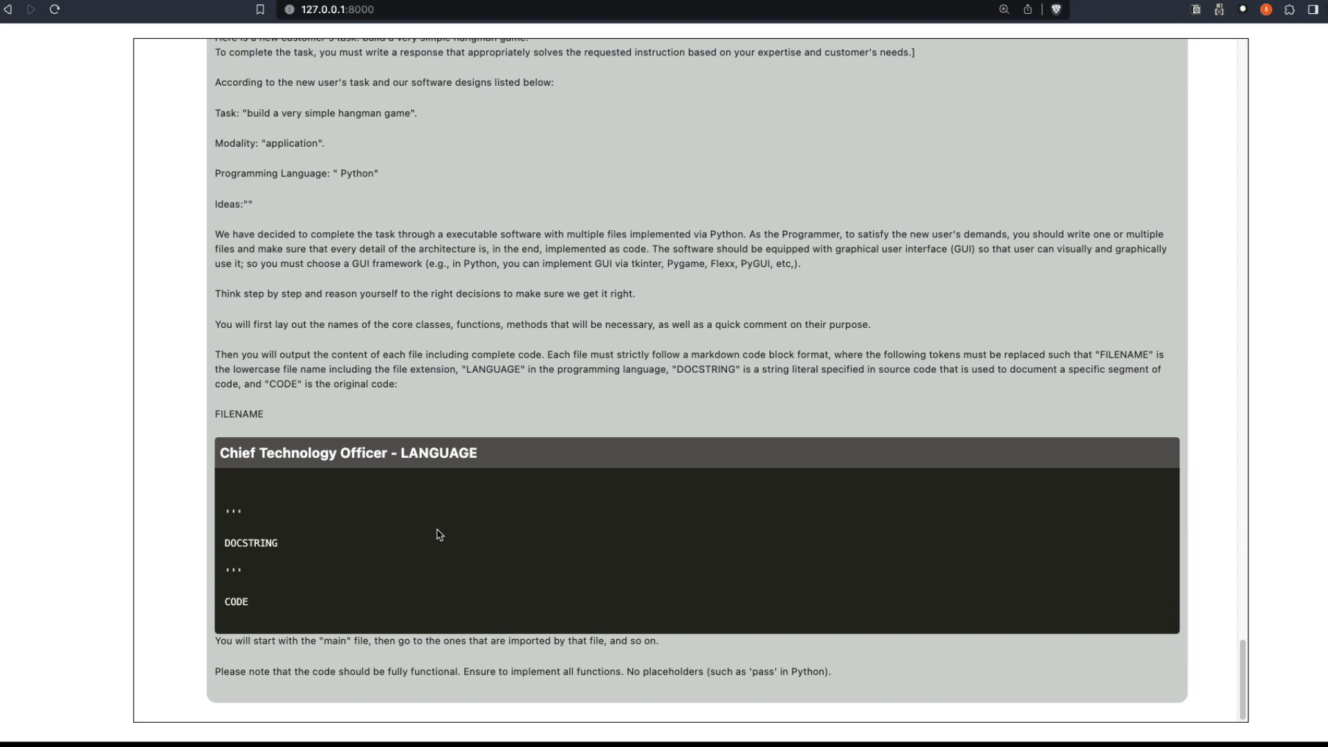
{"action": "mouse_move", "coordinate": [440, 531]}
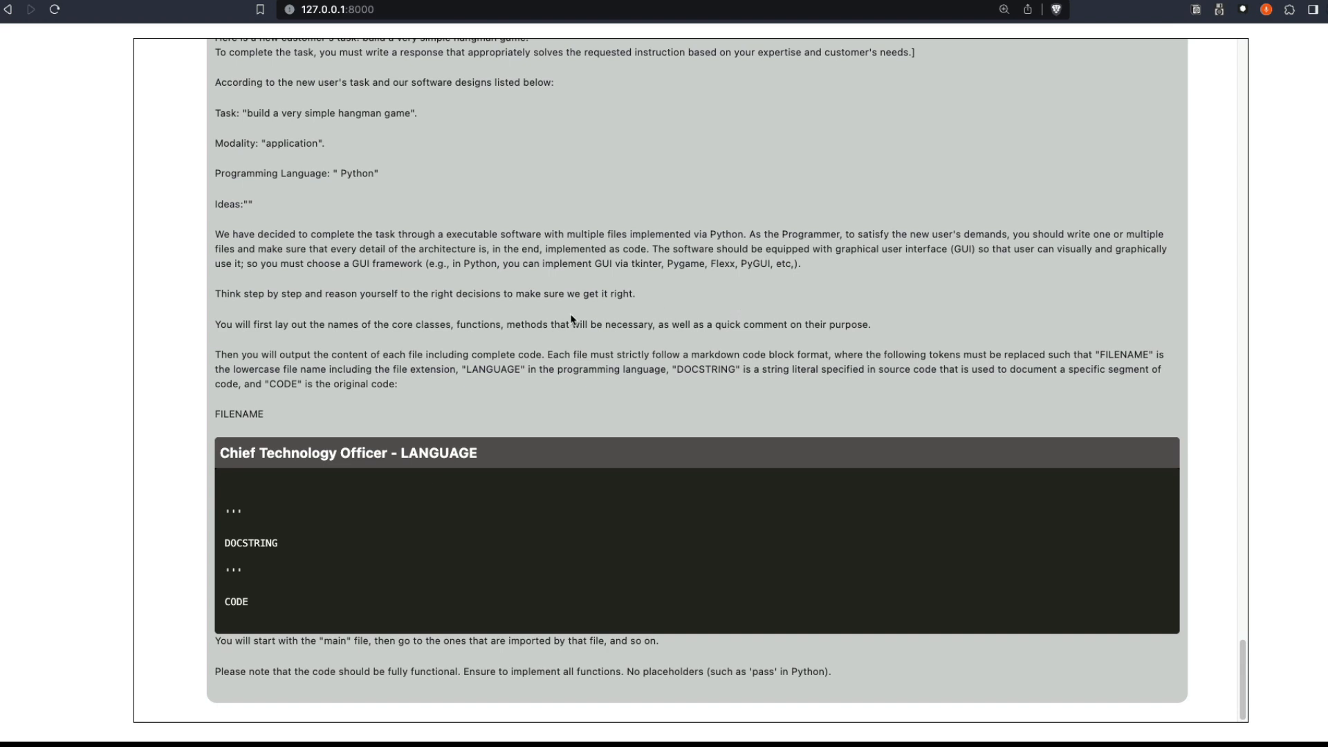
{"action": "left_click_drag", "start_coordinate": [215, 51], "coordinate": [868, 323]}
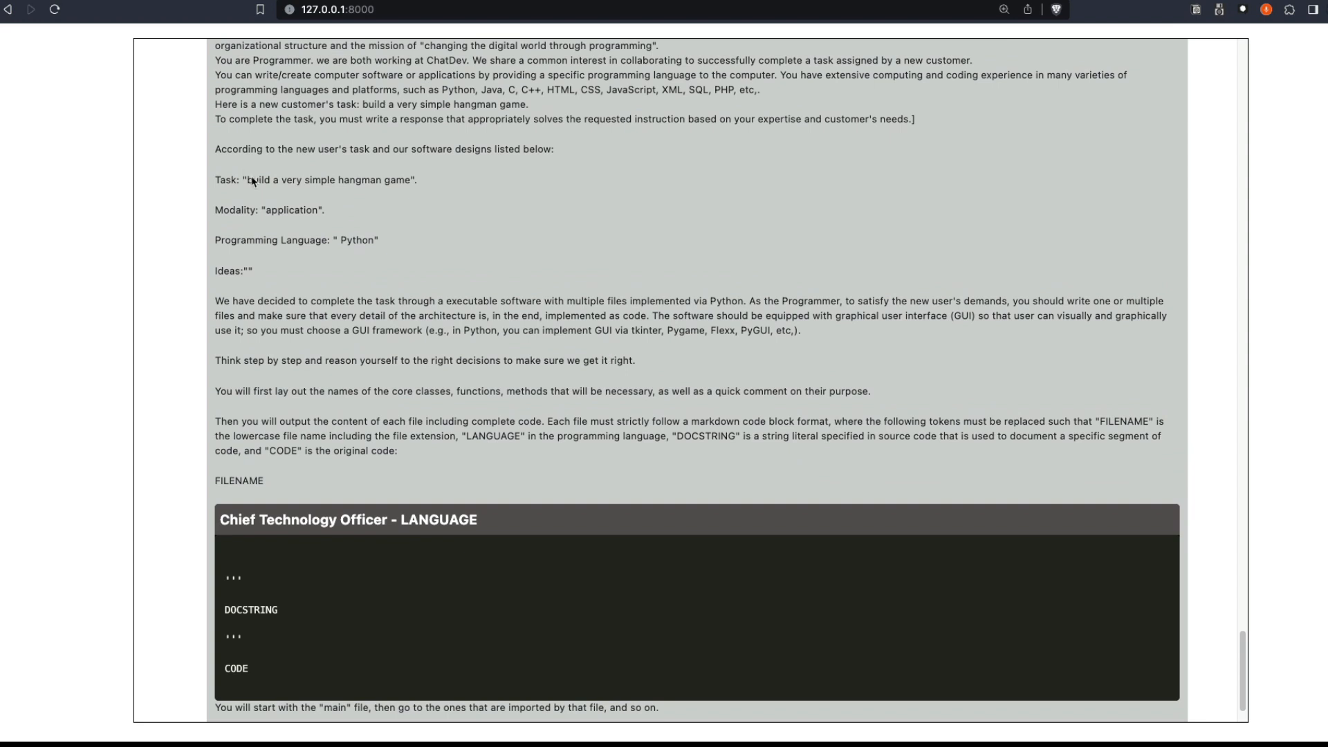
{"action": "mouse_move", "coordinate": [425, 293]}
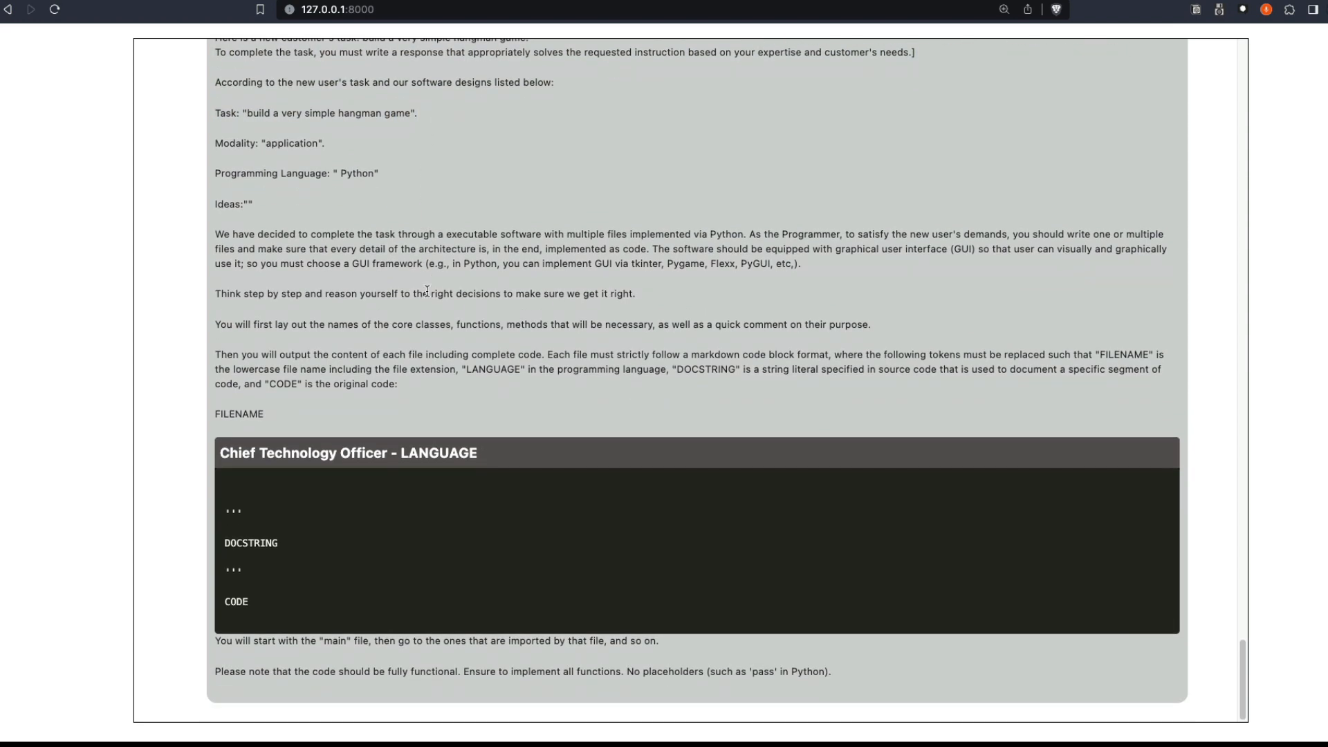
{"action": "scroll", "scroll_direction": "down", "scroll_amount": 3}
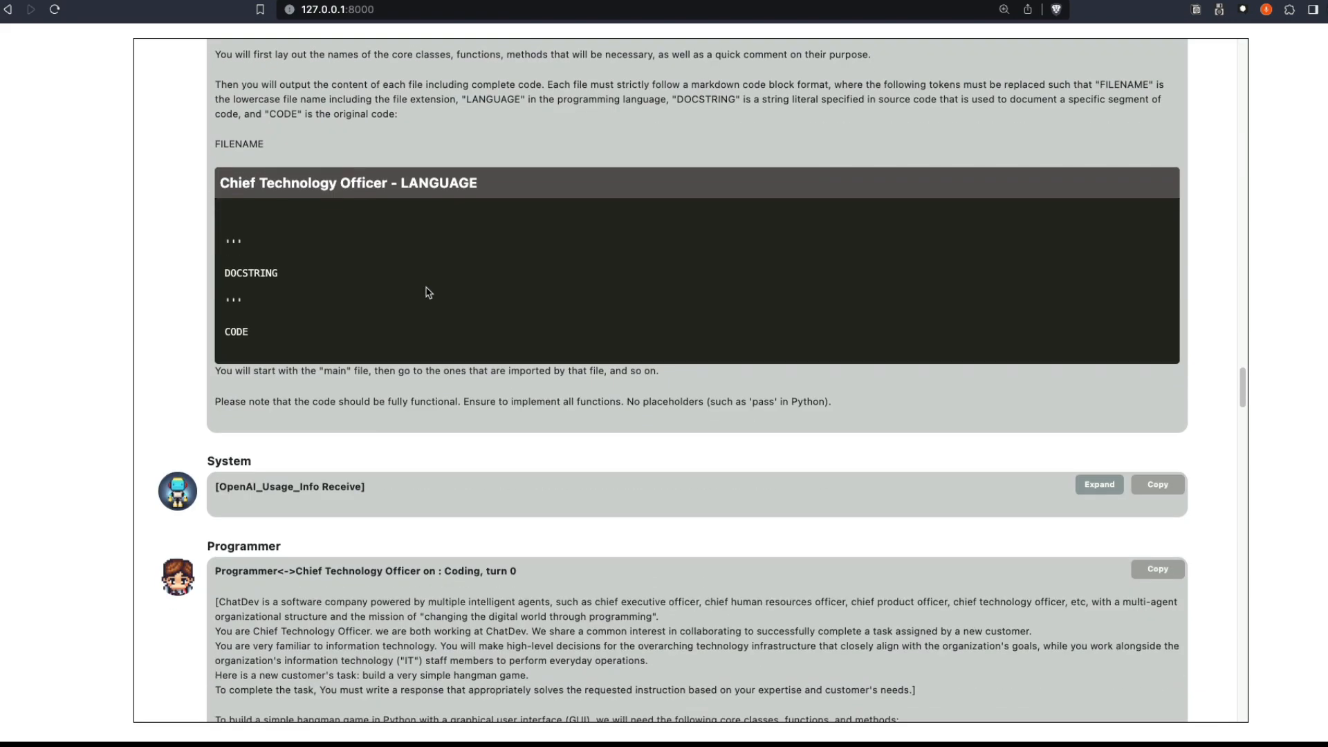
{"action": "scroll", "scroll_direction": "down", "scroll_amount": 3}
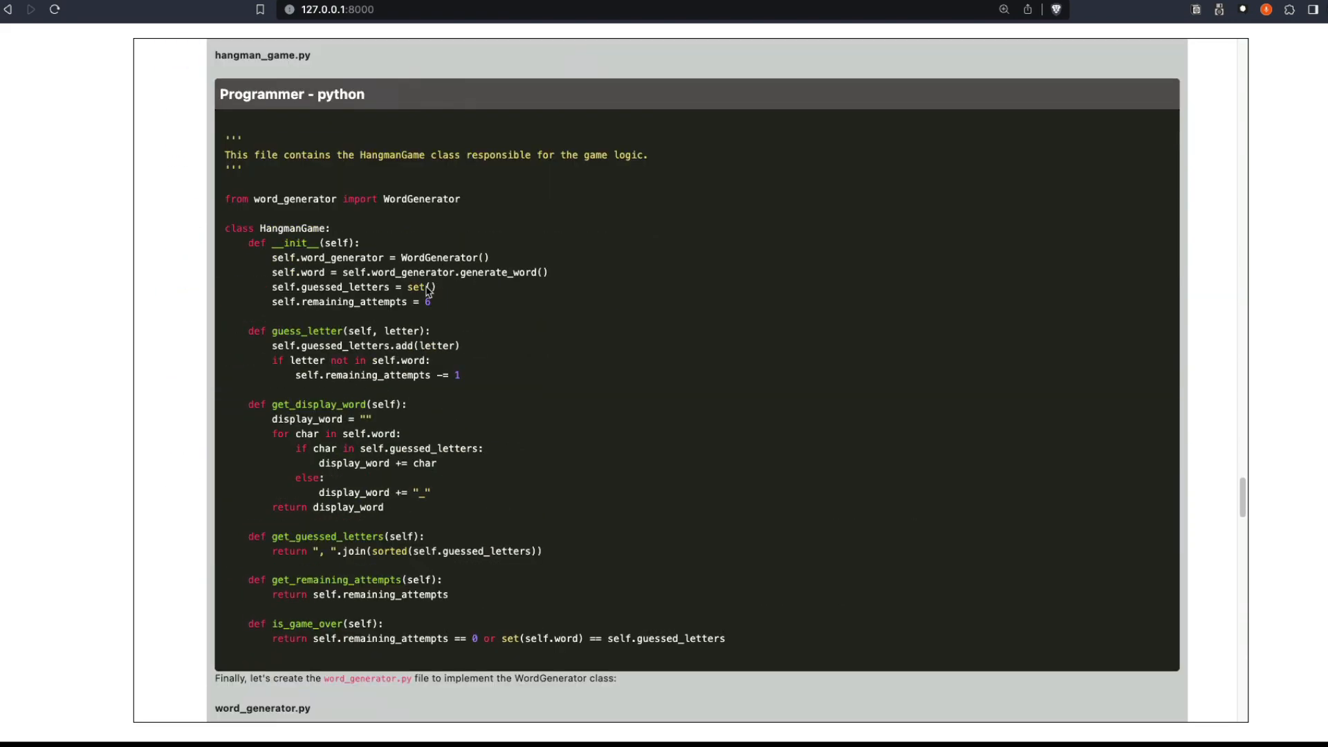
{"action": "scroll", "scroll_direction": "down", "scroll_amount": 3}
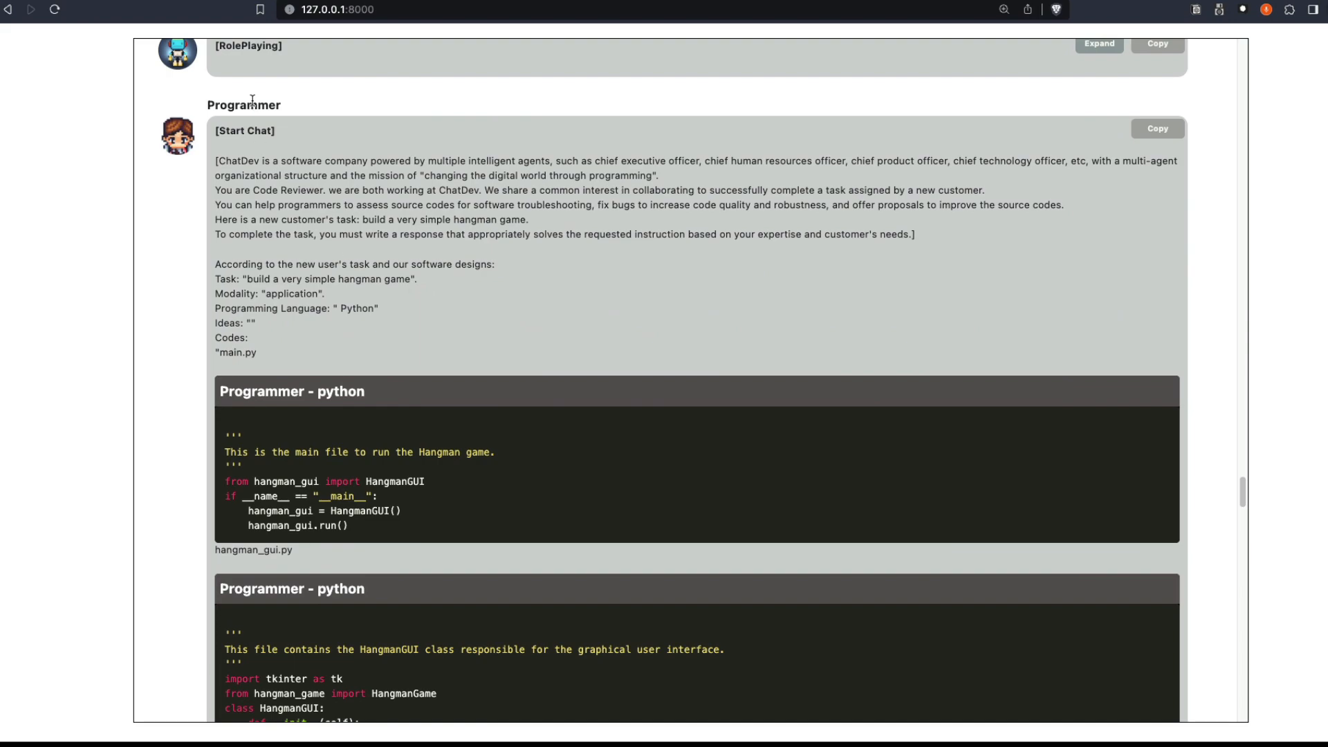
{"action": "scroll", "scroll_direction": "down", "scroll_amount": 3}
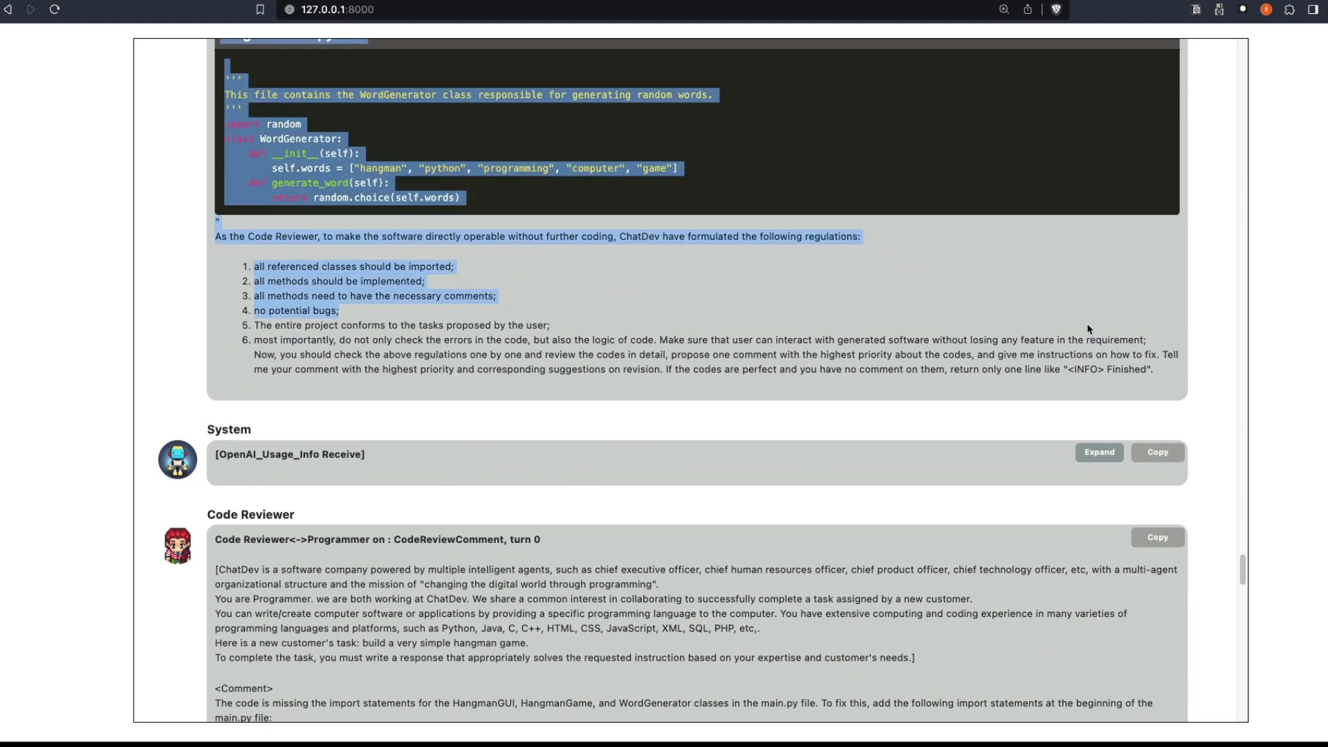
{"action": "scroll", "scroll_direction": "down", "scroll_amount": 3}
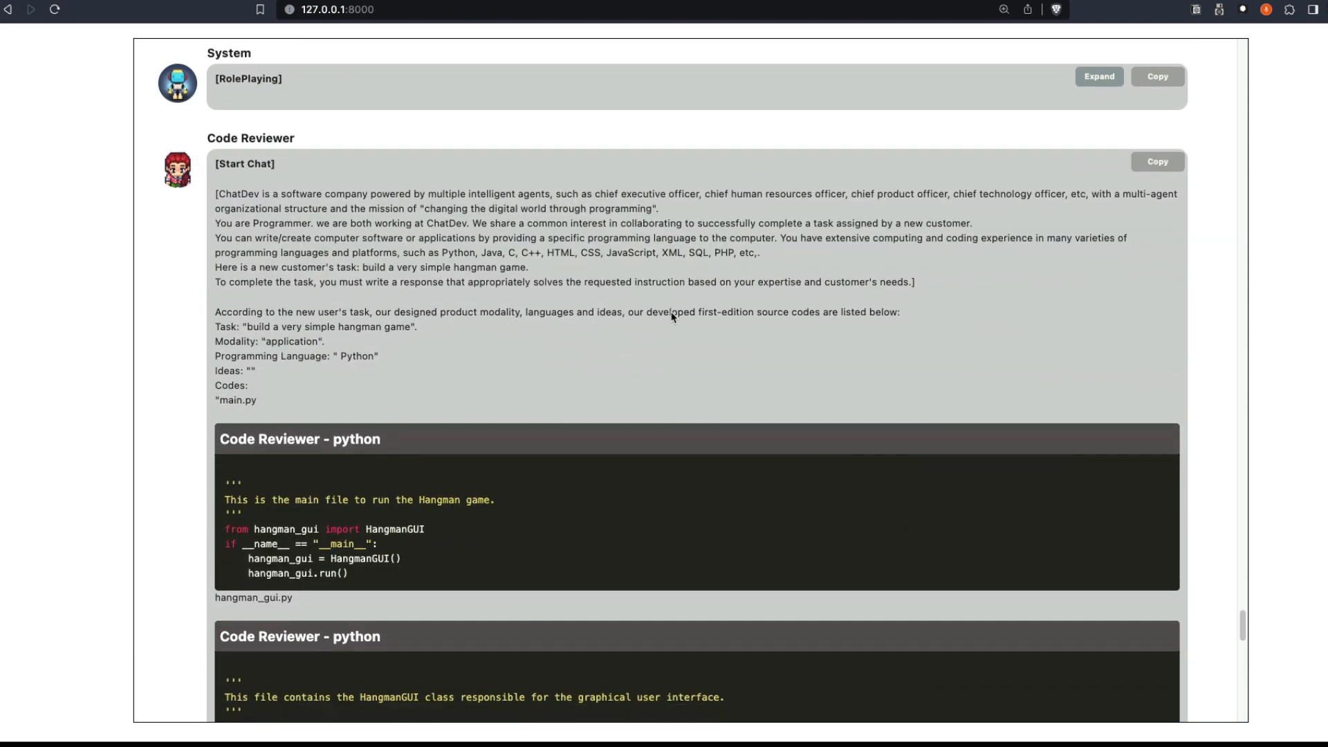
{"action": "scroll", "scroll_direction": "down", "scroll_amount": 3}
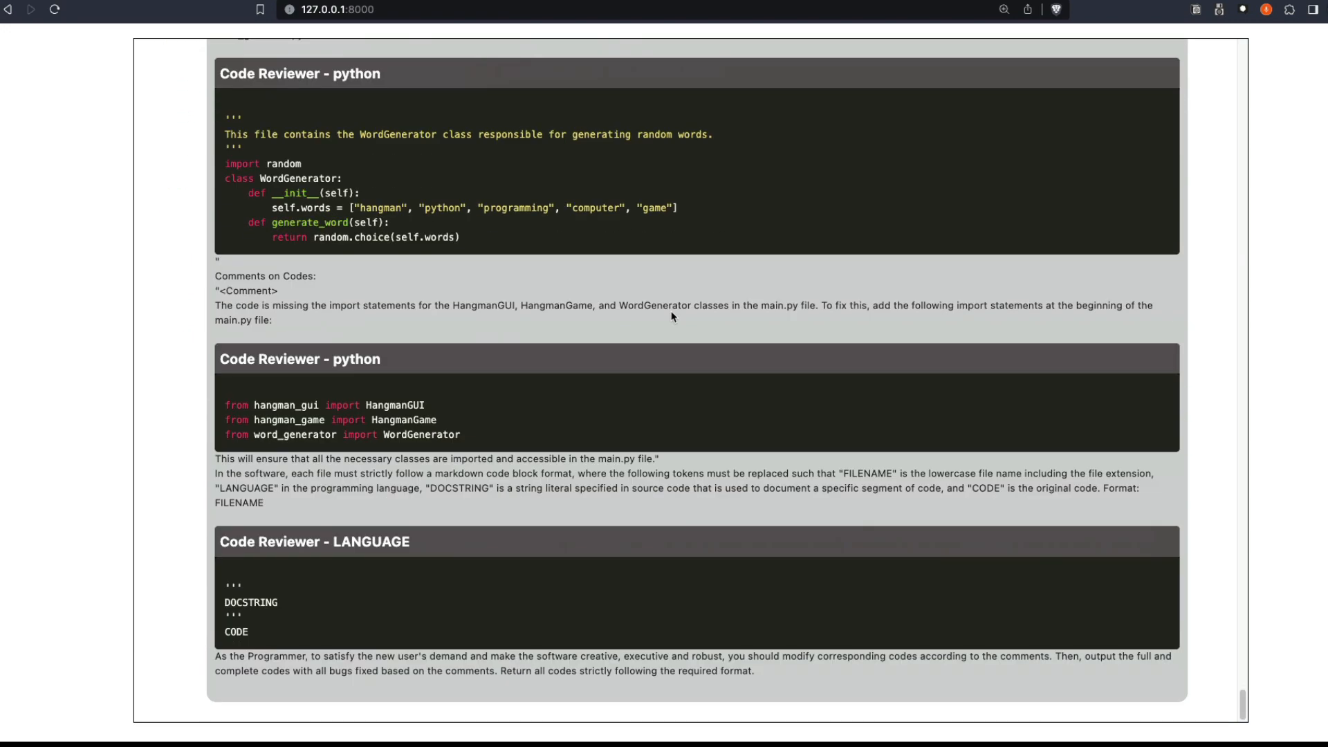
{"action": "mouse_move", "coordinate": [368, 637]}
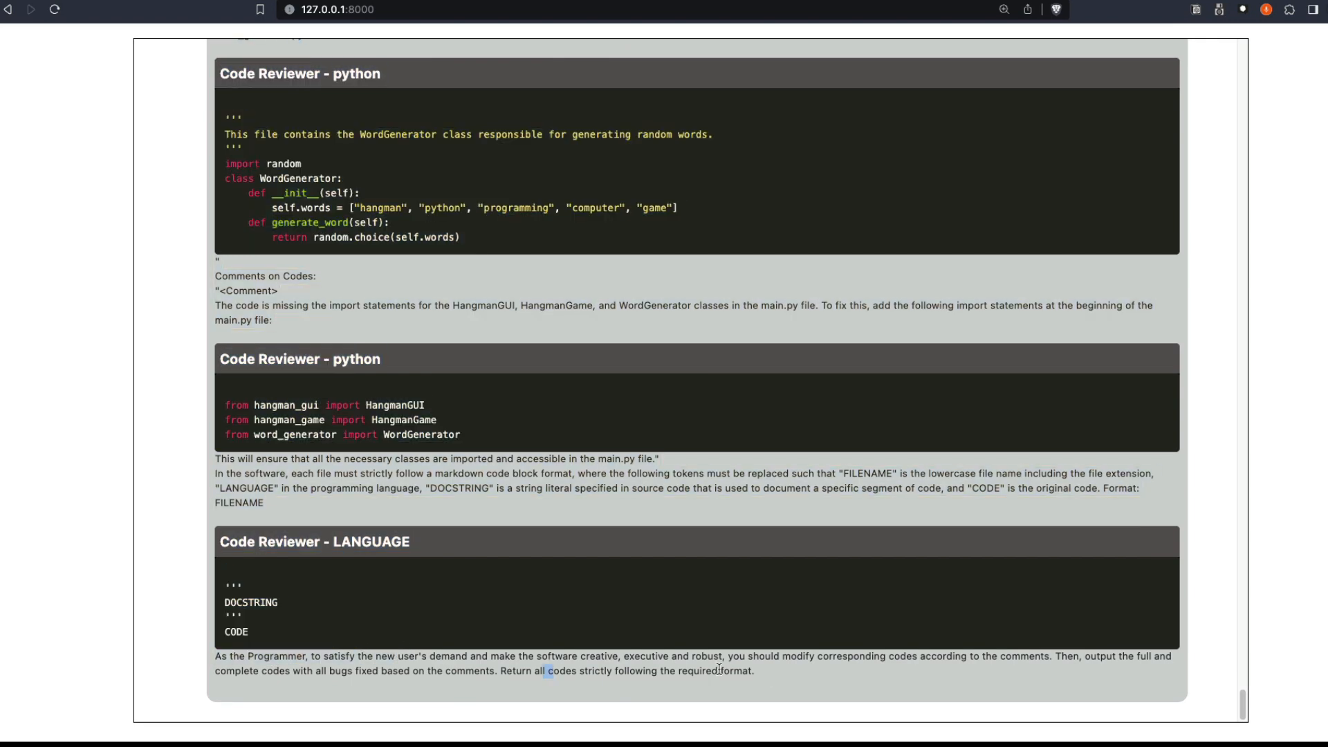
{"action": "scroll", "scroll_direction": "down", "scroll_amount": 3}
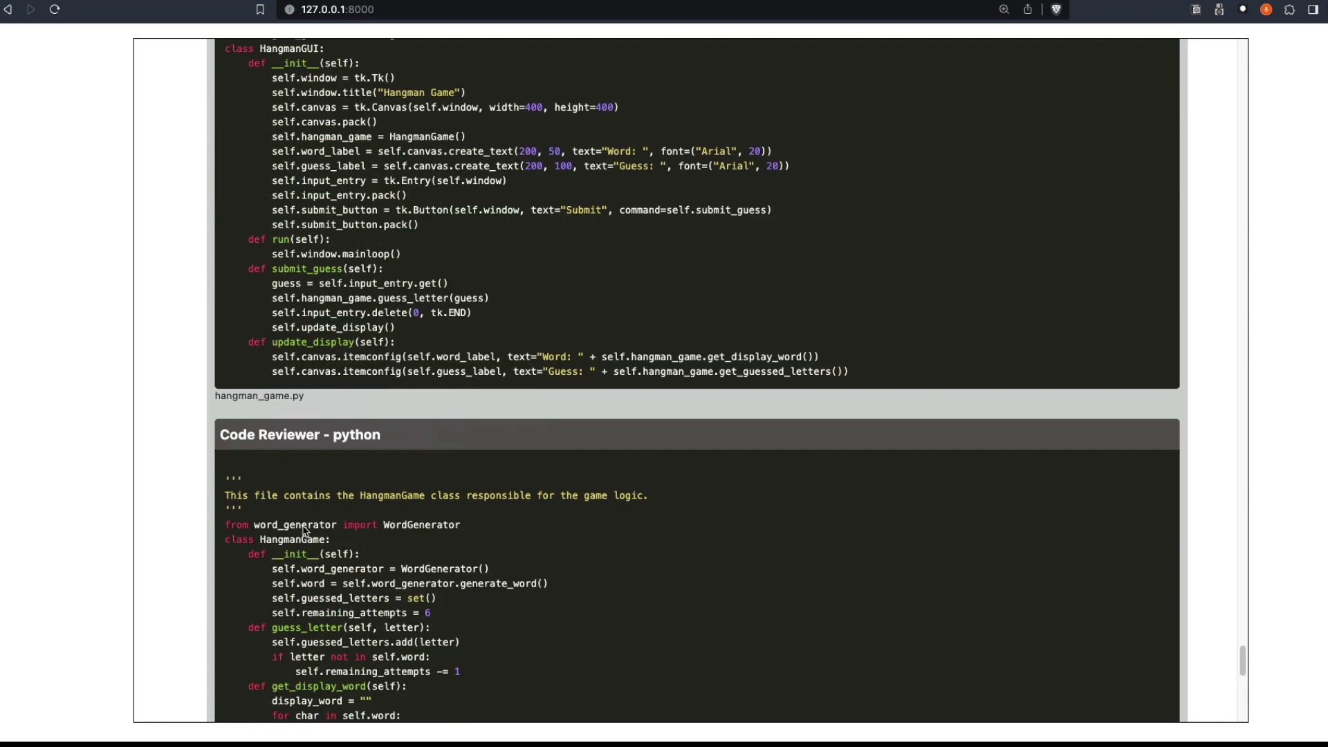
{"action": "scroll", "scroll_direction": "up", "scroll_amount": 3}
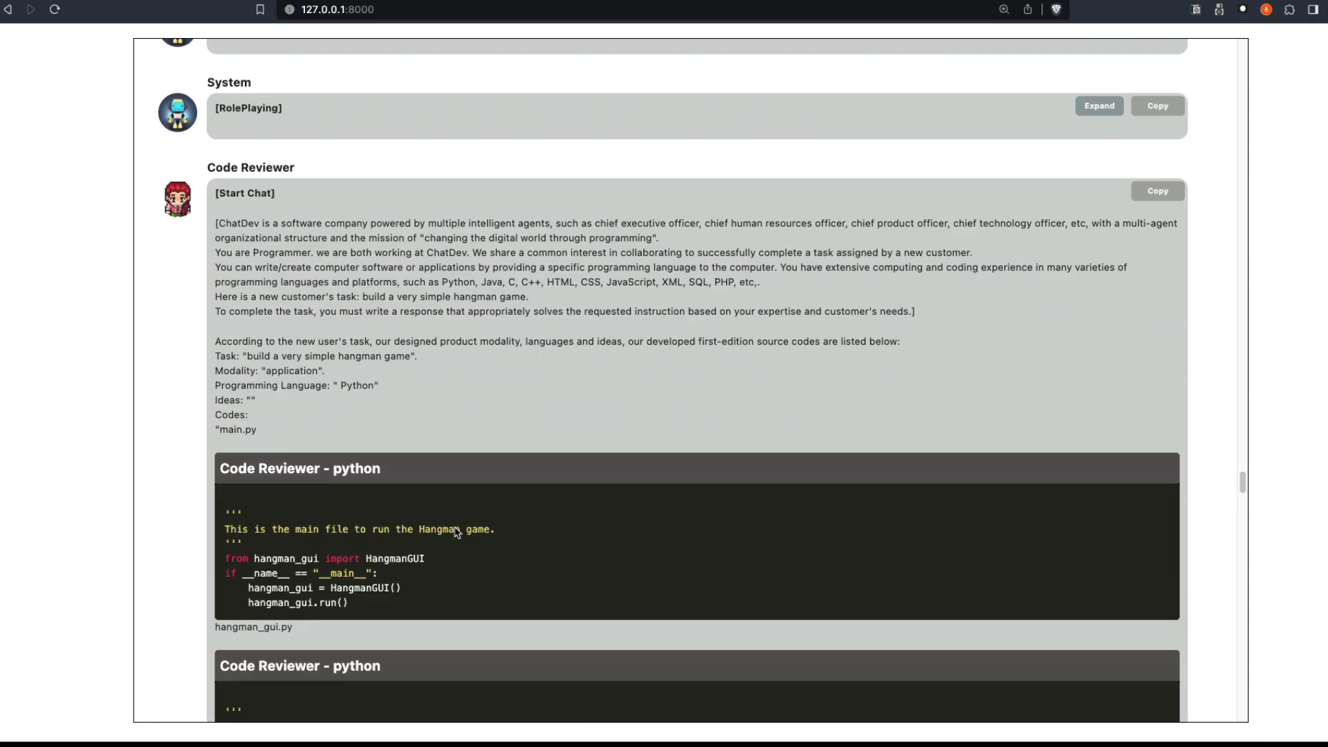
{"action": "scroll", "scroll_direction": "down", "scroll_amount": 3}
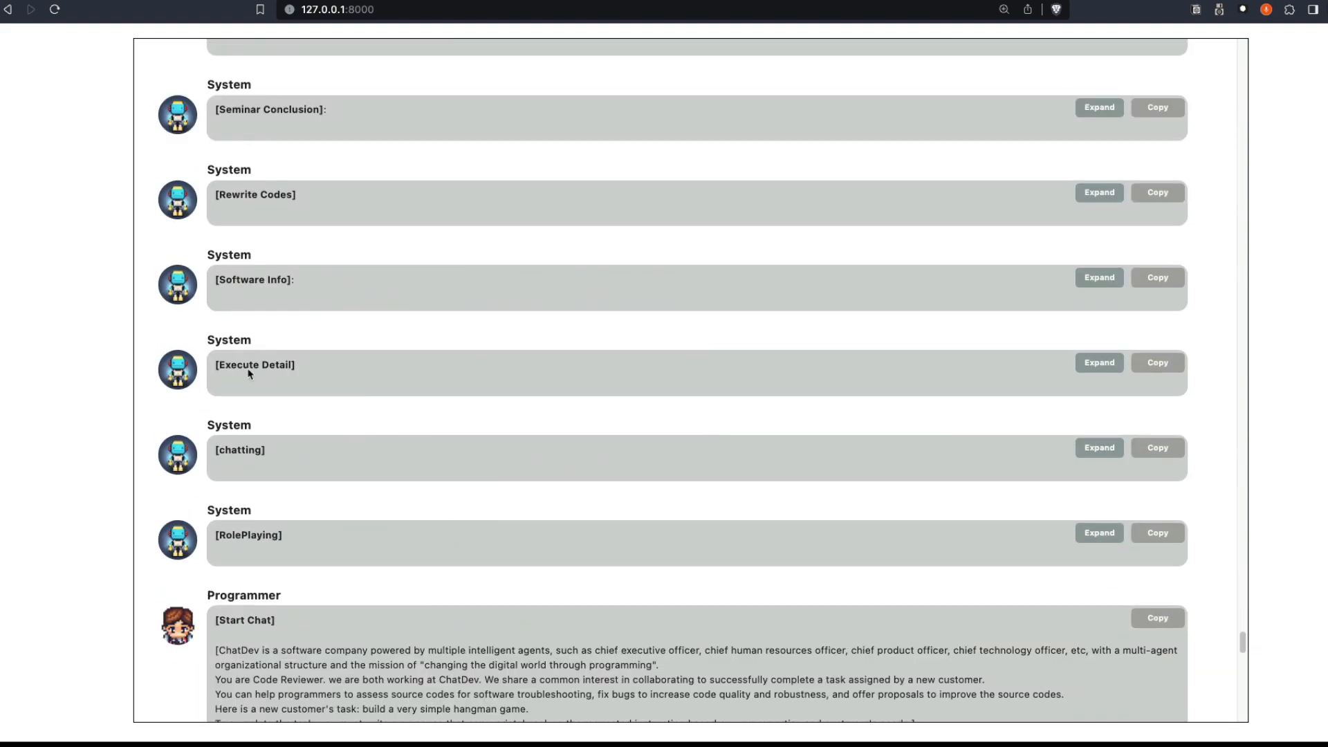
{"action": "scroll", "scroll_direction": "down", "scroll_amount": 3}
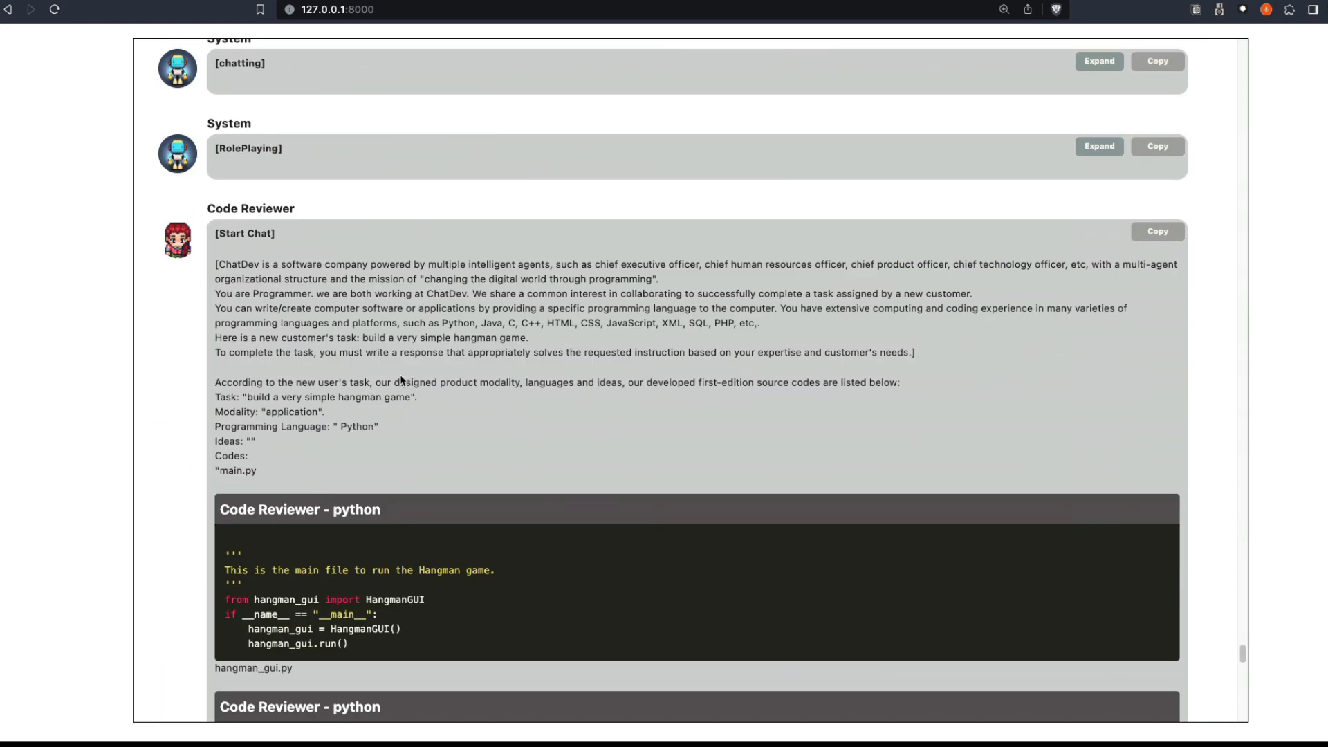
{"action": "scroll", "scroll_direction": "up", "scroll_amount": 3}
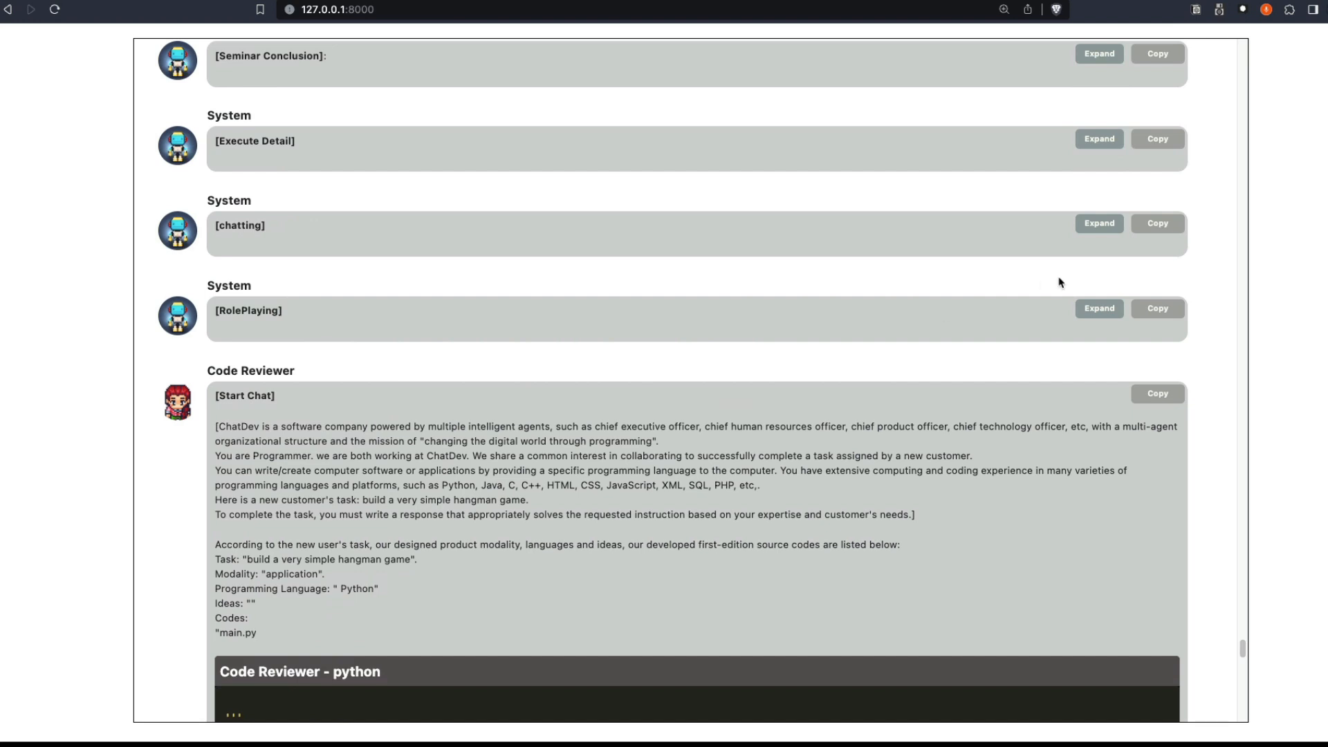
Expand the System [RolePlaying] entry to show the Programmer and Code Reviewer roles, hangman task and GPT-3.5 Turbo model, then scroll the reviewer comments
{"action": "left_click", "coordinate": [1098, 307]}
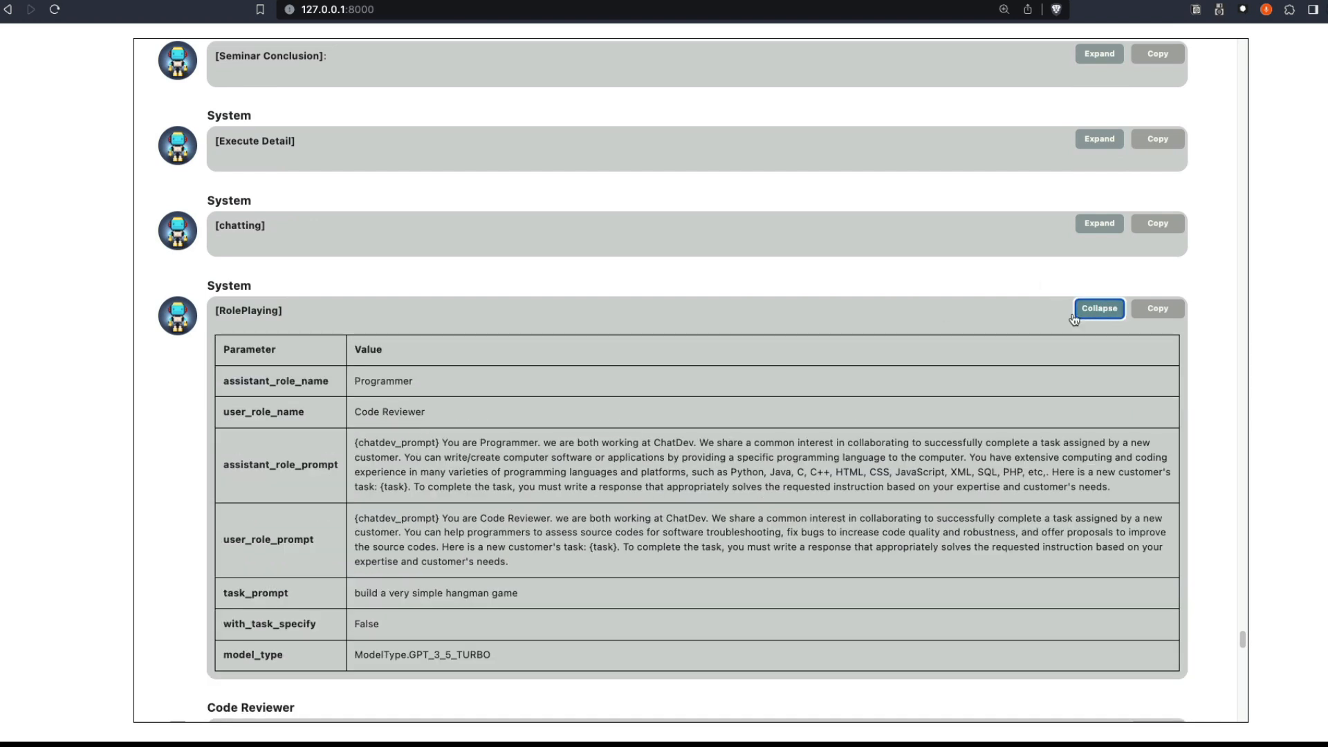
{"action": "double_click", "coordinate": [389, 412]}
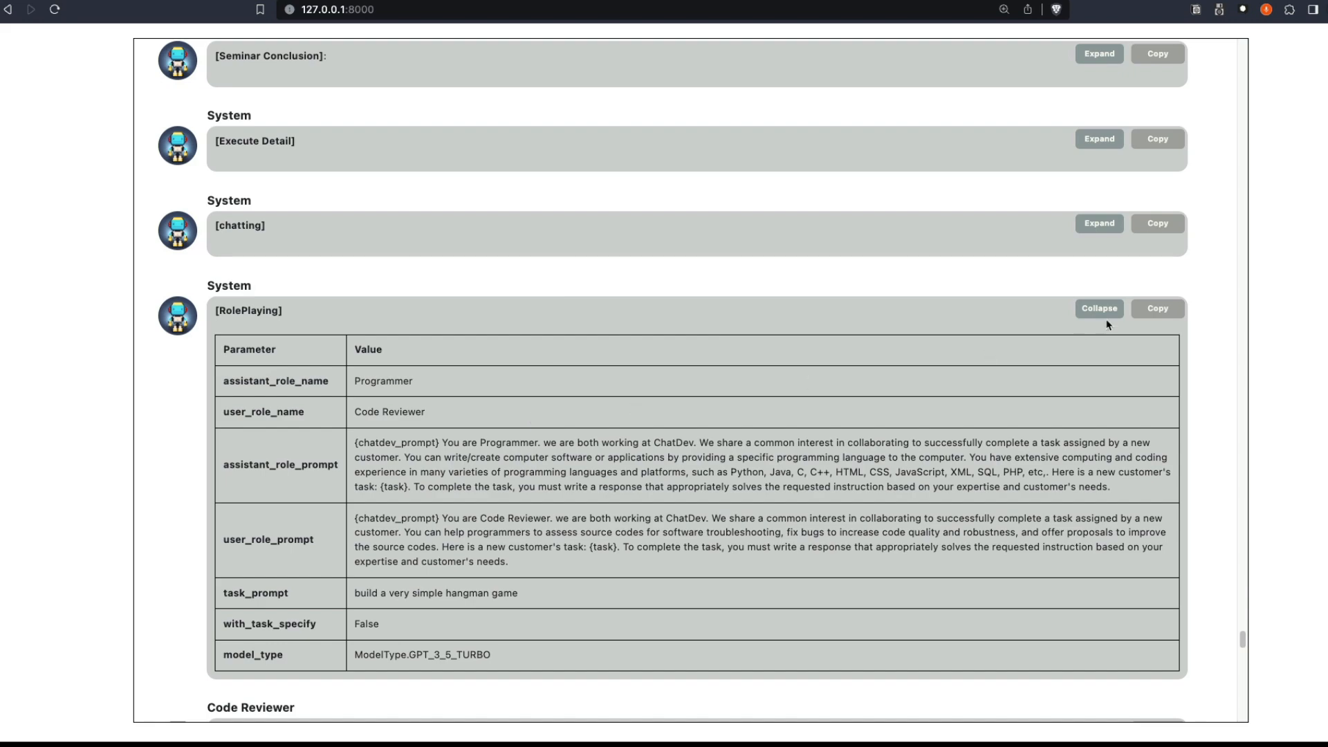
{"action": "scroll", "scroll_direction": "down", "scroll_amount": 3}
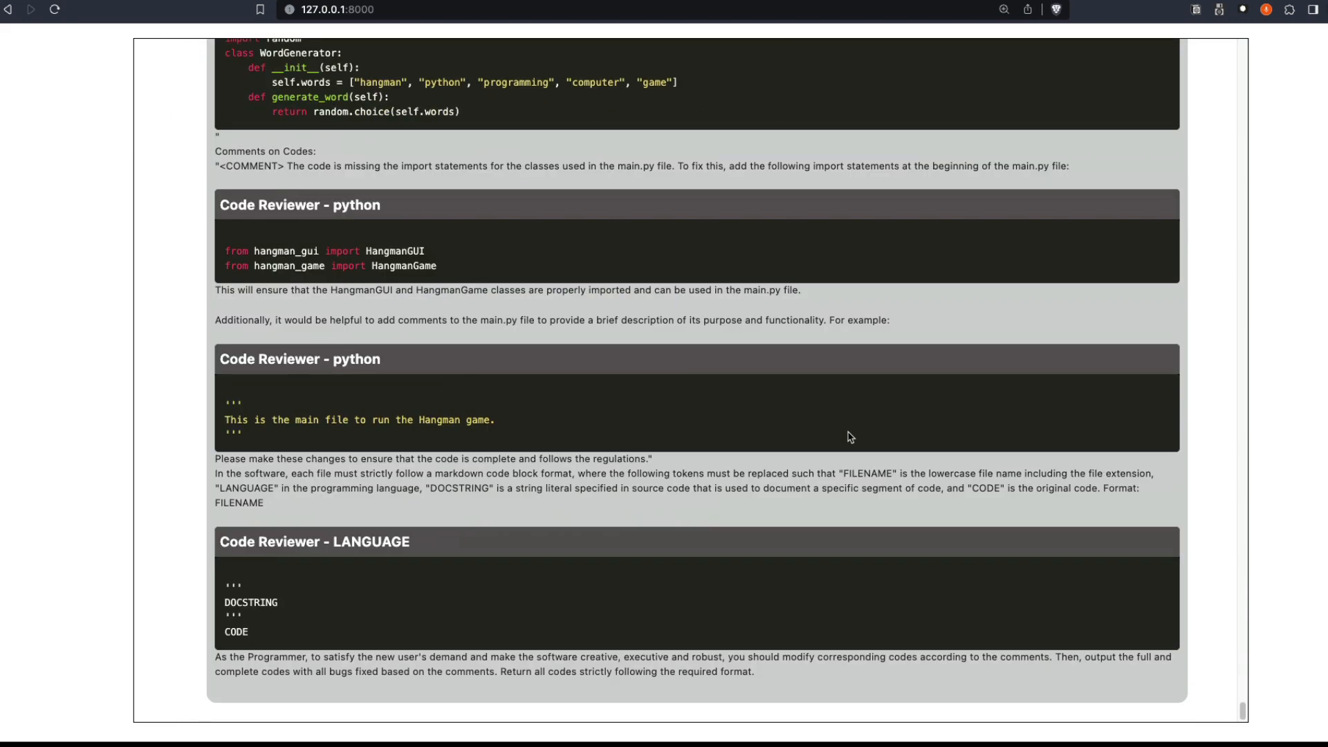
{"action": "mouse_move", "coordinate": [852, 429]}
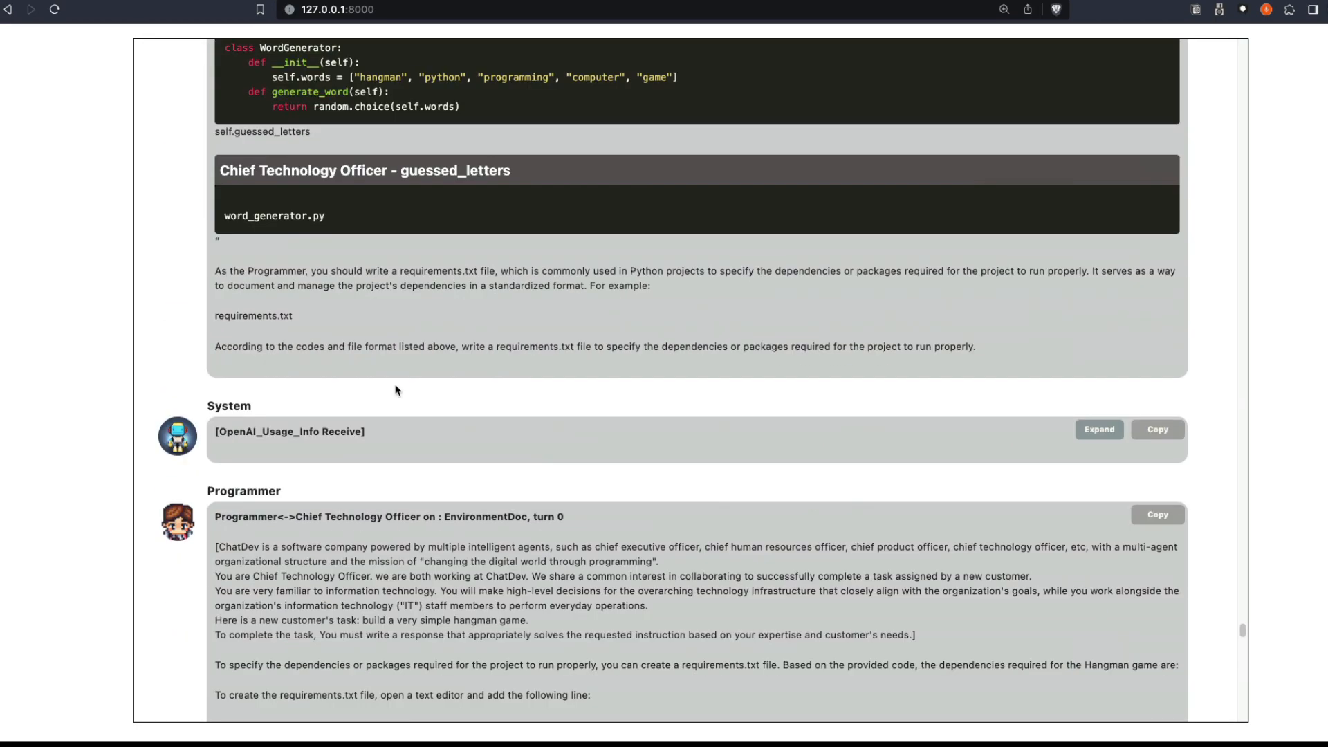
{"action": "scroll", "scroll_direction": "down", "scroll_amount": 3}
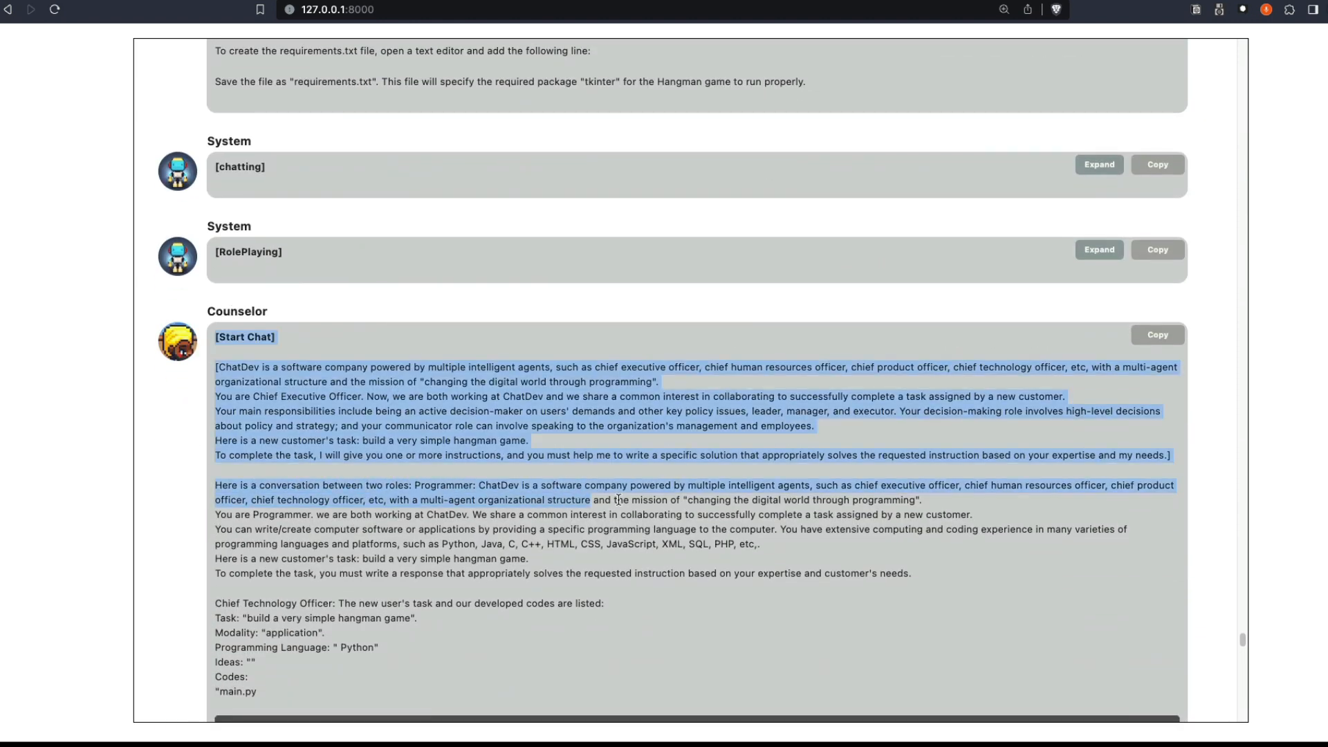
{"action": "scroll", "scroll_direction": "down", "scroll_amount": 3}
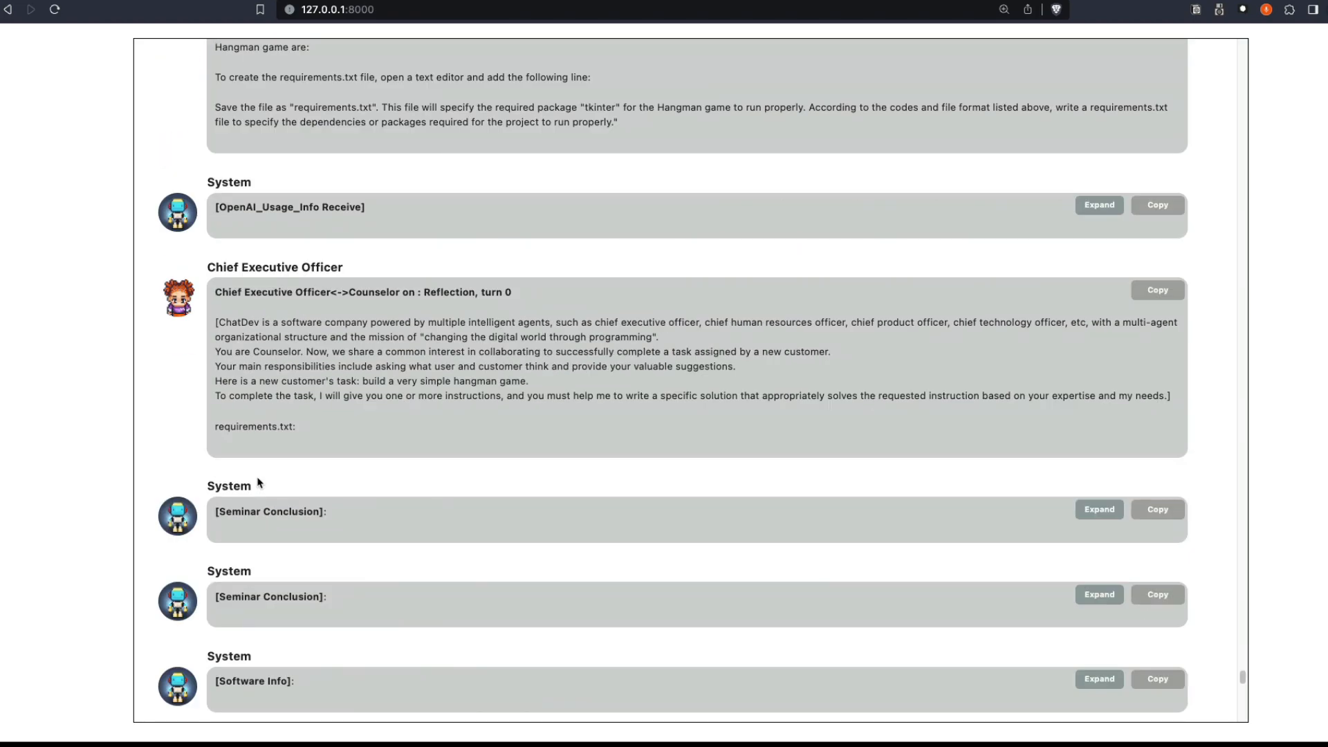
{"action": "scroll", "scroll_direction": "down", "scroll_amount": 3}
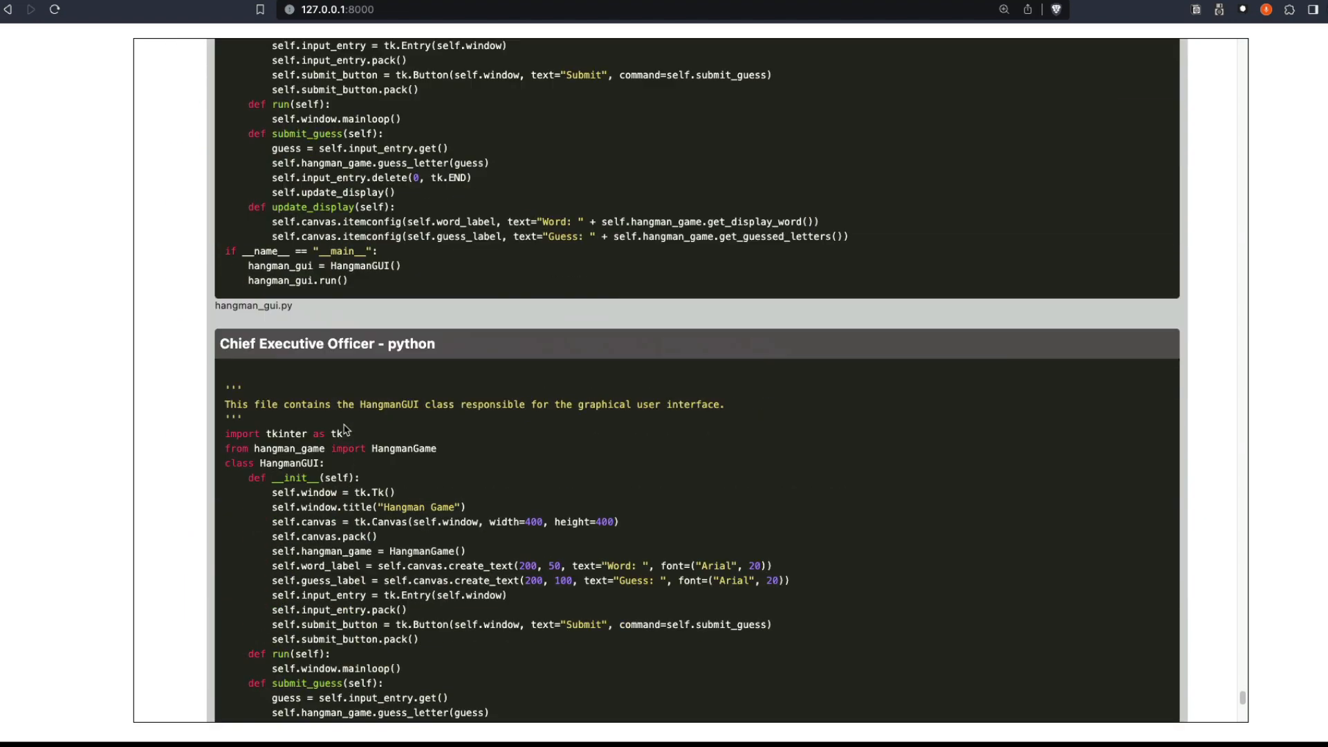
{"action": "scroll", "scroll_direction": "down", "scroll_amount": 3}
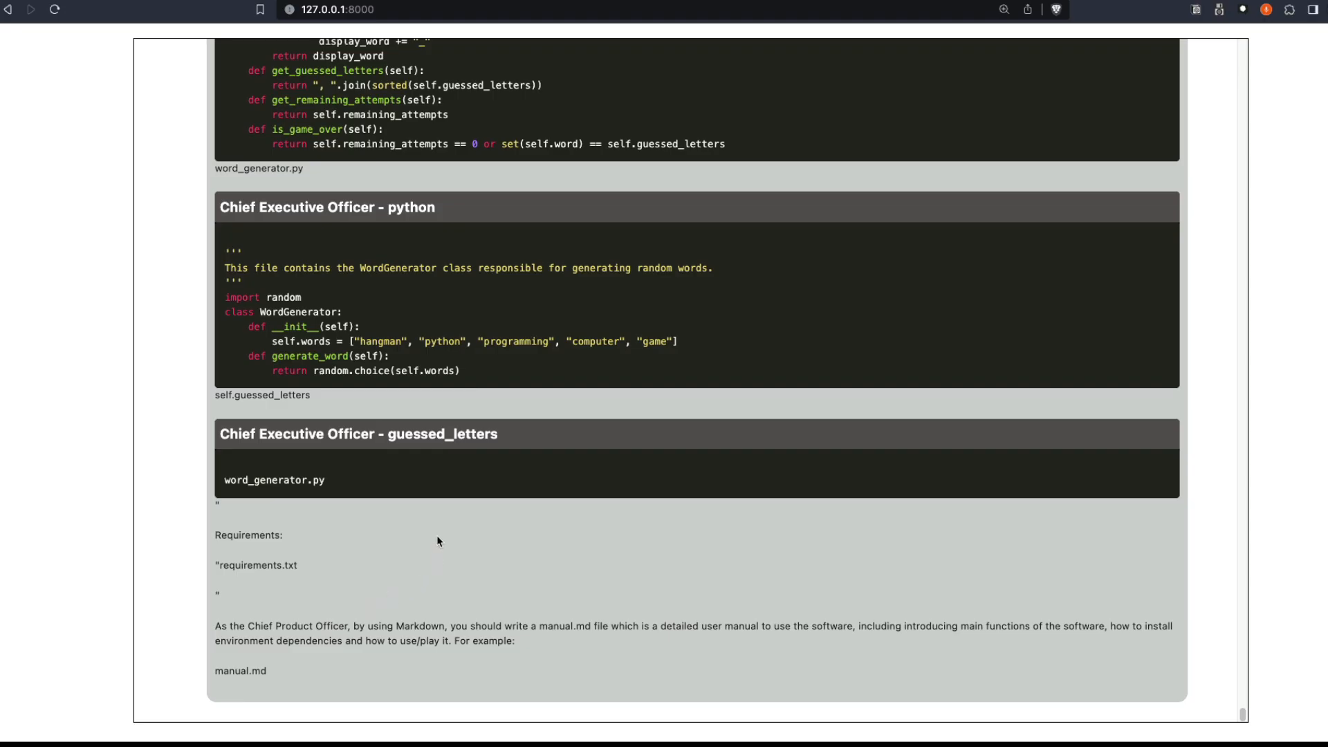
{"action": "mouse_move", "coordinate": [435, 554]}
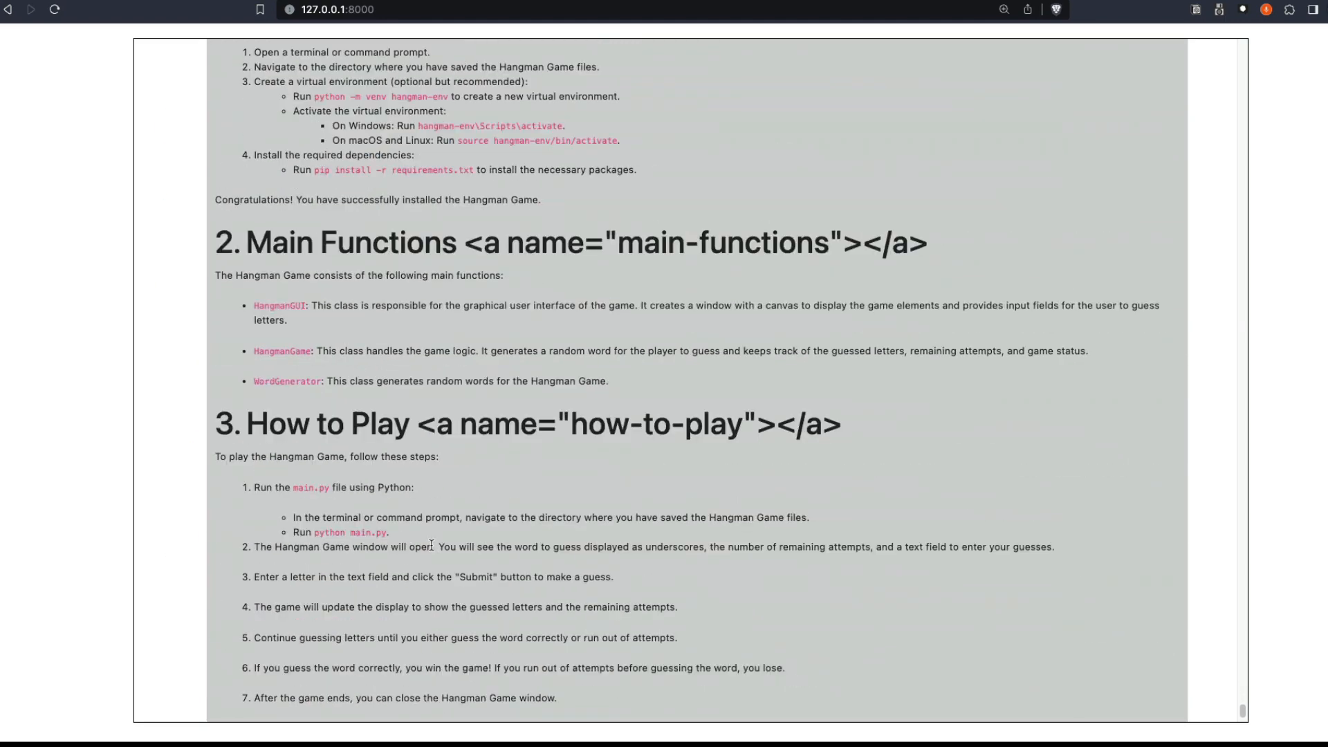
{"action": "scroll", "scroll_direction": "up", "scroll_amount": 3}
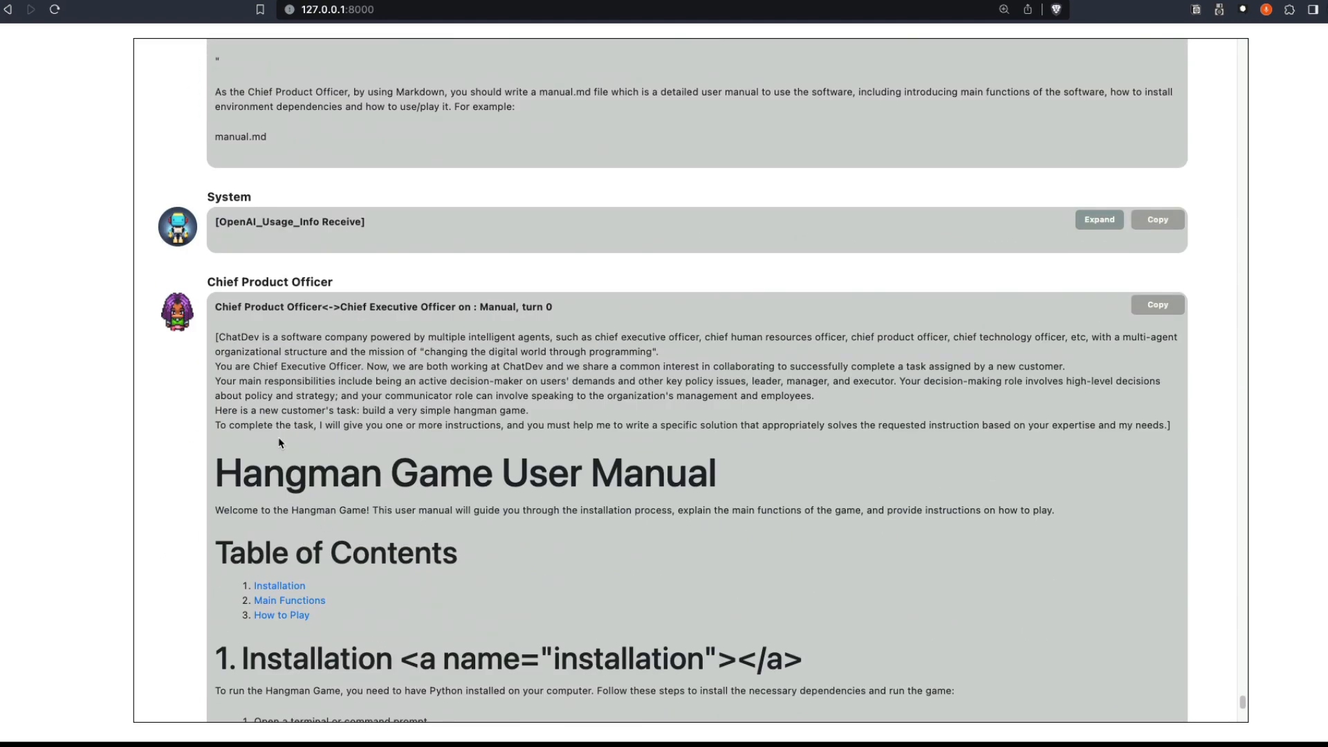
{"action": "double_click", "coordinate": [297, 473]}
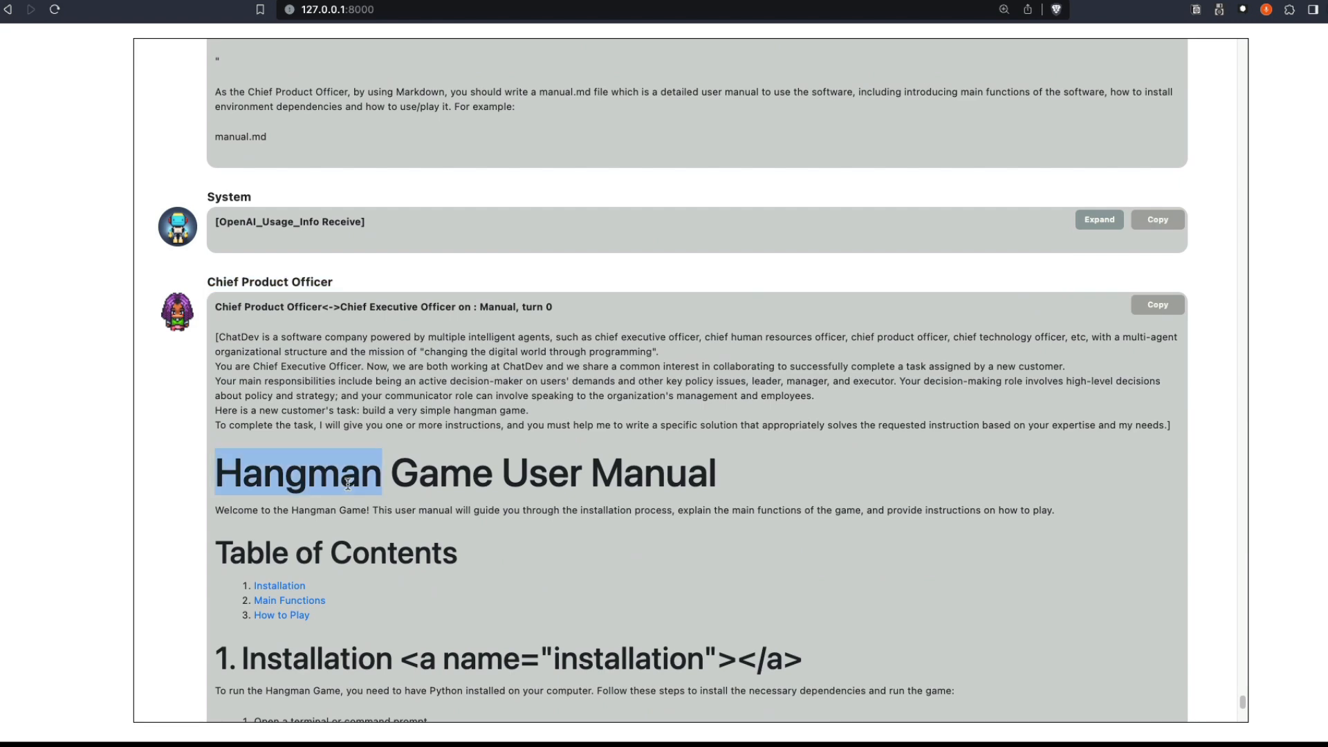
{"action": "scroll", "scroll_direction": "down", "scroll_amount": 3}
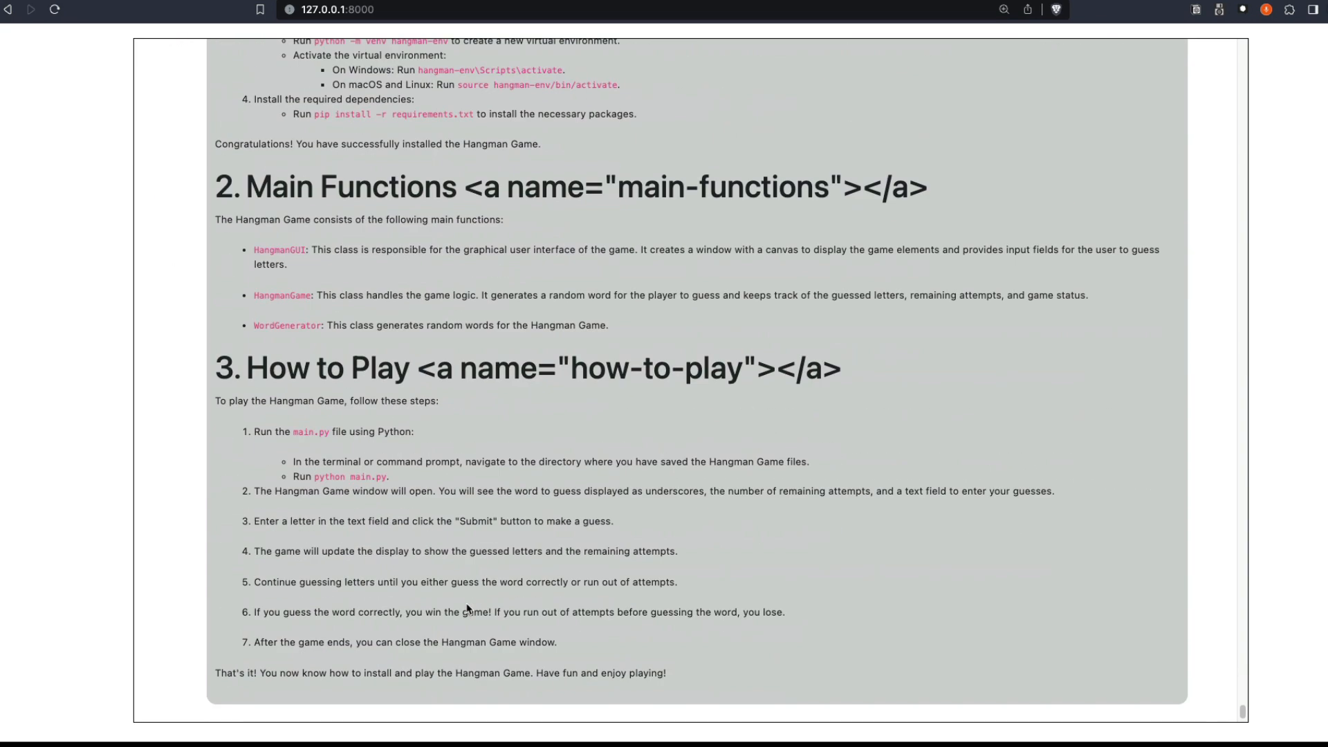
{"action": "scroll", "scroll_direction": "down", "scroll_amount": 3}
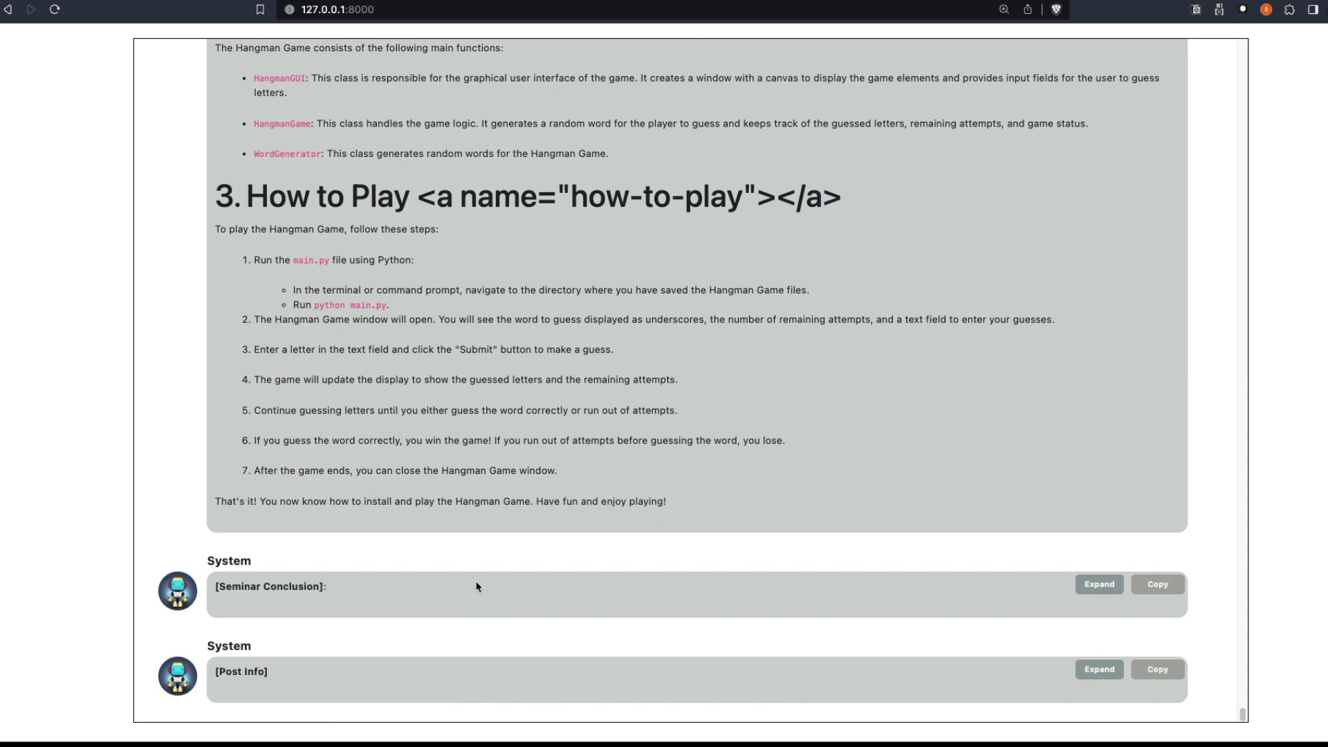
{"action": "left_click_drag", "start_coordinate": [216, 47], "coordinate": [483, 257]}
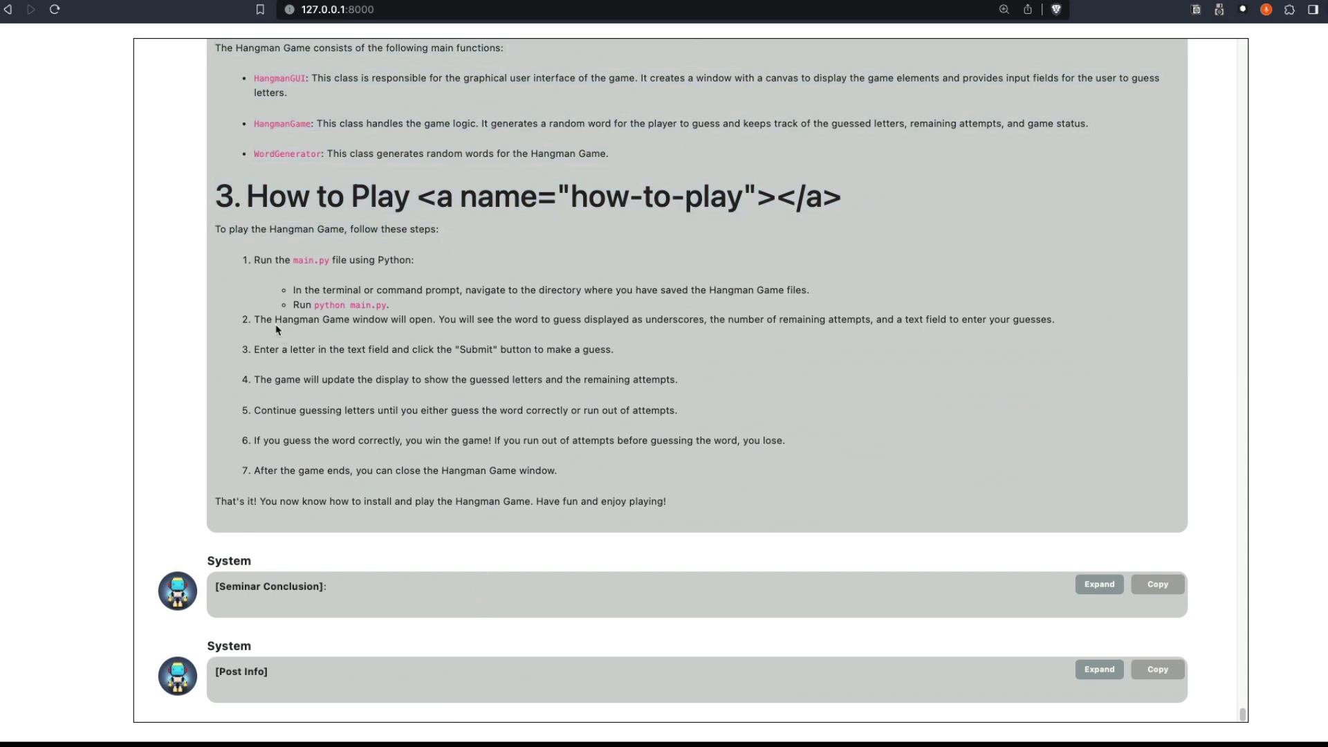
{"action": "mouse_move", "coordinate": [635, 485]}
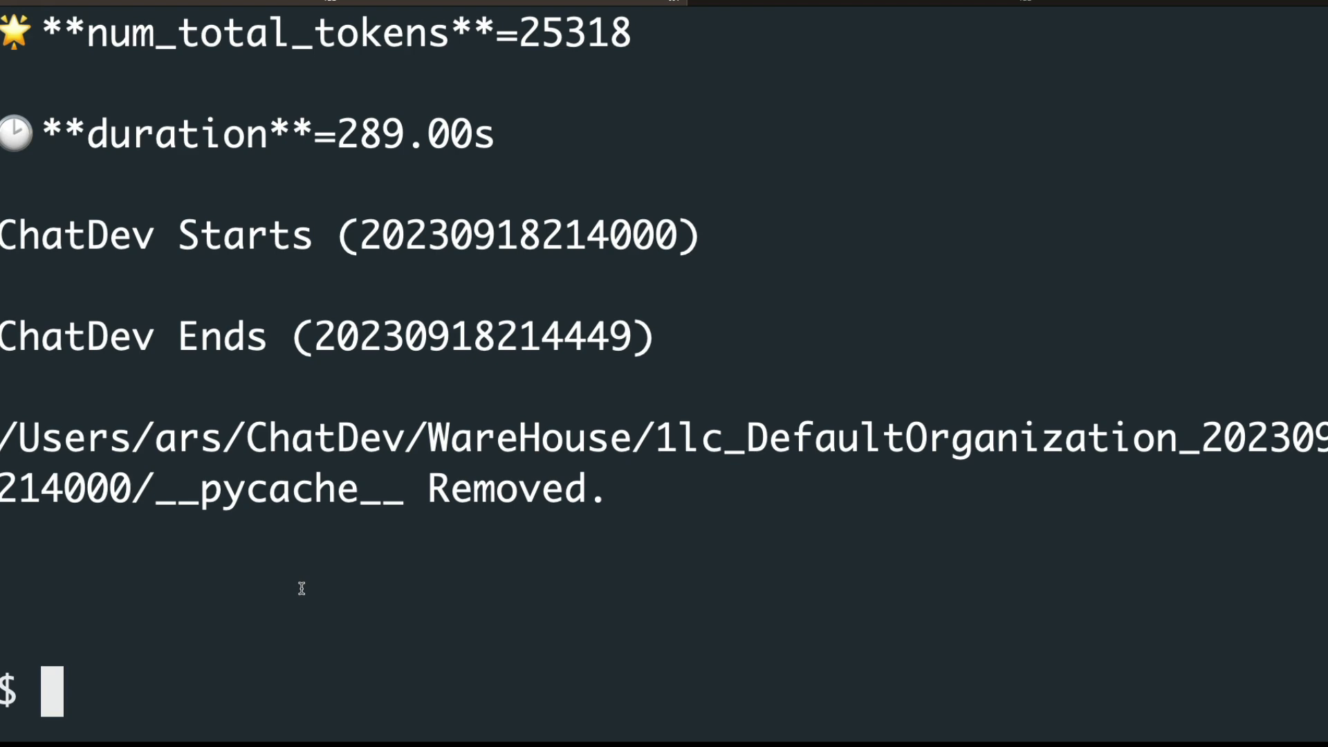
{"action": "type", "text": "clear"}
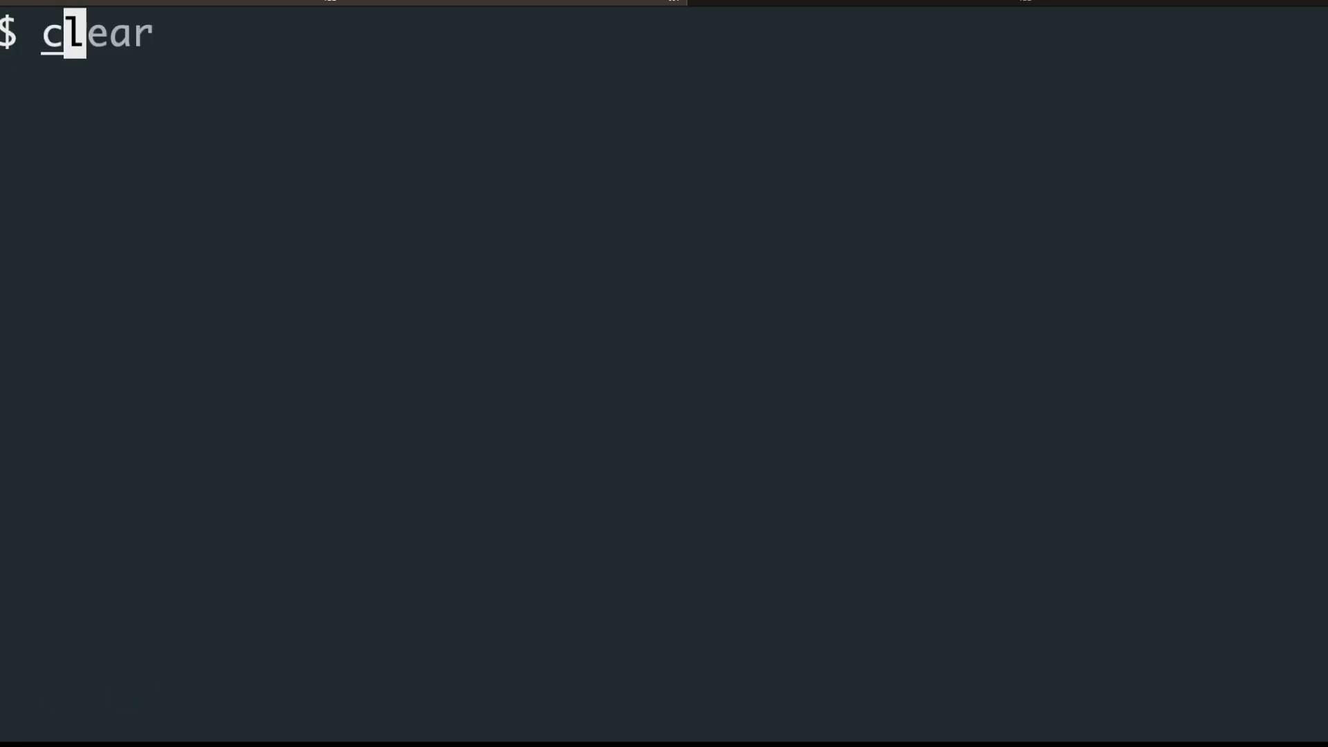
{"action": "type", "text": "cd WareHouse/1lc_DefaultOrganization_20230918213319"}
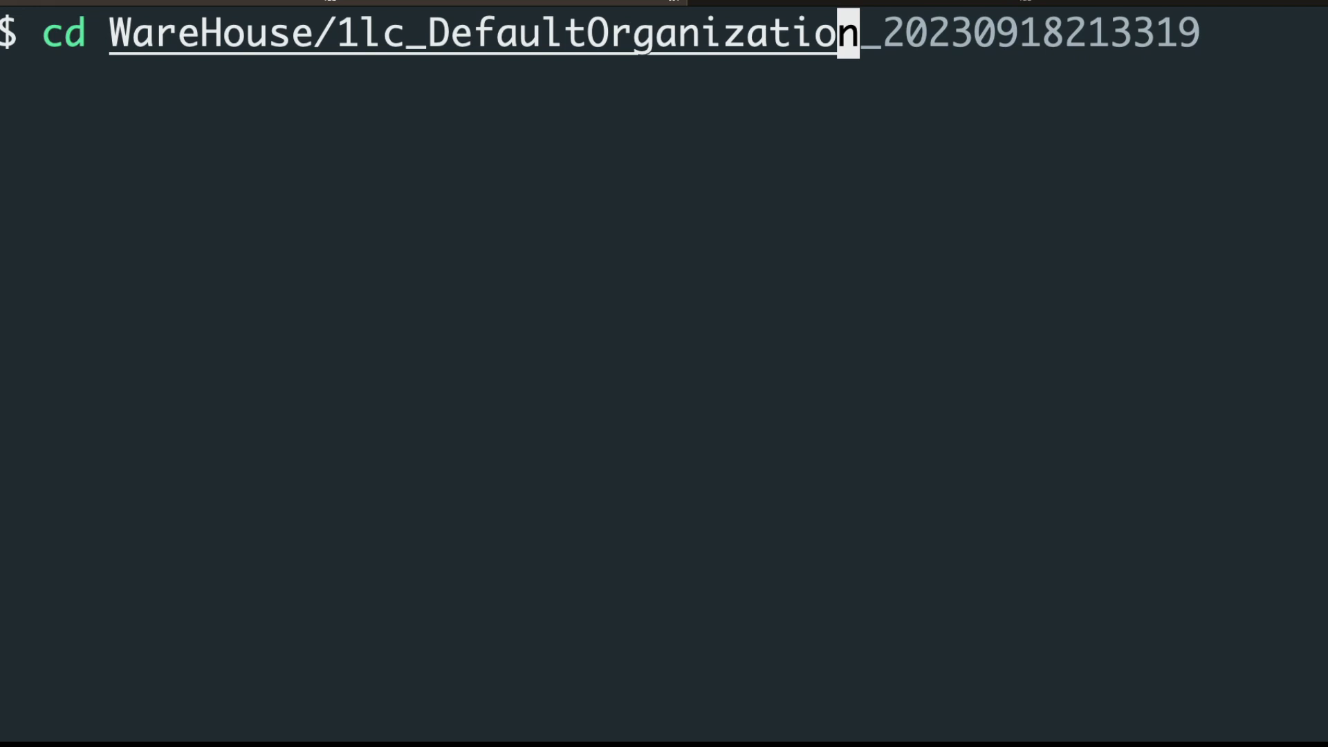
{"action": "key", "text": "Tab"}
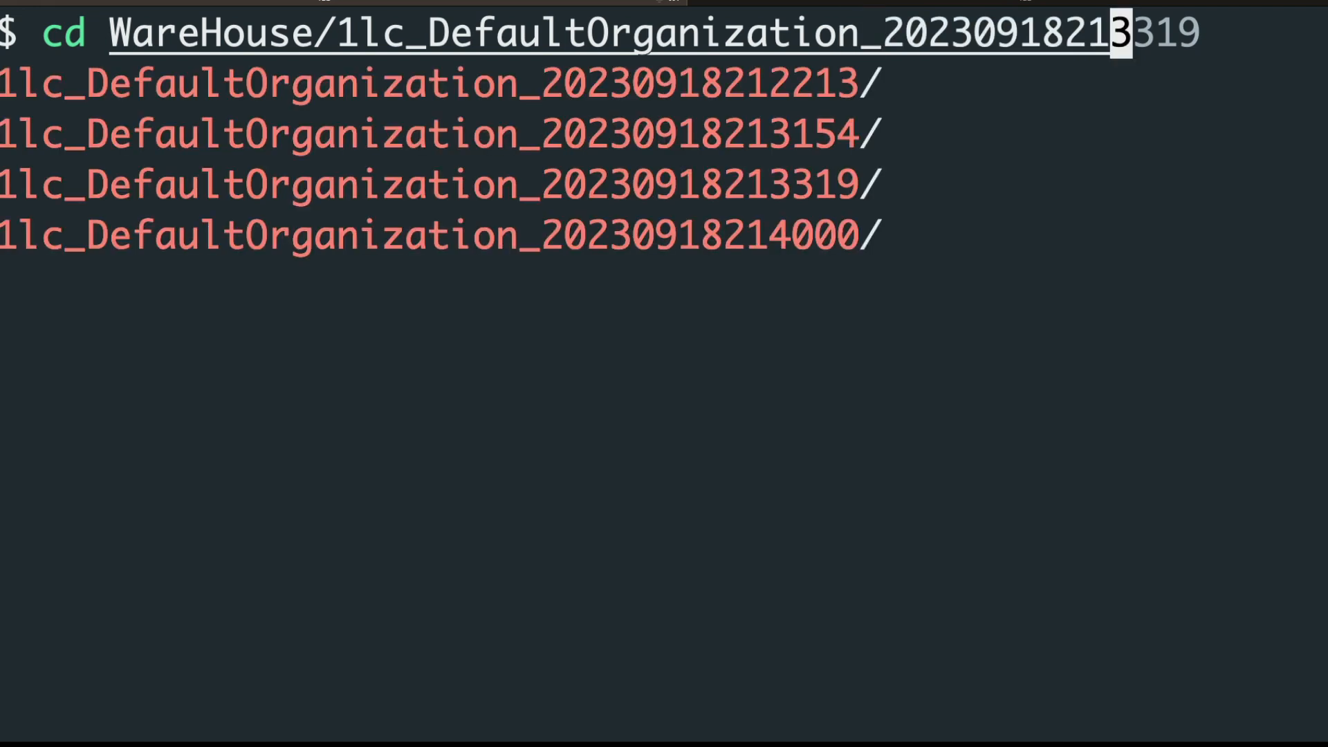
{"action": "key", "text": "Tab"}
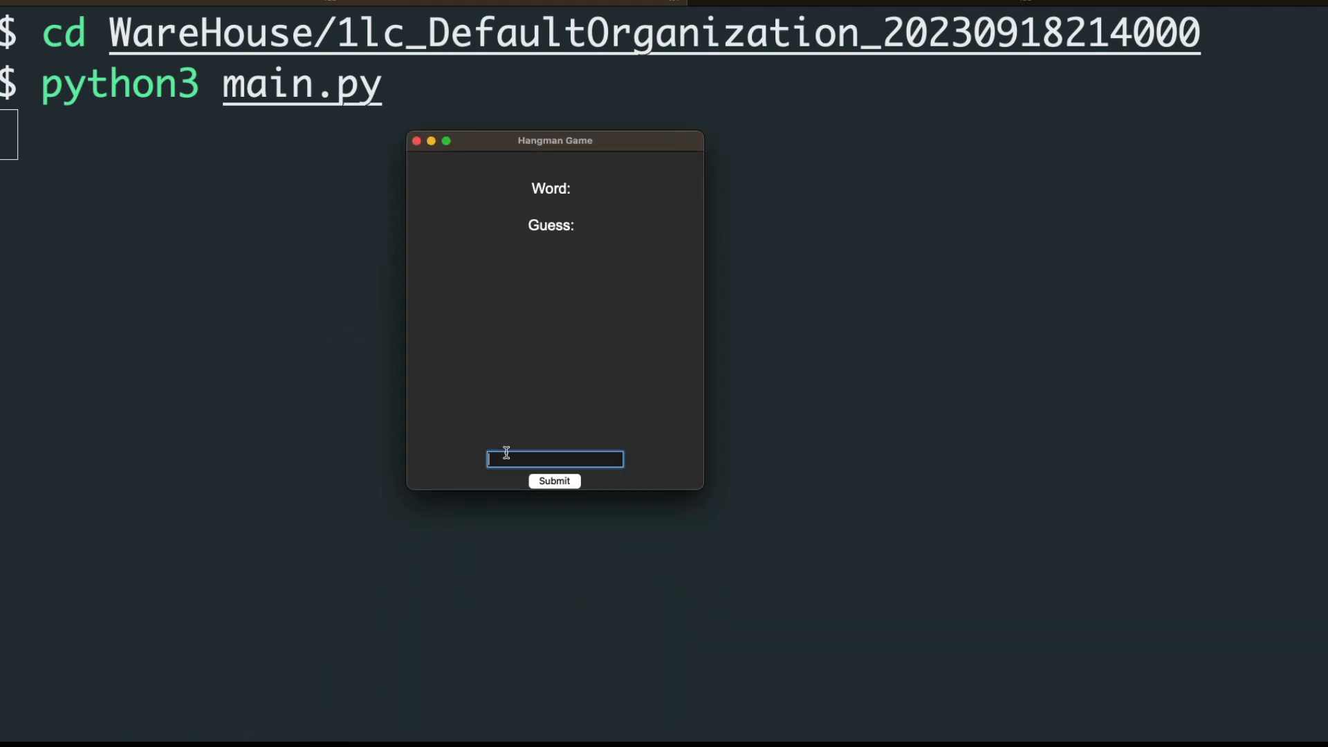
Guess letters a, e, l, k, m, w and others in the Hangman game, revealing parts of the word
{"action": "type", "text": "a"}
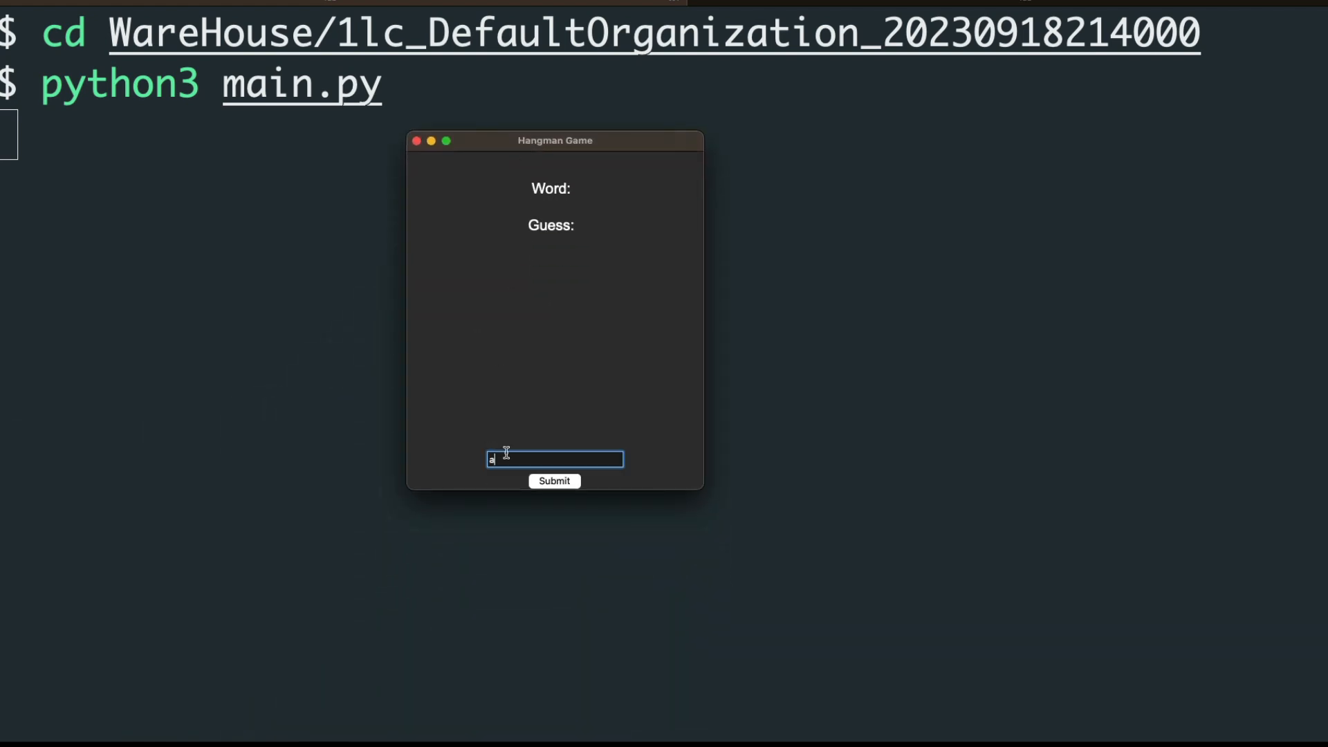
{"action": "left_click", "coordinate": [553, 481]}
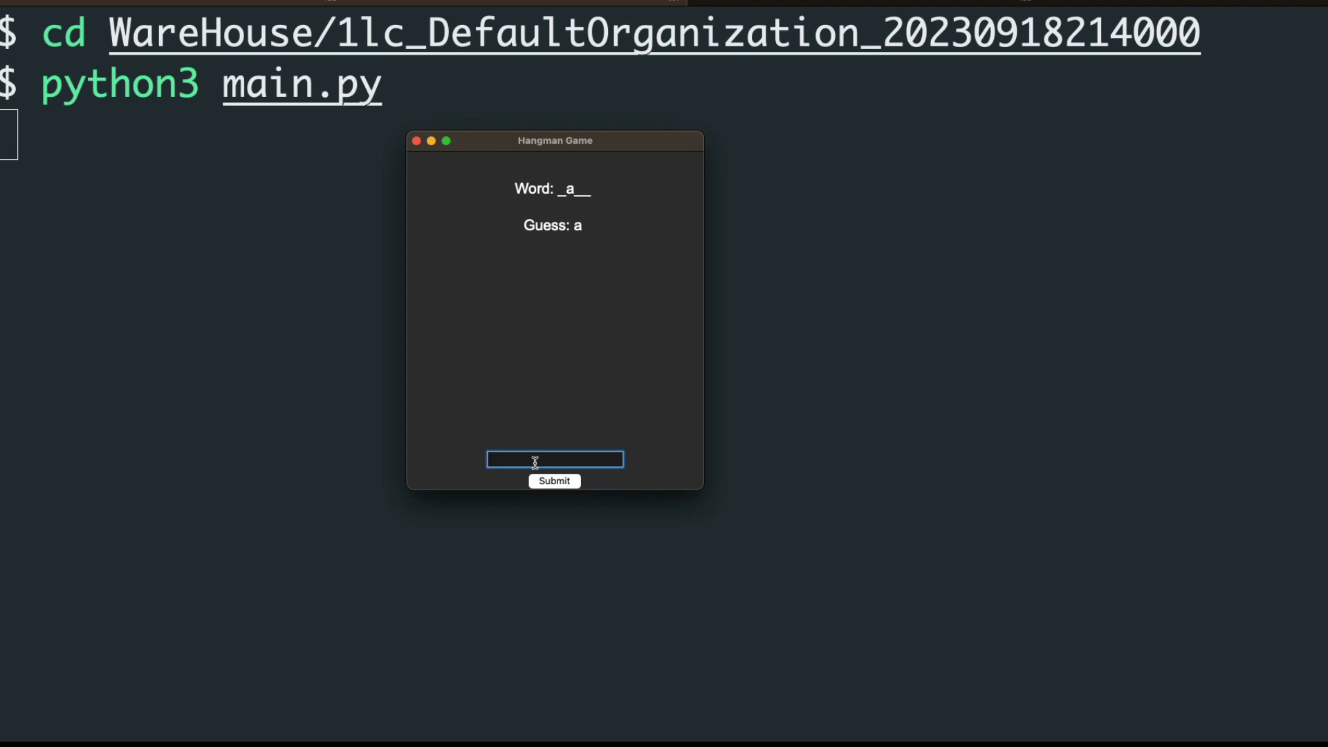
{"action": "left_click", "coordinate": [553, 481]}
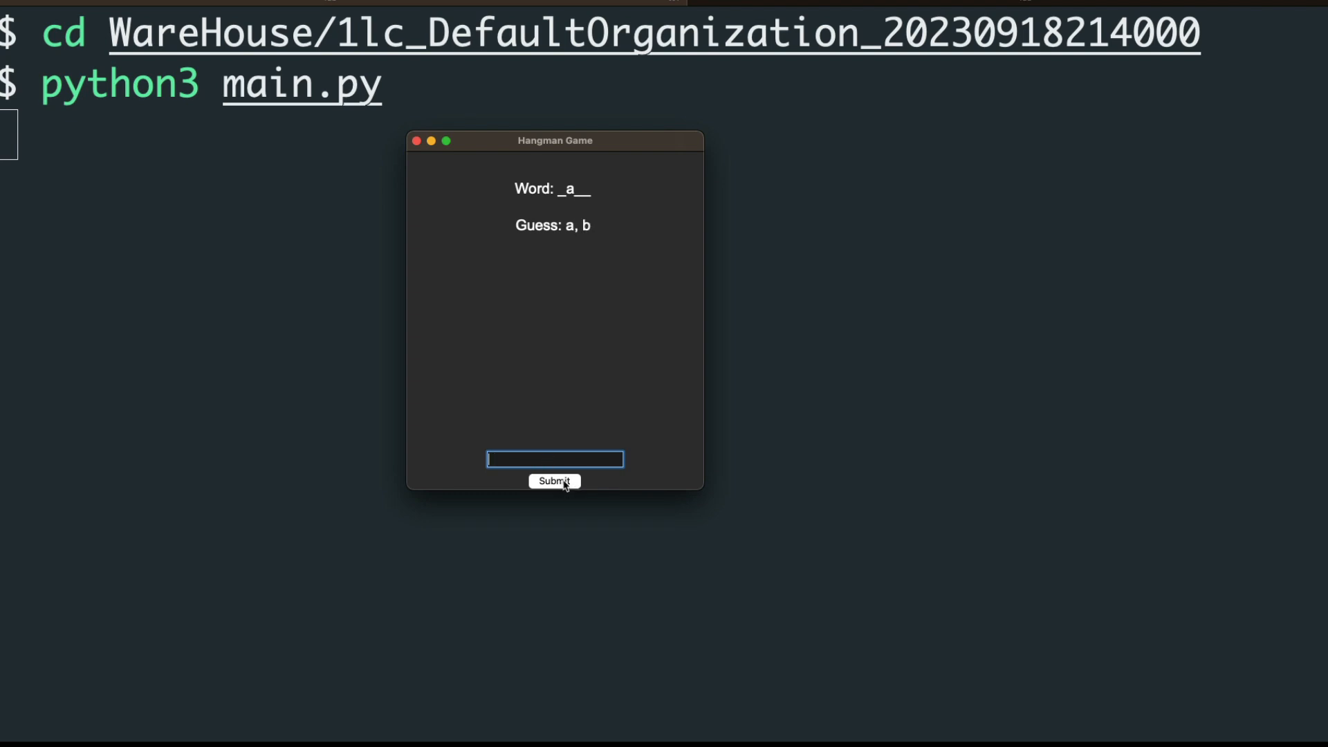
{"action": "left_click", "coordinate": [553, 482]}
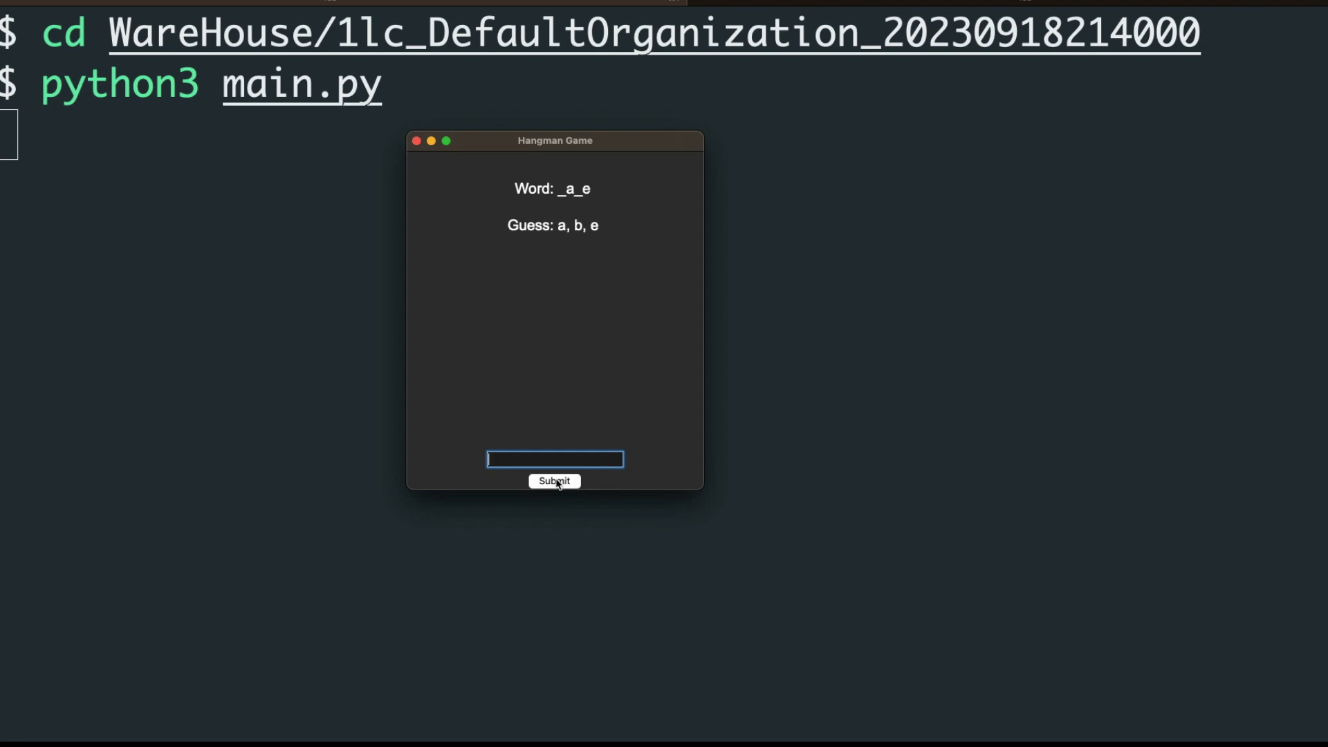
{"action": "left_click", "coordinate": [553, 481]}
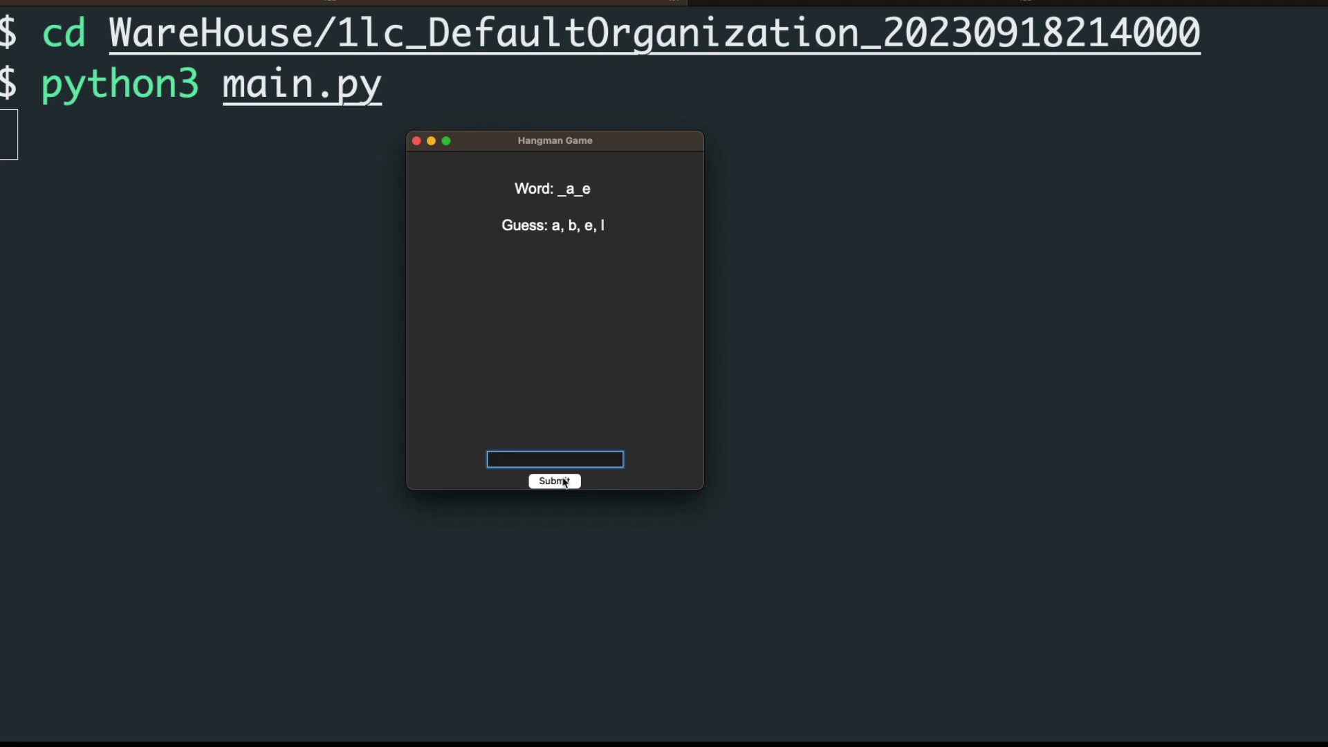
{"action": "left_click", "coordinate": [553, 481]}
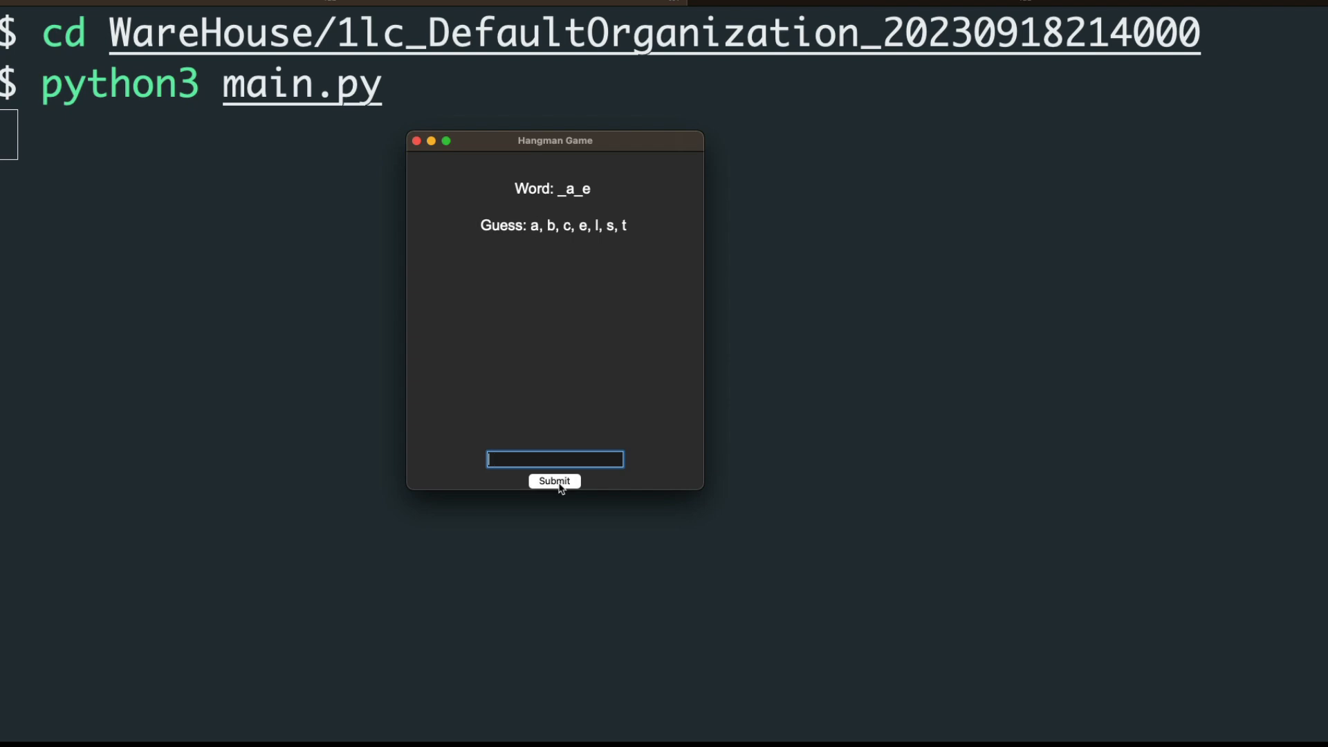
{"action": "left_click", "coordinate": [553, 481]}
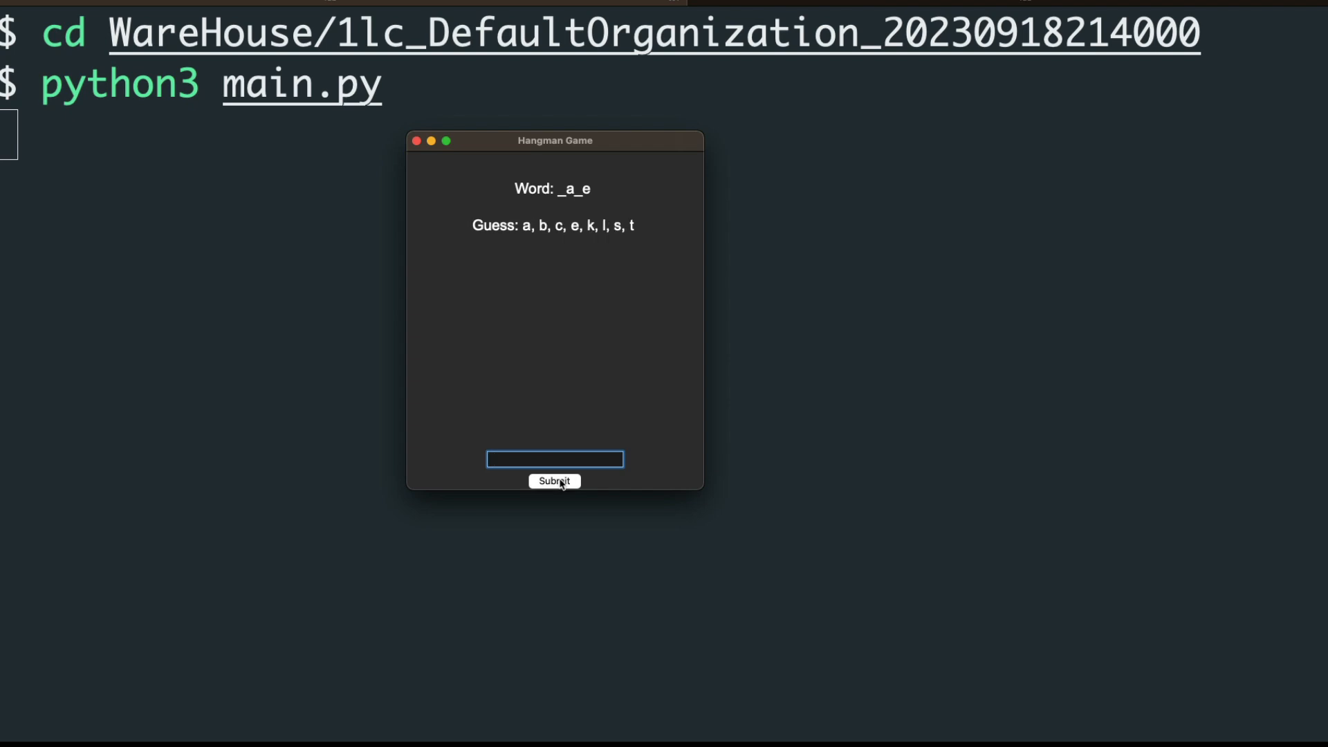
{"action": "left_click", "coordinate": [553, 482]}
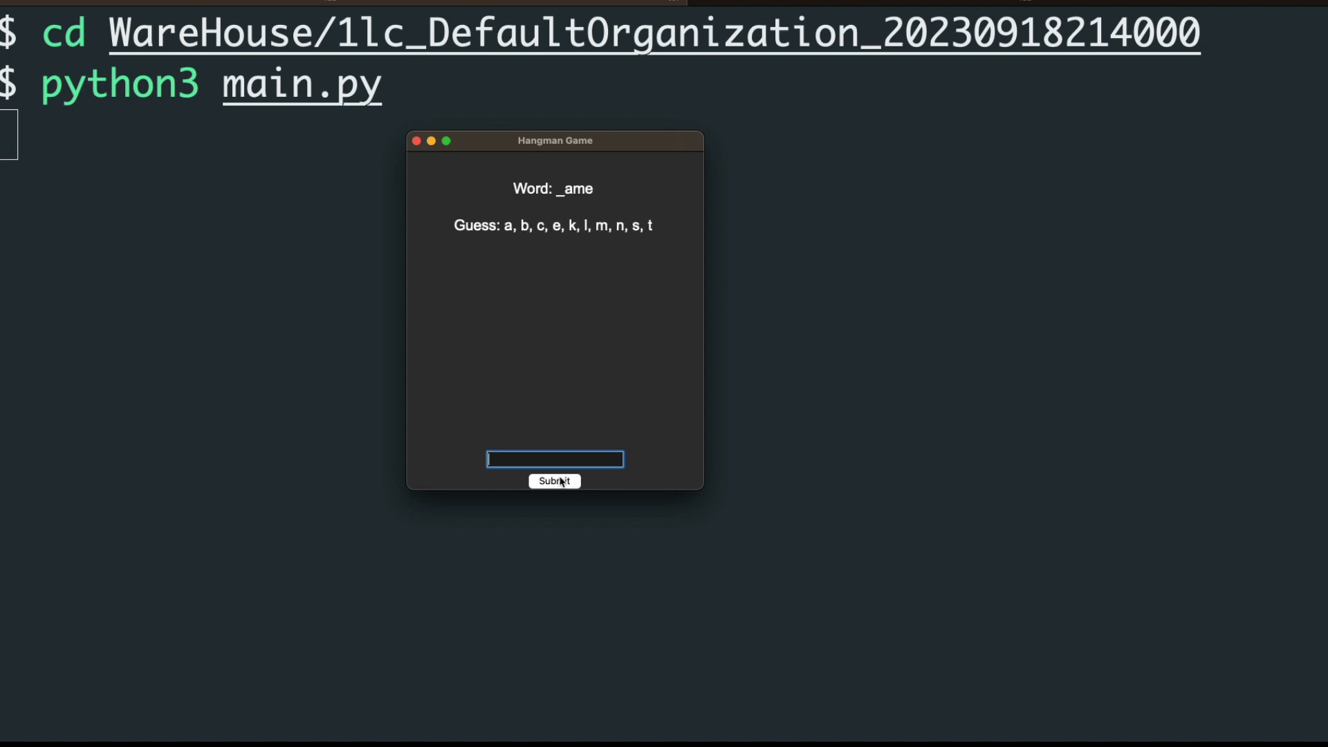
{"action": "left_click", "coordinate": [553, 482]}
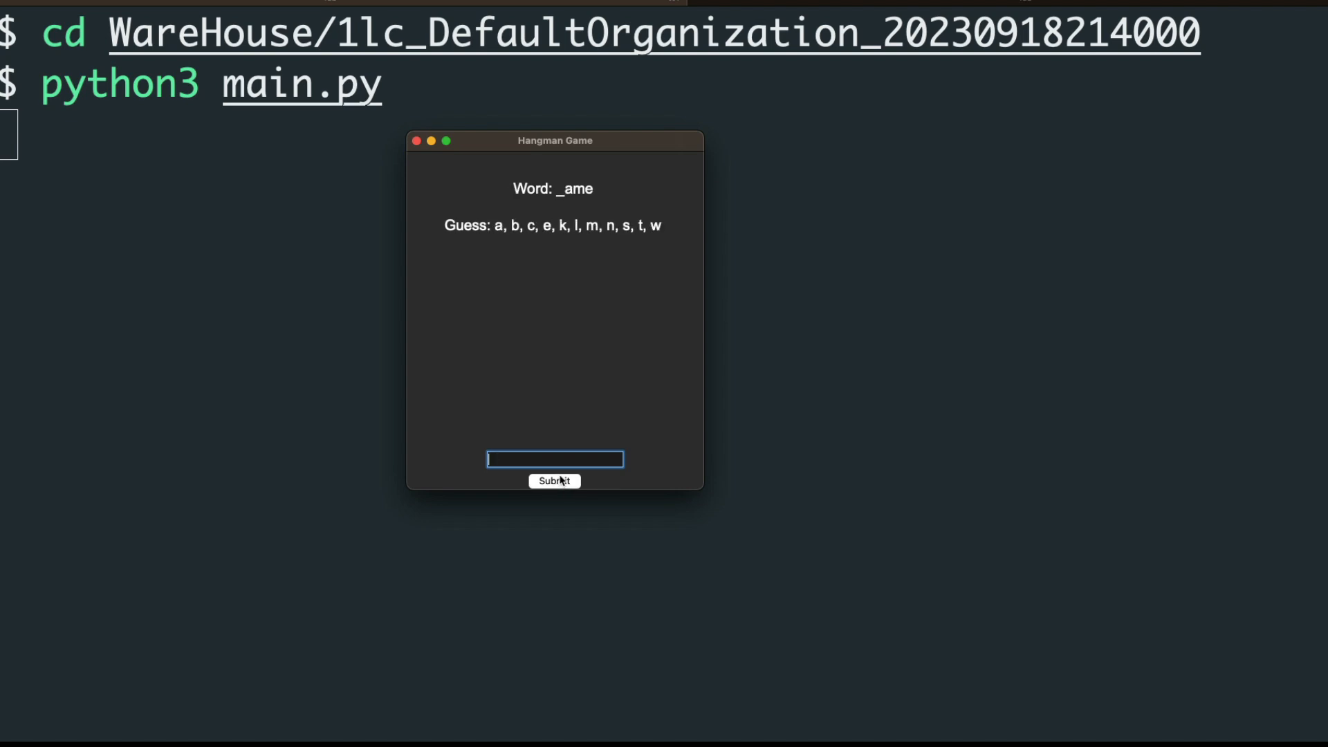
Guess x, i, d and finally g to solve the word 'game', then close the finished game window
{"action": "type", "text": "x"}
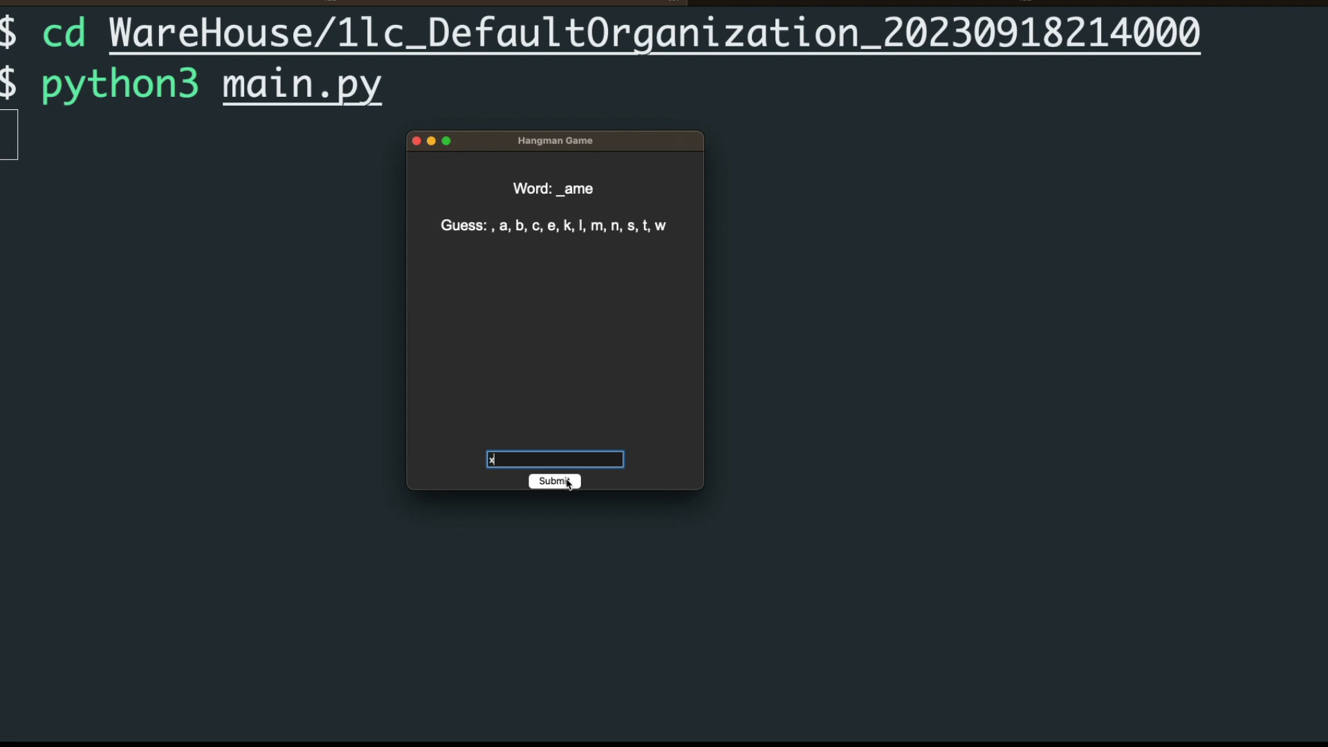
{"action": "left_click", "coordinate": [554, 481]}
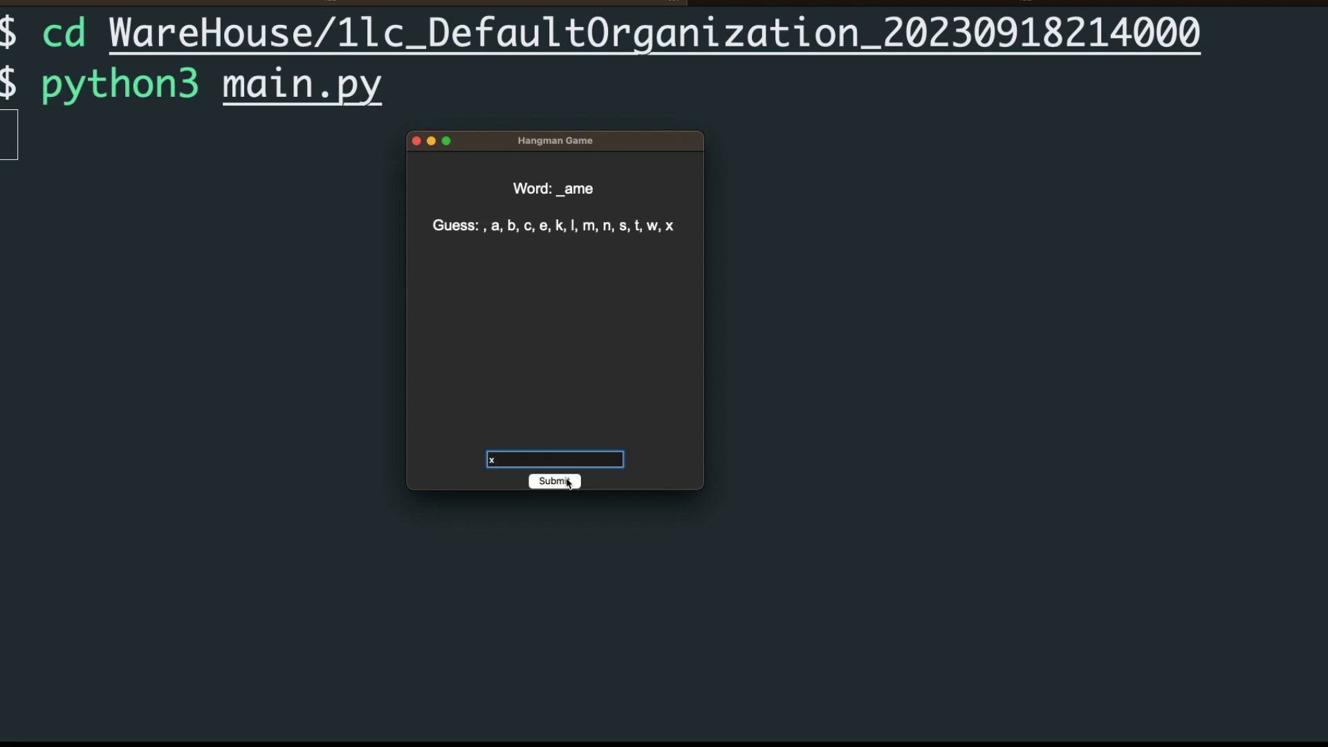
{"action": "left_click", "coordinate": [553, 481]}
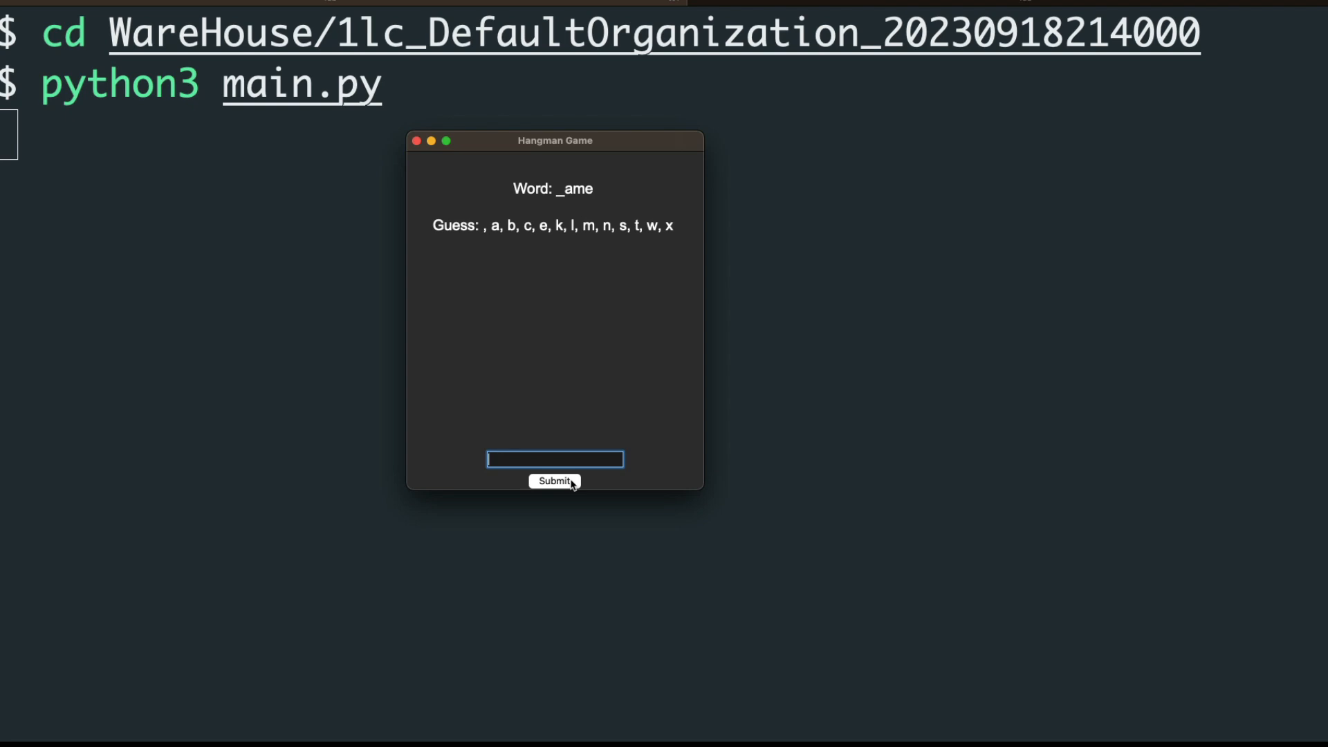
{"action": "left_click", "coordinate": [553, 481]}
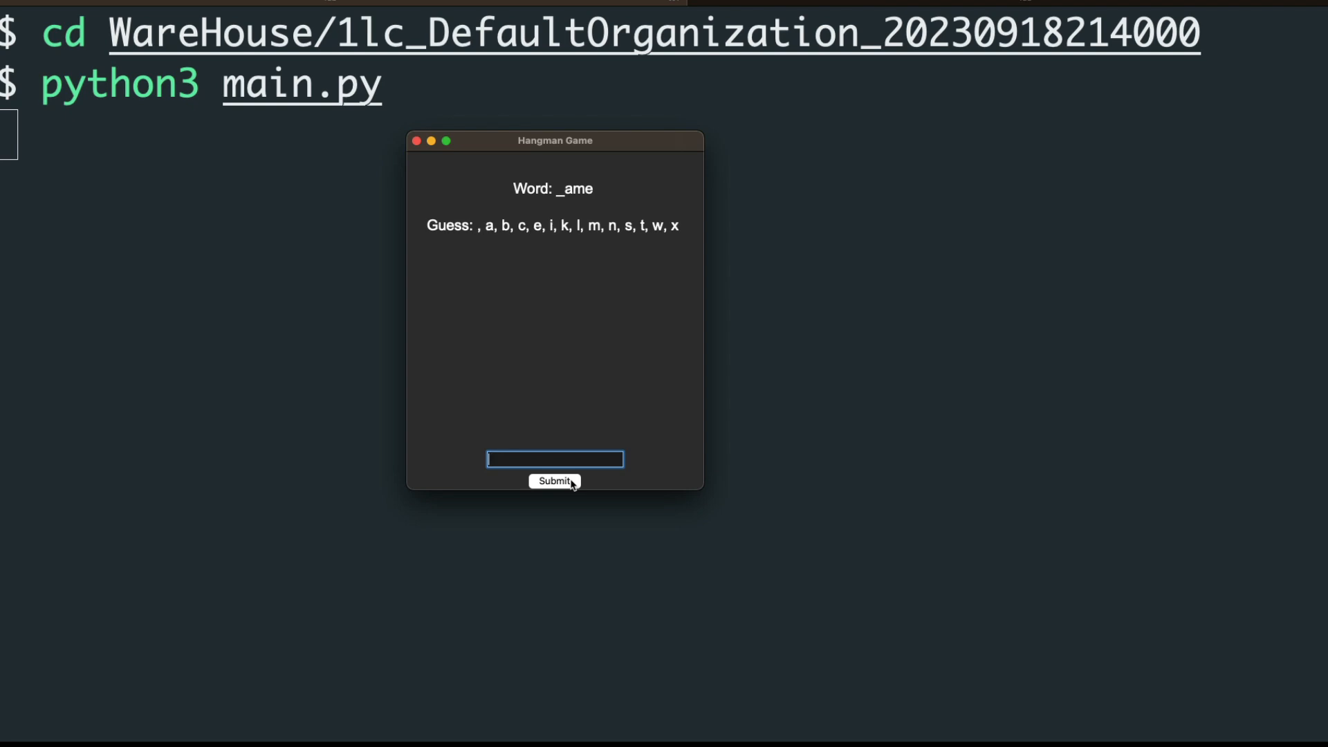
{"action": "type", "text": "d"}
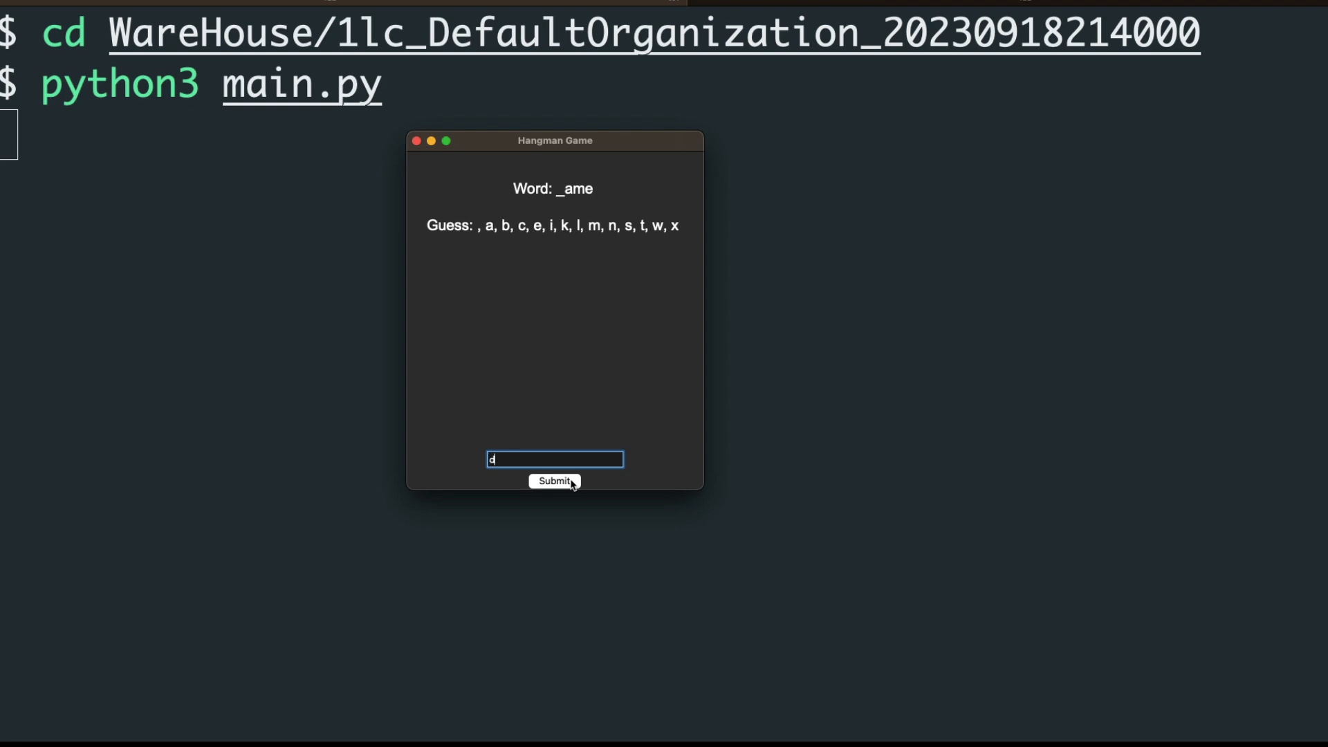
{"action": "left_click", "coordinate": [553, 481]}
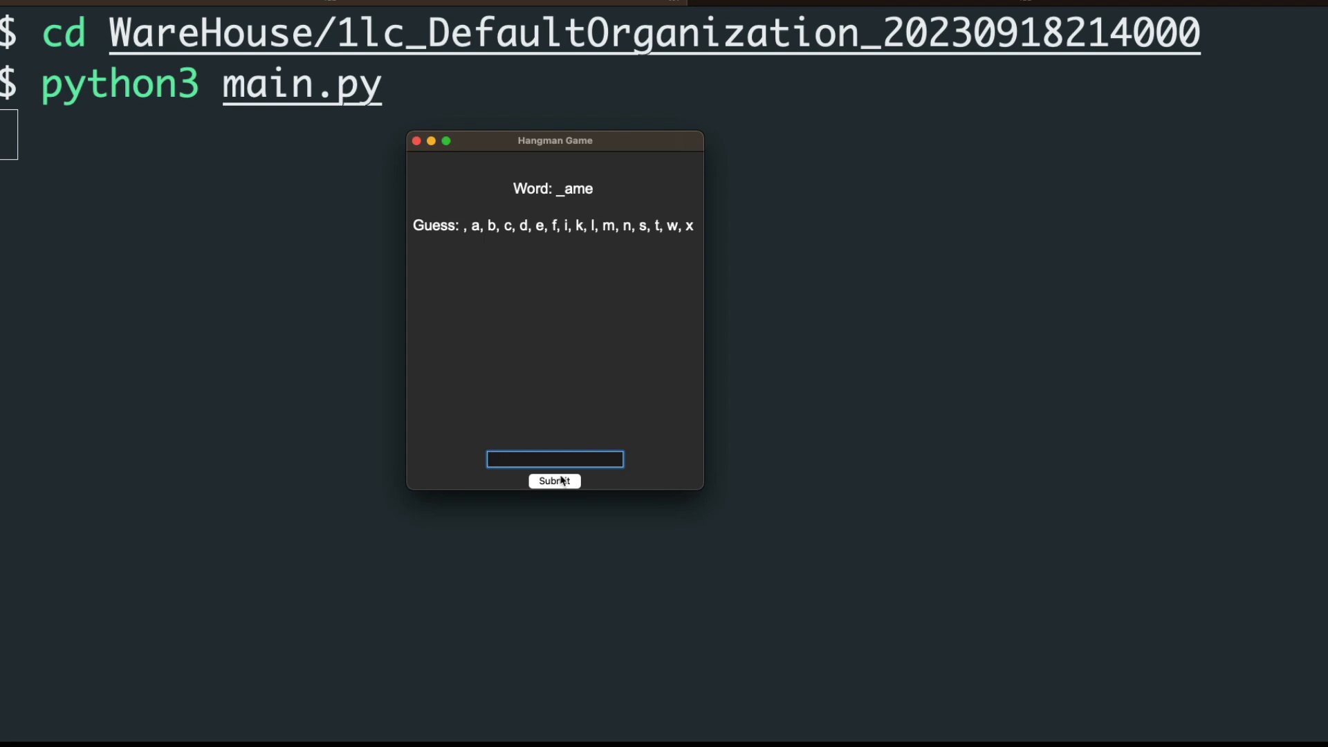
{"action": "left_click", "coordinate": [553, 482]}
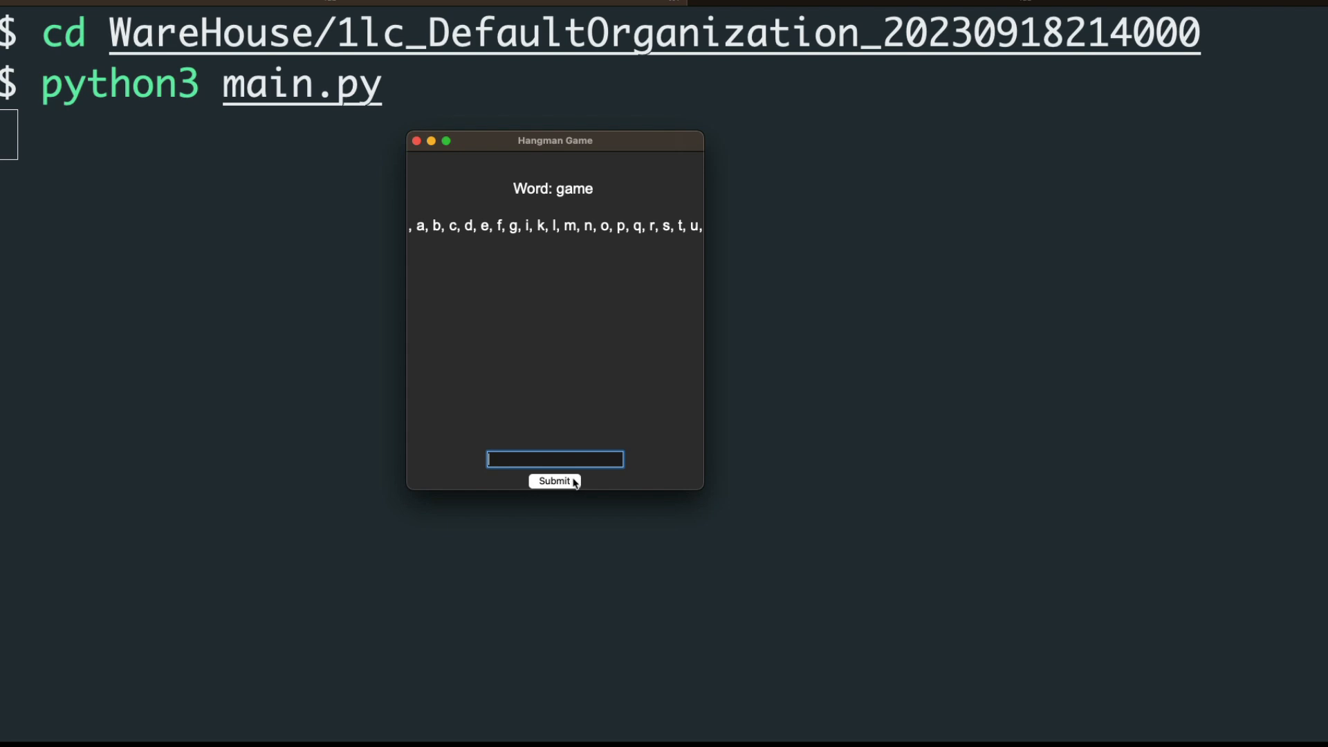
{"action": "mouse_move", "coordinate": [603, 370]}
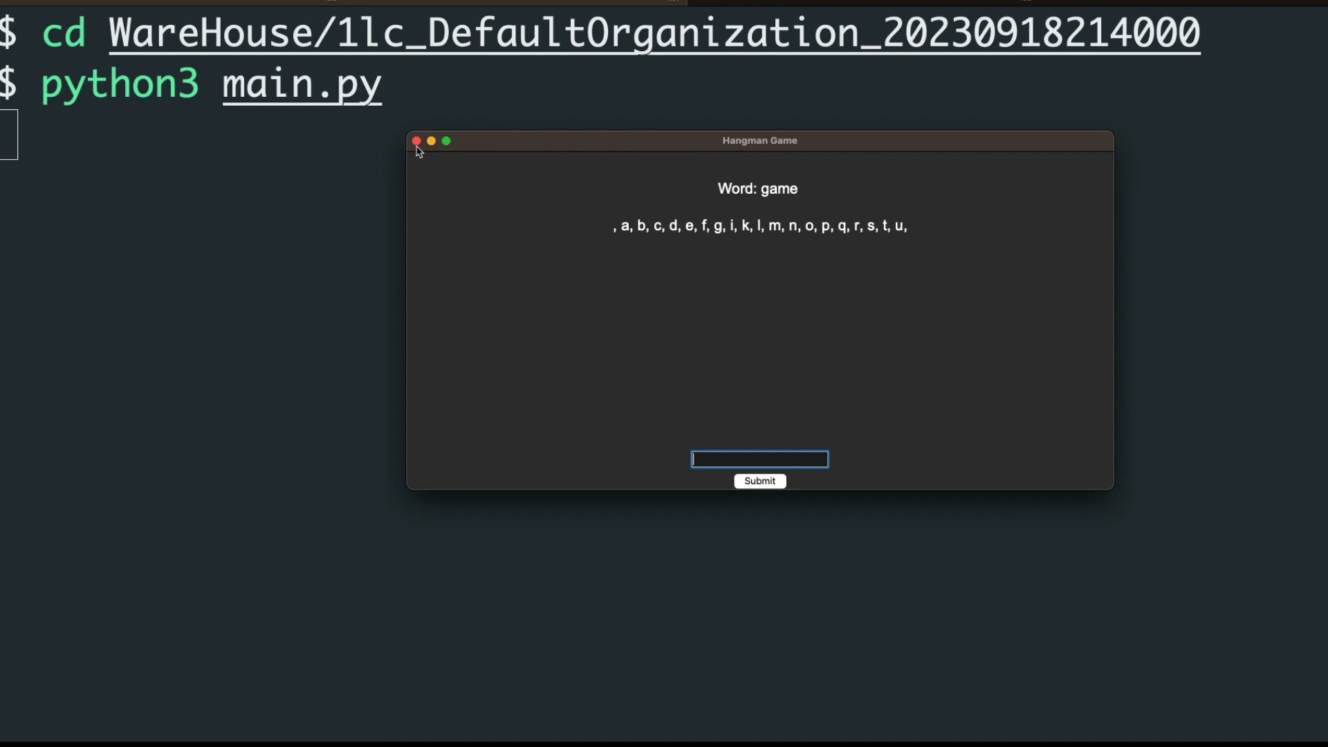
{"action": "left_click", "coordinate": [415, 141]}
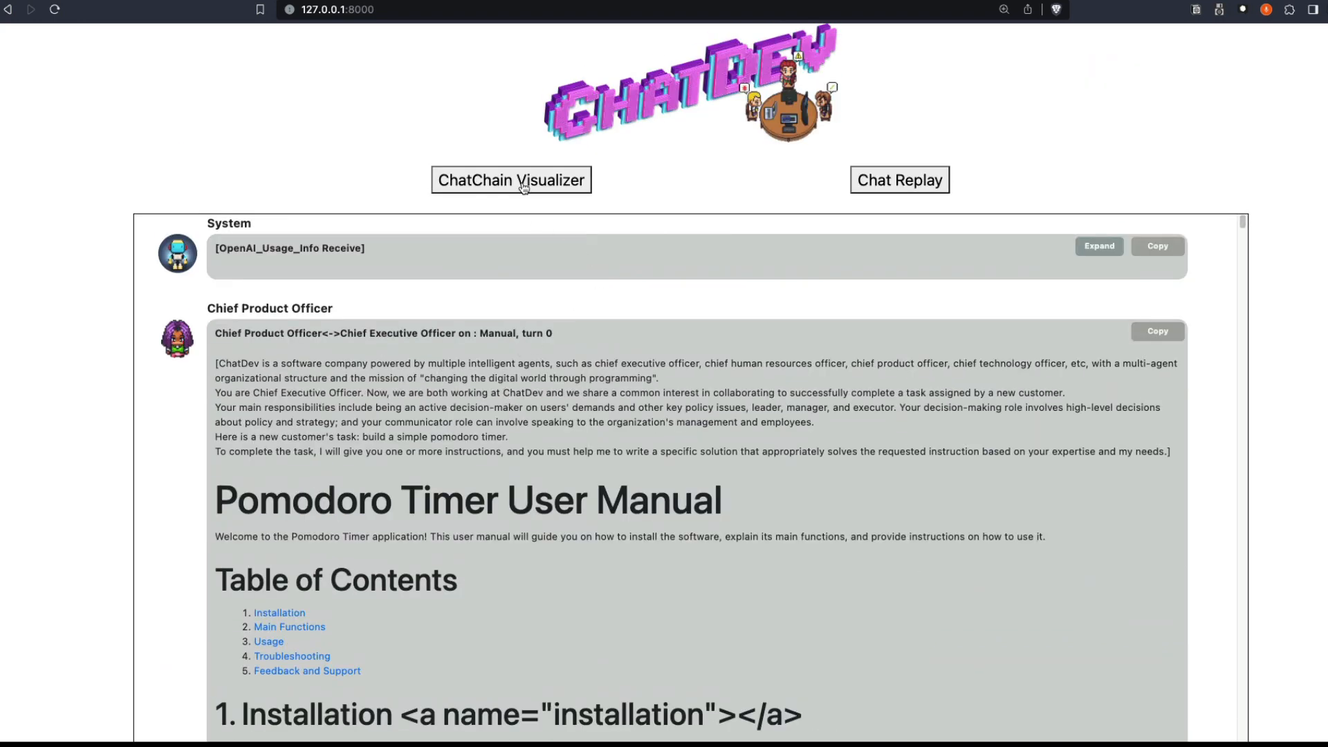
Switch to the ChatChain Visualizer page awaiting a ChatChainConfig.json file
{"action": "left_click", "coordinate": [510, 180]}
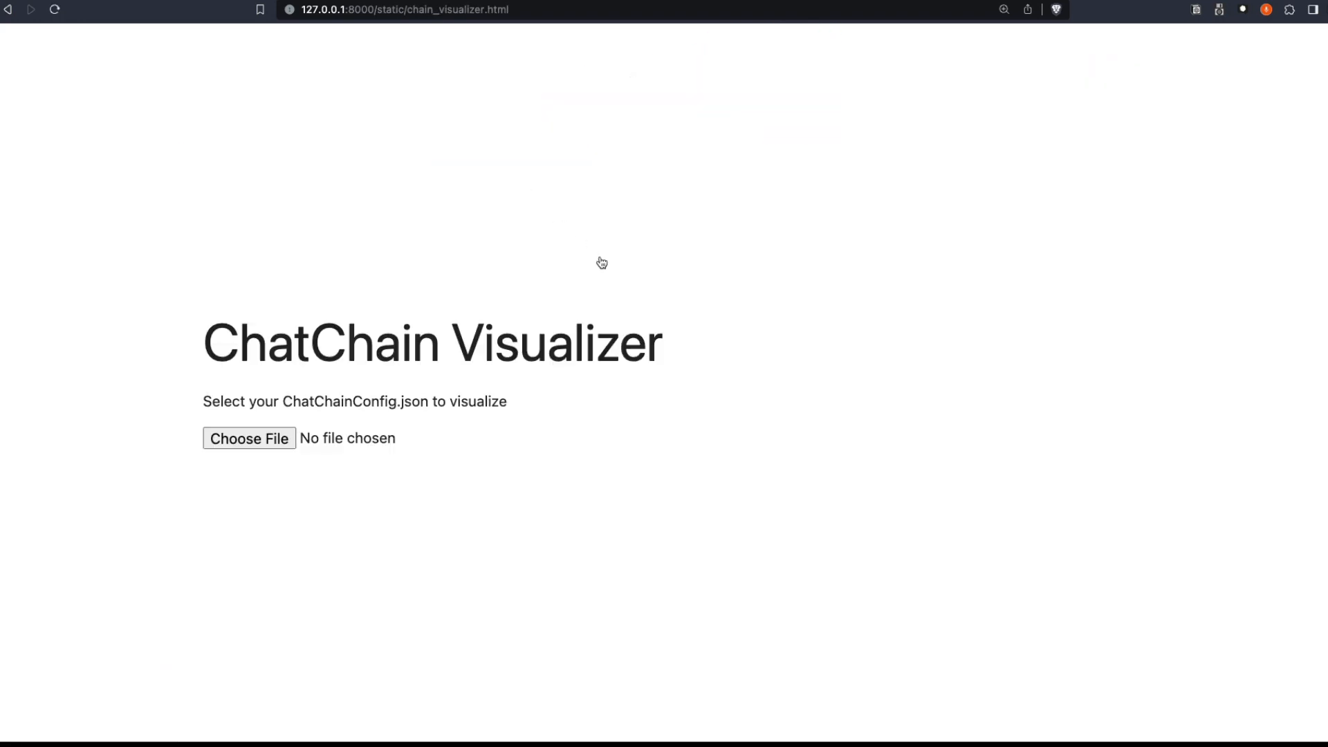
Drag the latest Hangman project's ChatChainConfig.json from WareHouse in Finder onto the visualizer
{"action": "left_click", "coordinate": [248, 438]}
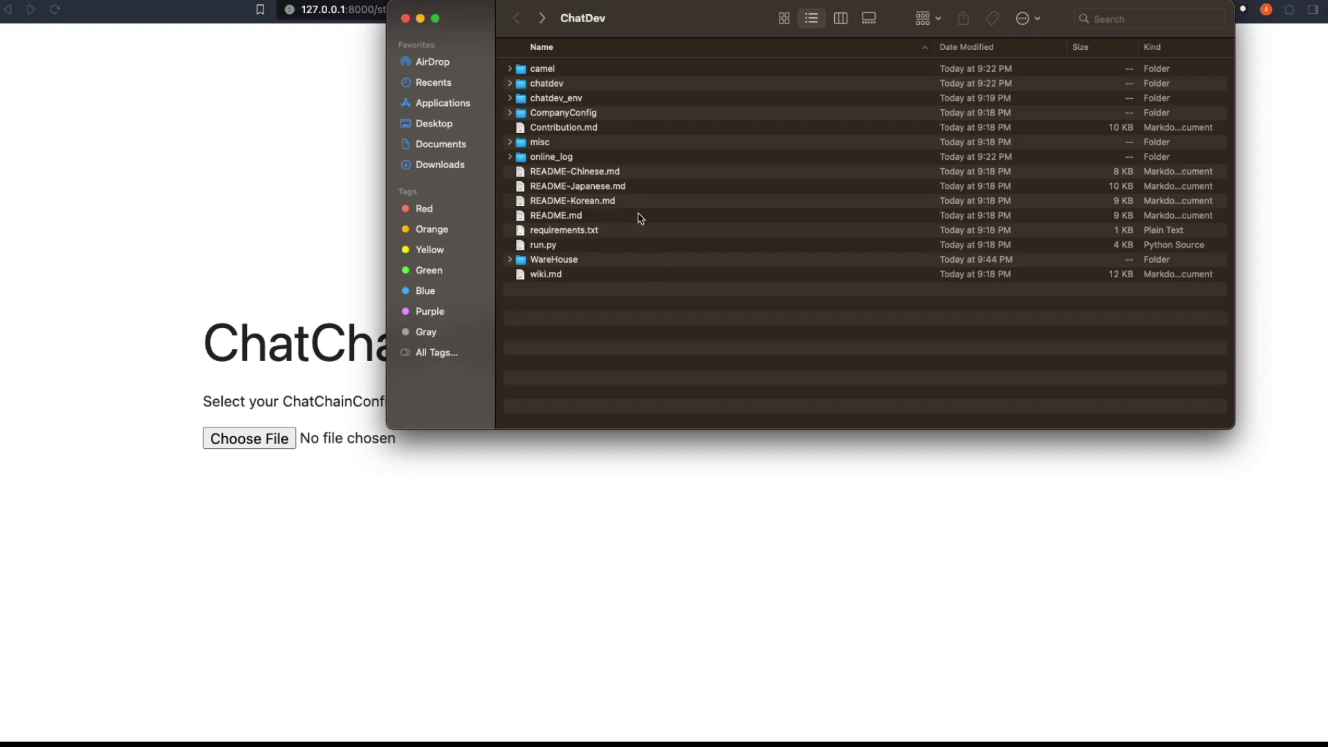
{"action": "left_click", "coordinate": [554, 259]}
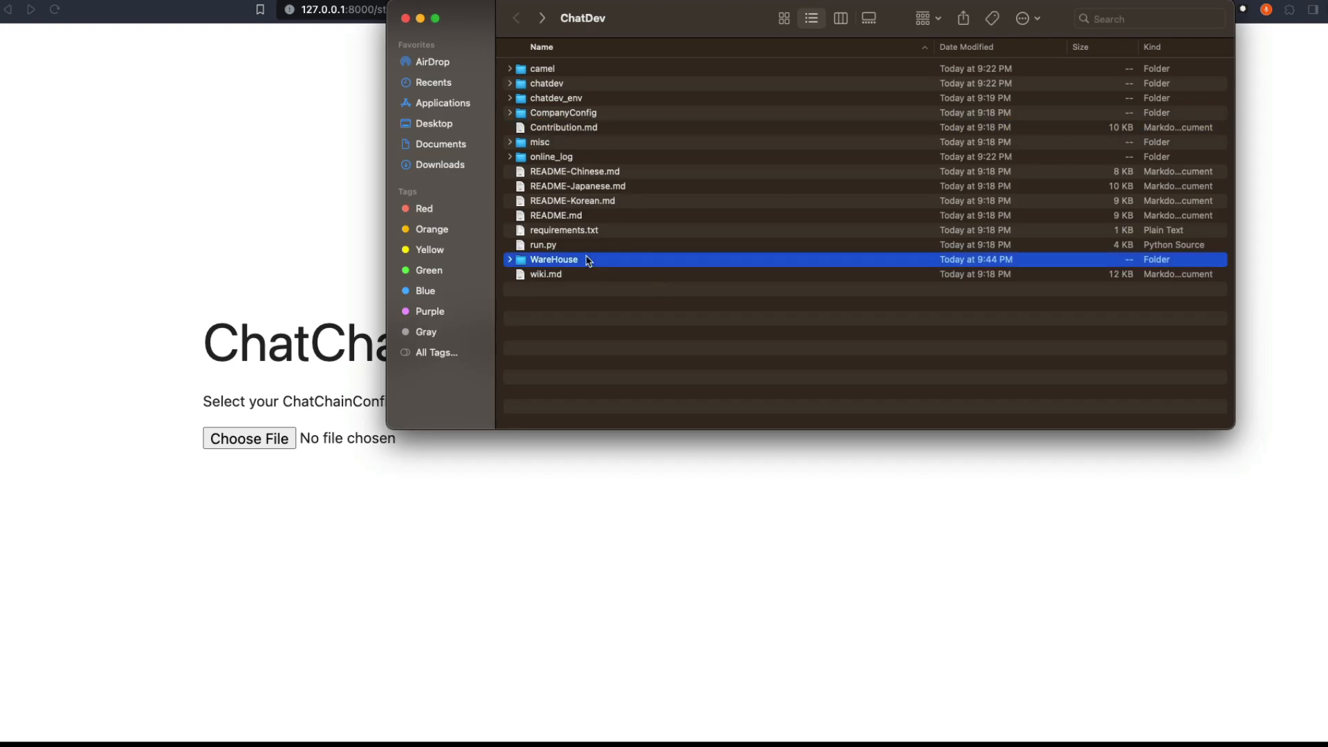
{"action": "double_click", "coordinate": [553, 258]}
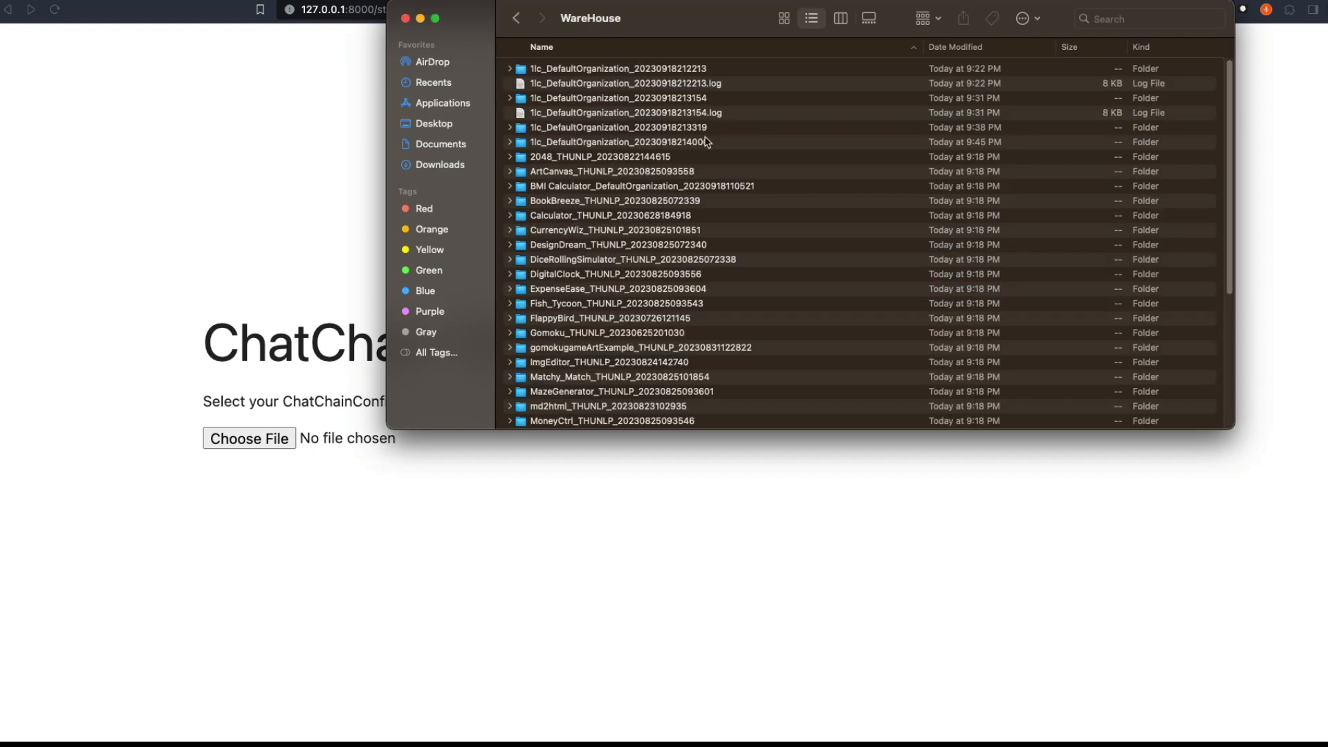
{"action": "double_click", "coordinate": [620, 141]}
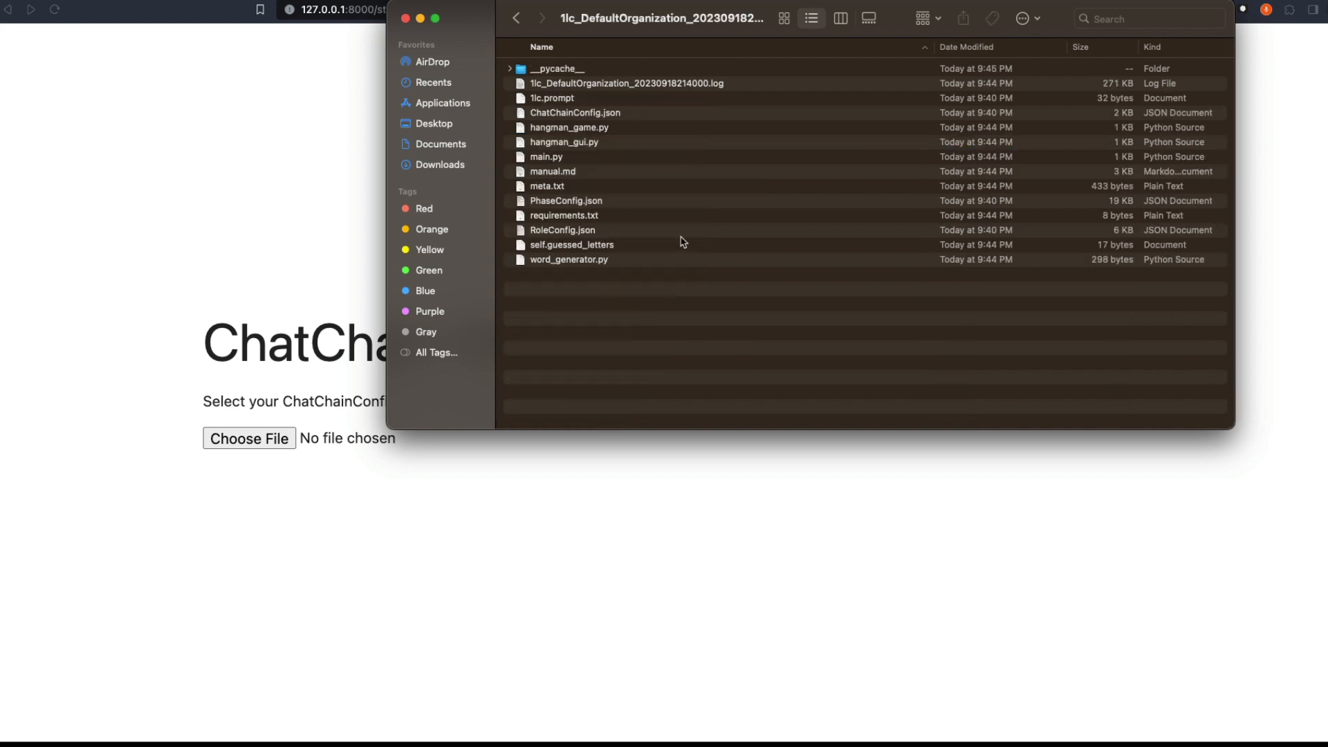
{"action": "mouse_move", "coordinate": [603, 108]}
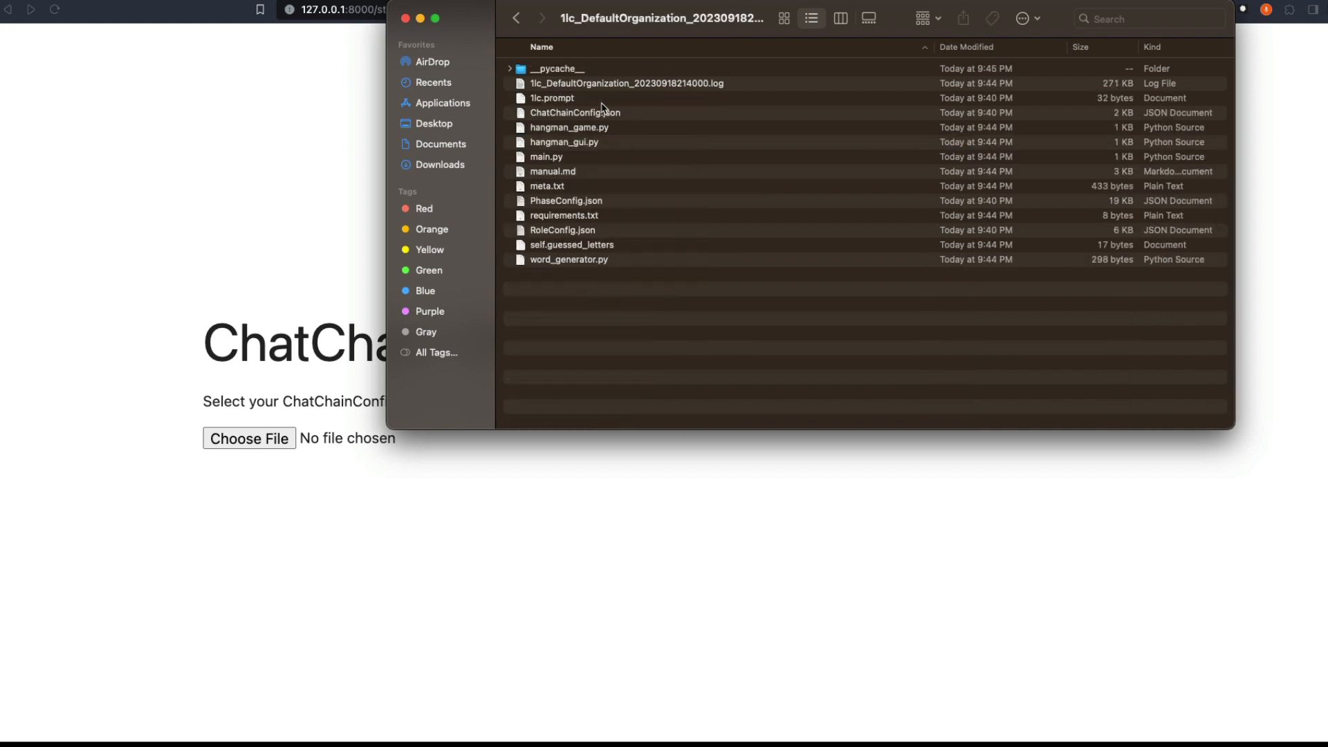
{"action": "left_click_drag", "start_coordinate": [575, 112], "coordinate": [246, 438]}
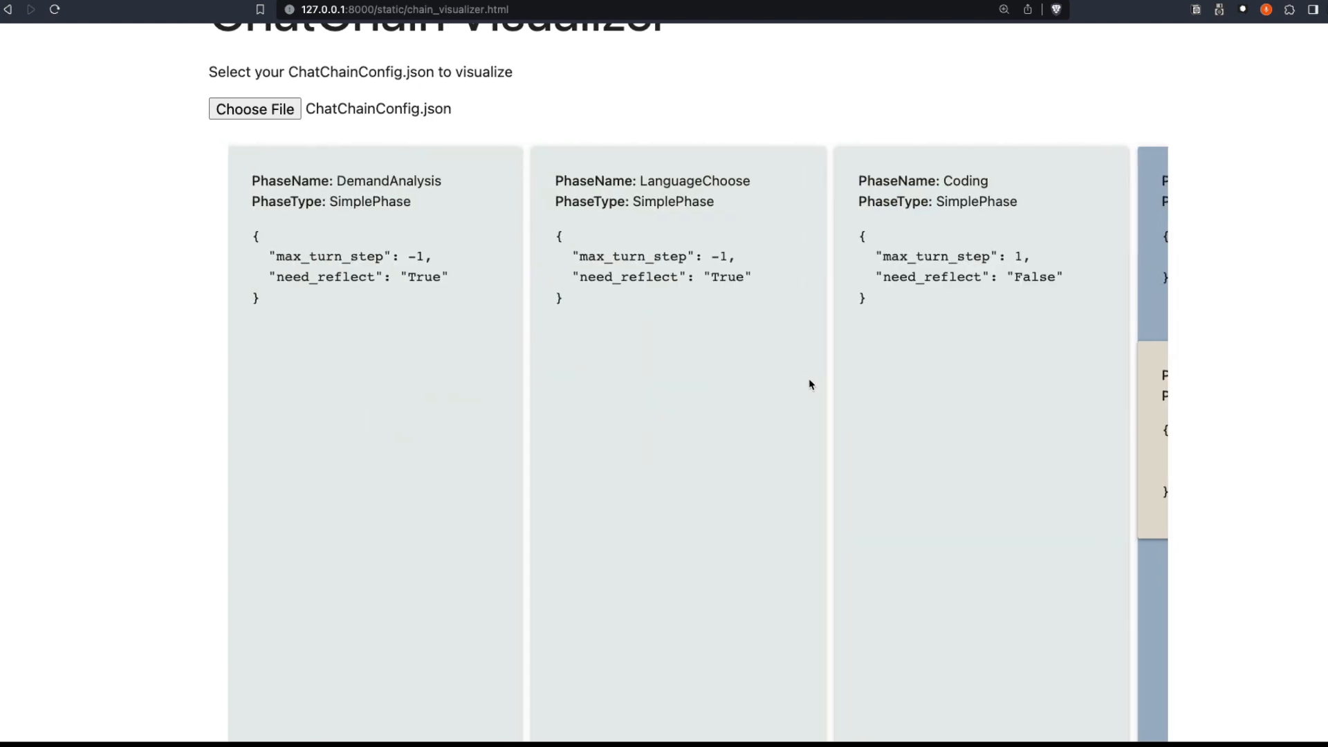
Scroll through the visualized phase cards from DemandAnalysis to Test, EnvironmentDoc and Manual
{"action": "scroll", "scroll_direction": "right", "scroll_amount": 3}
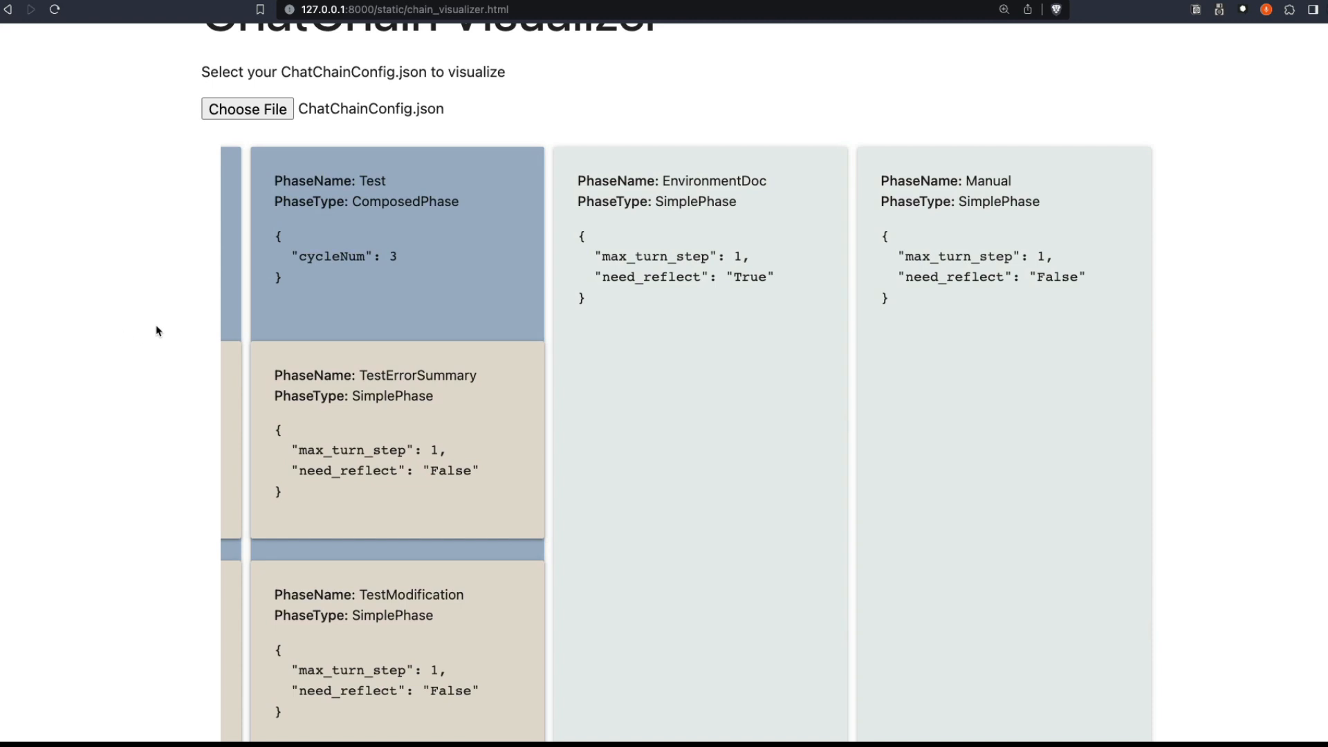
{"action": "scroll", "scroll_direction": "down", "scroll_amount": 3}
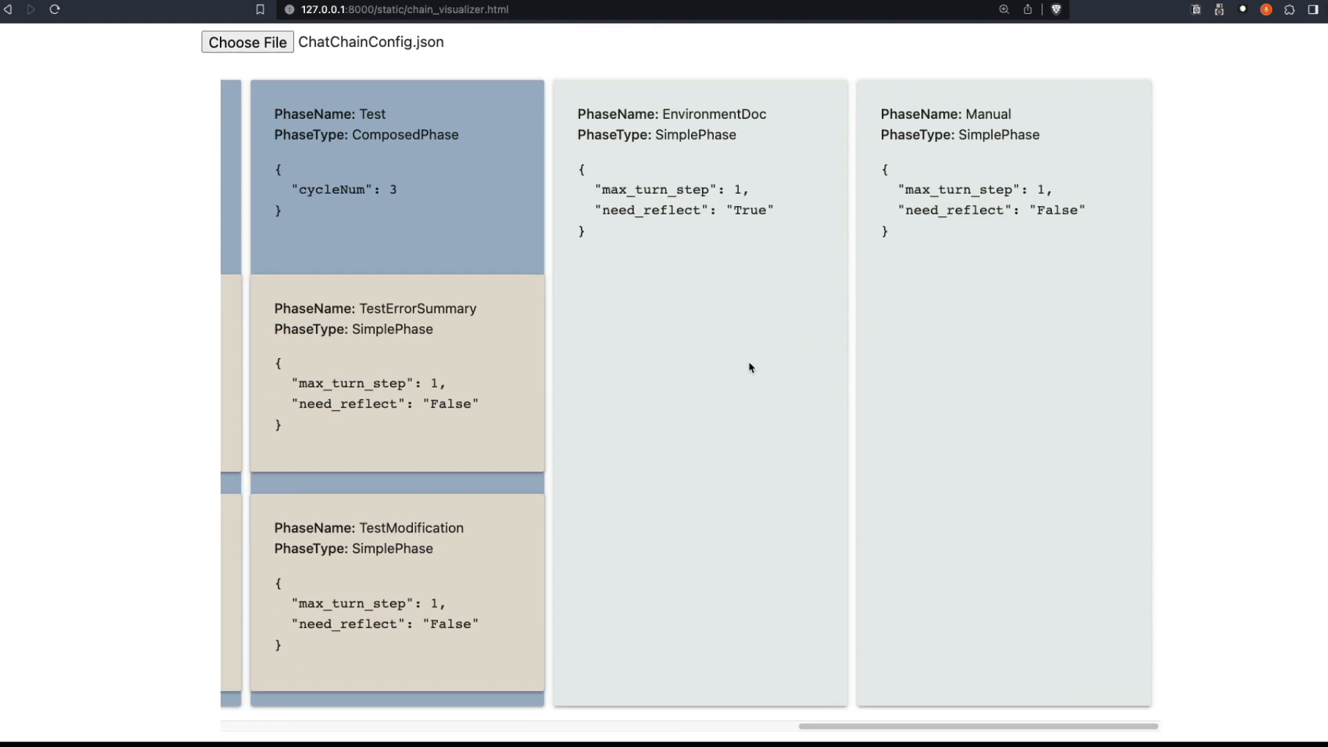
{"action": "left_click", "coordinate": [246, 42]}
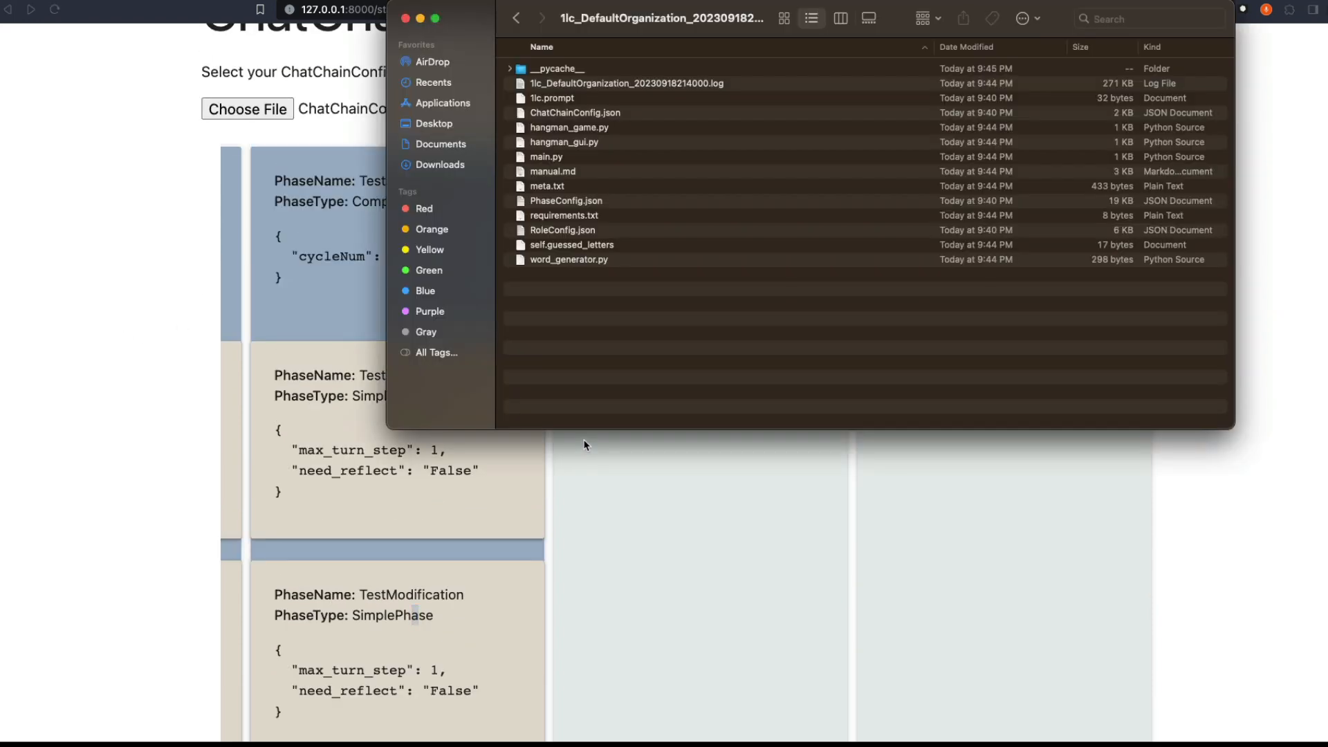
{"action": "mouse_move", "coordinate": [566, 163]}
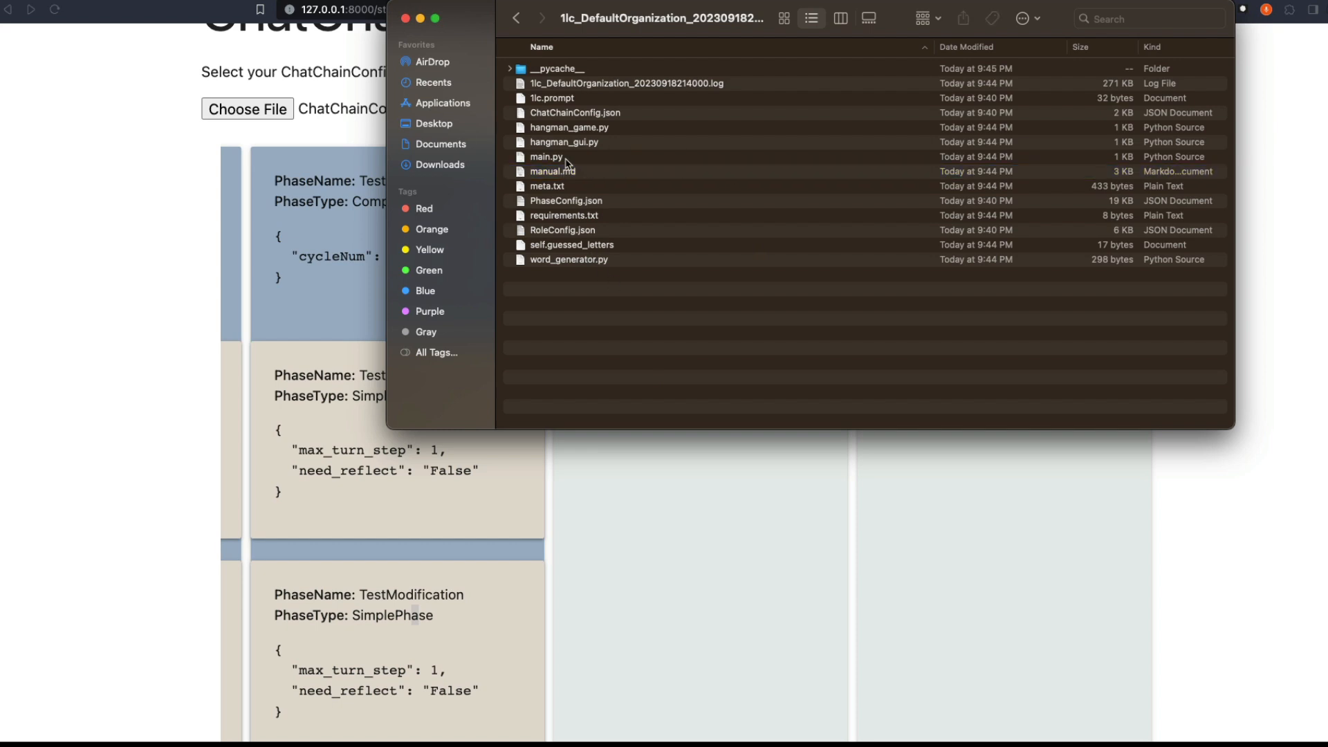
{"action": "left_click", "coordinate": [564, 141]}
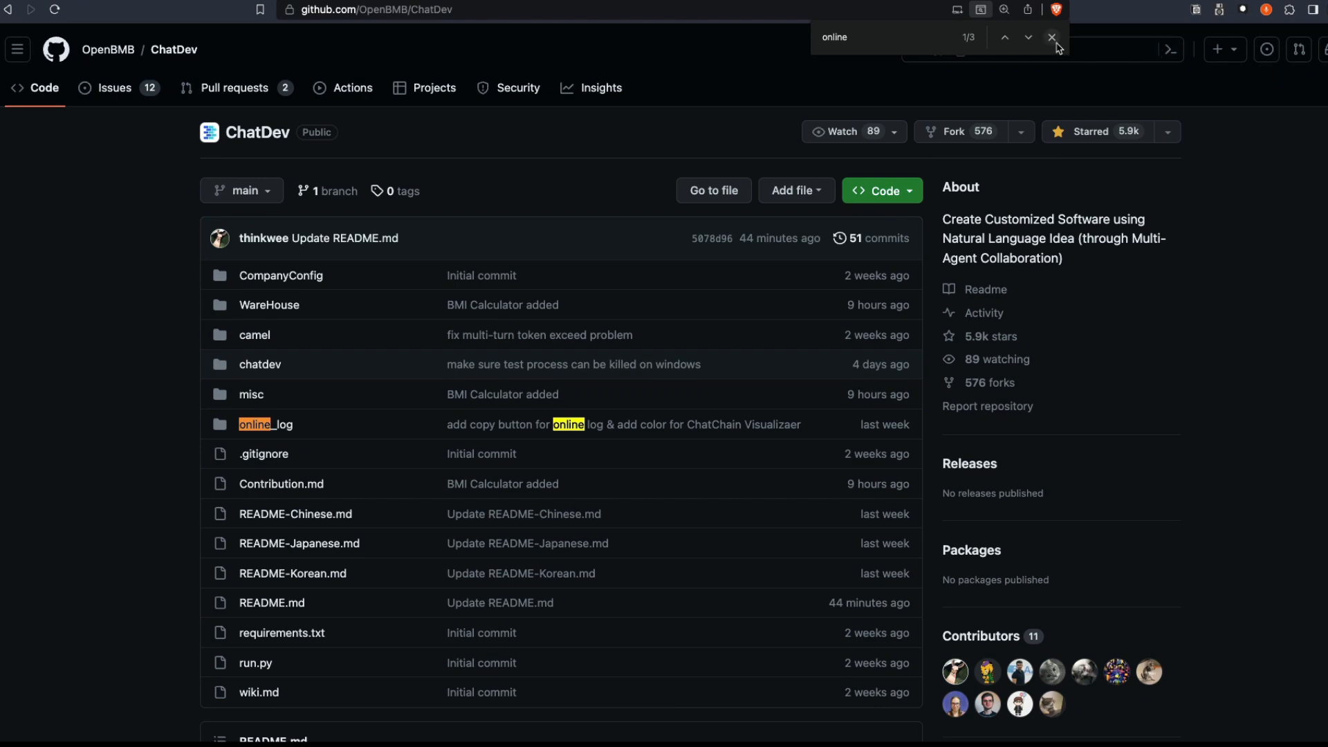
Scroll to the README Overview and highlight the first bullet describing ChatDev as a virtual software company
{"action": "scroll", "scroll_direction": "down", "scroll_amount": 3}
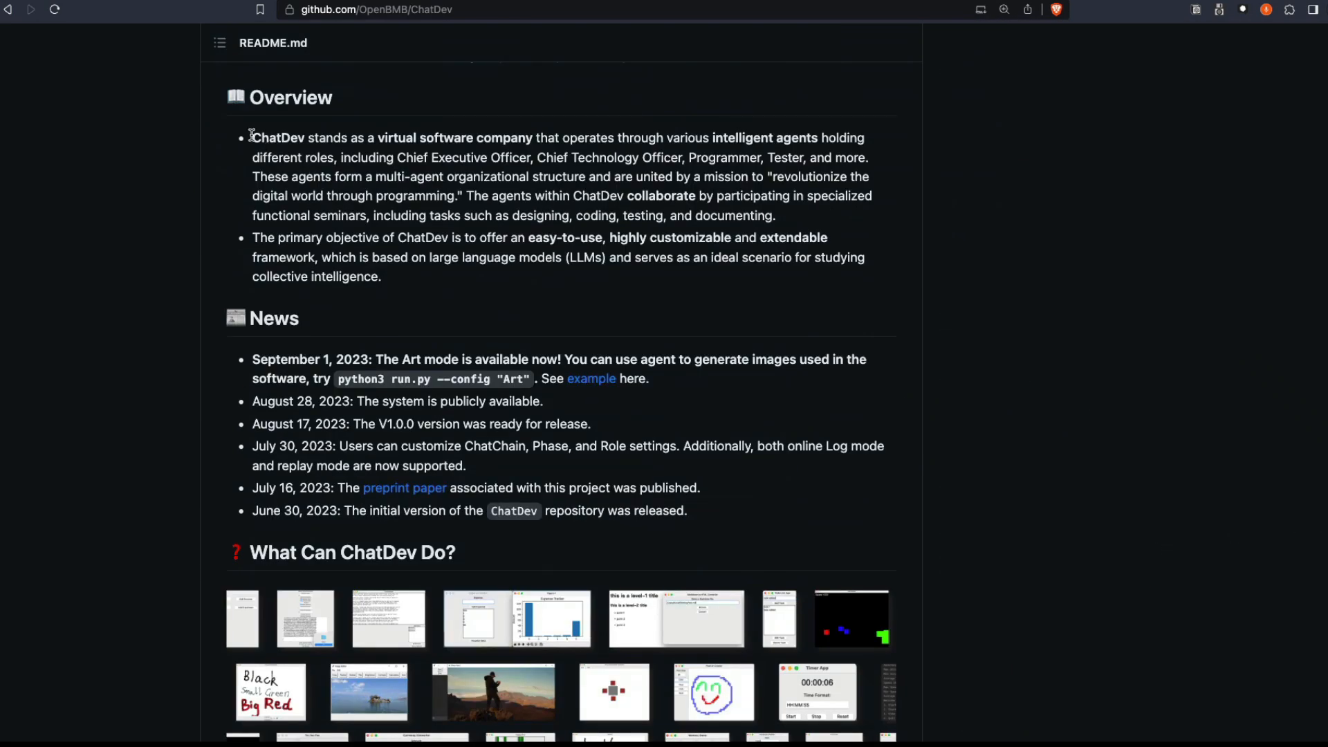
{"action": "left_click_drag", "start_coordinate": [253, 137], "coordinate": [775, 216]}
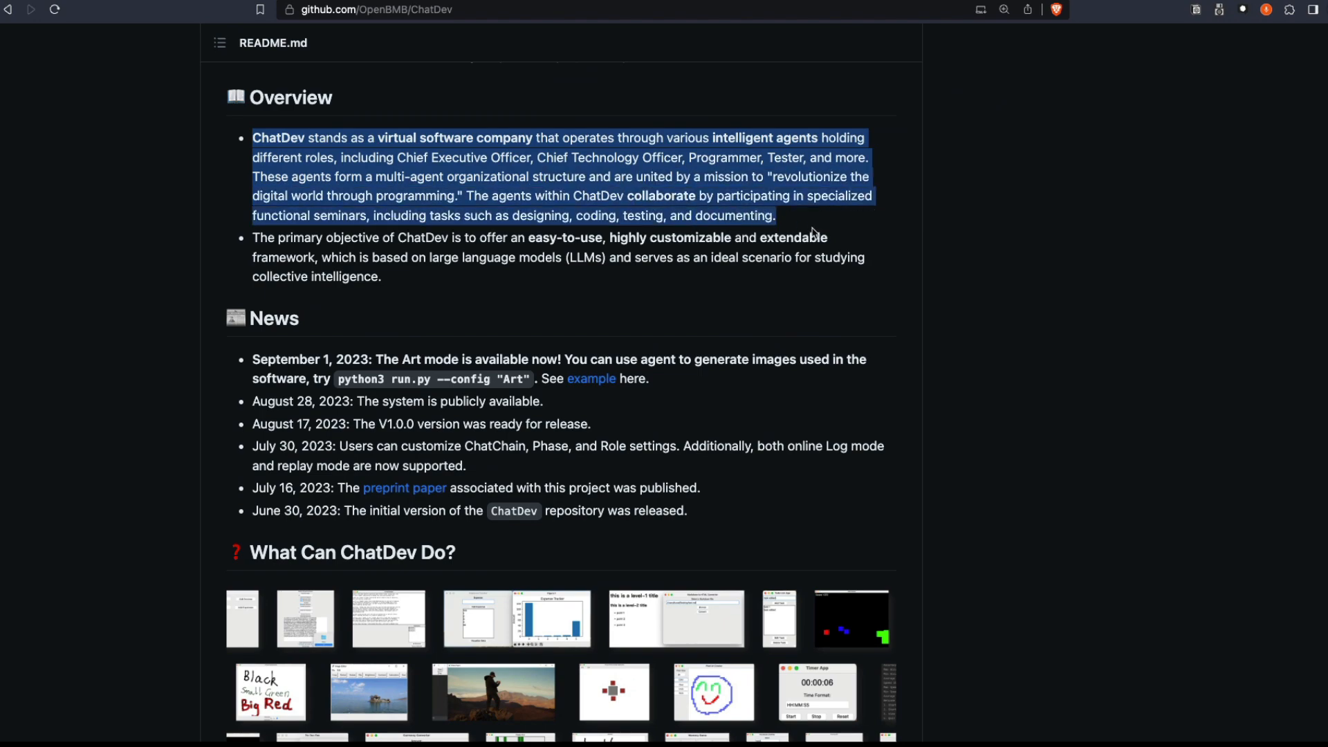
{"action": "scroll", "scroll_direction": "down", "scroll_amount": 3}
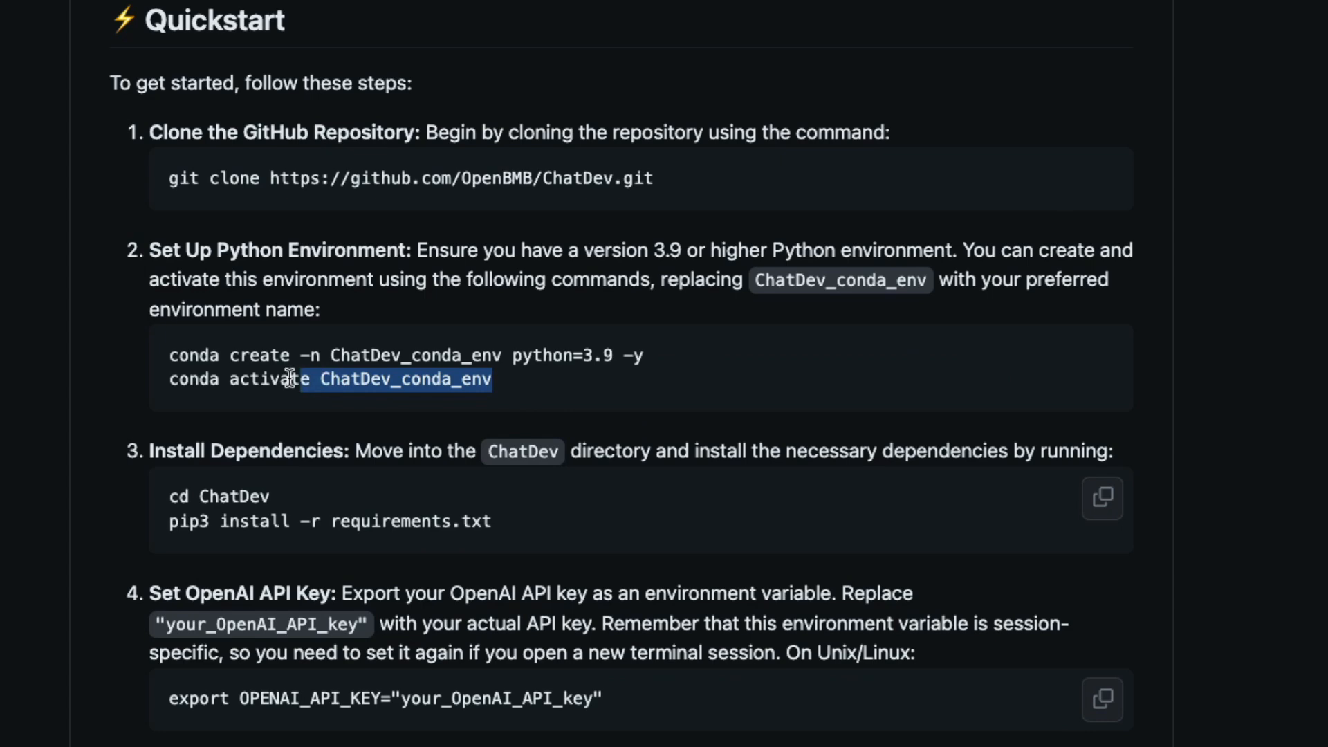
Scroll through the Quickstart clone, conda, install, API key and run steps and the Advanced Skills section
{"action": "scroll", "scroll_direction": "down", "scroll_amount": 3}
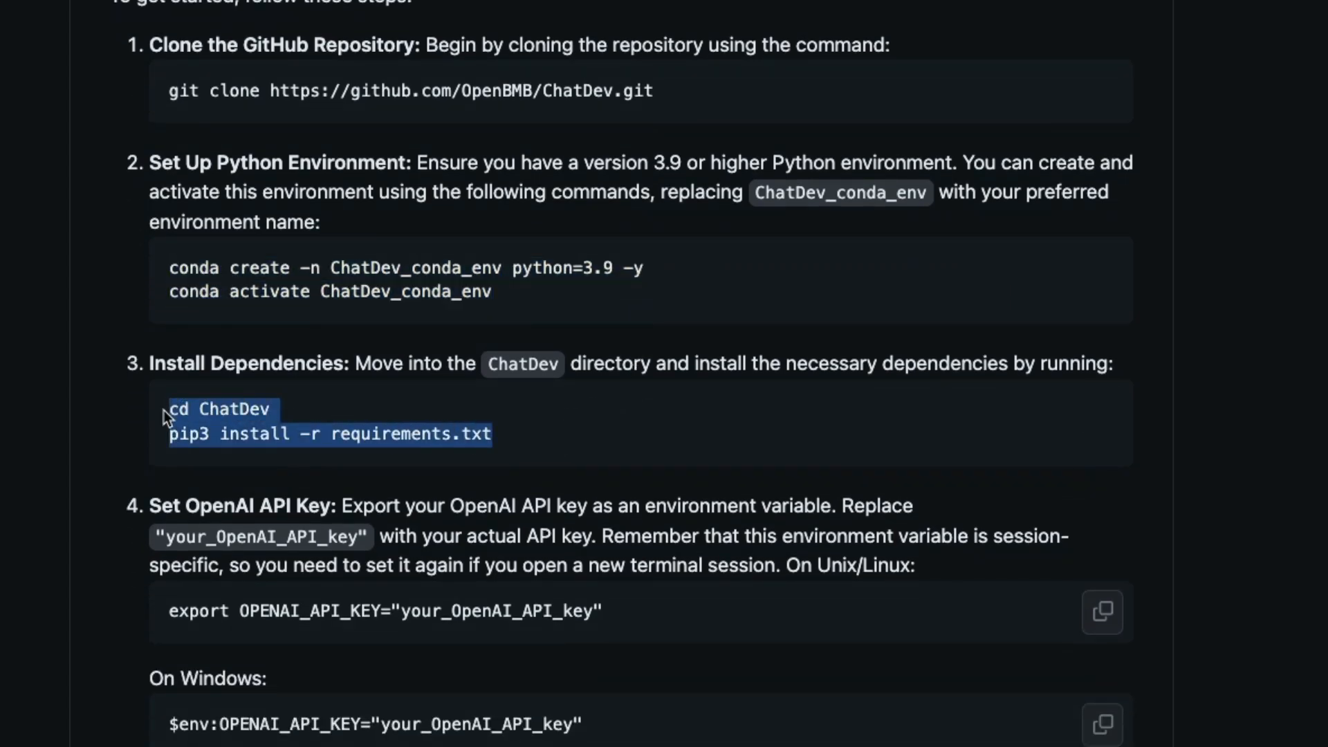
{"action": "scroll", "scroll_direction": "down", "scroll_amount": 3}
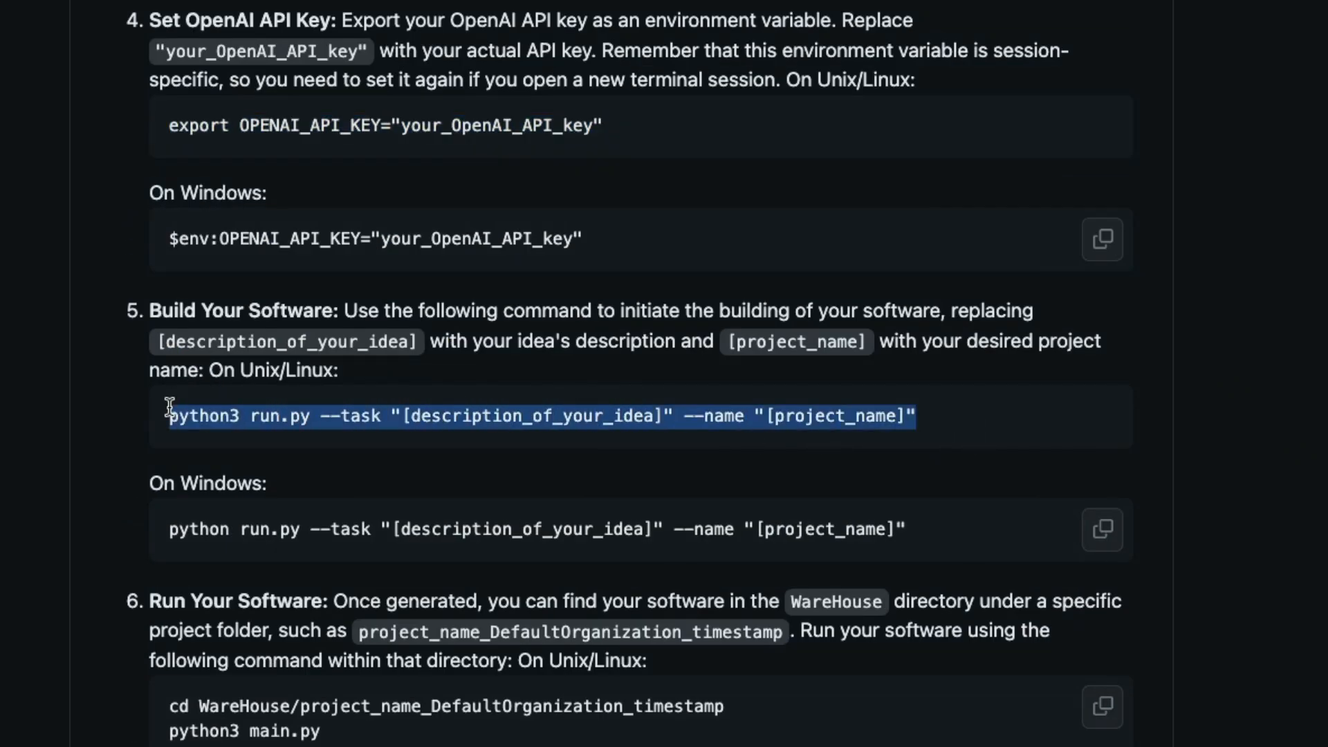
{"action": "scroll", "scroll_direction": "down", "scroll_amount": 3}
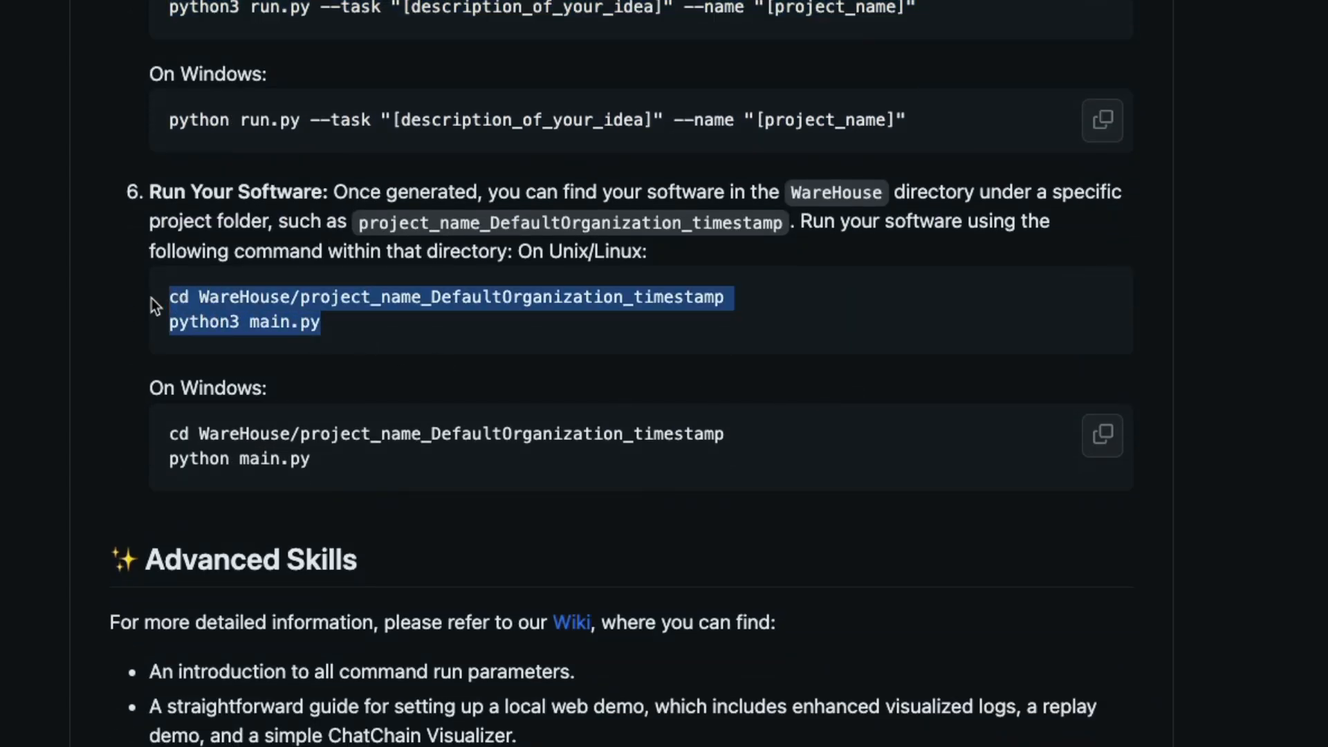
{"action": "scroll", "scroll_direction": "down", "scroll_amount": 3}
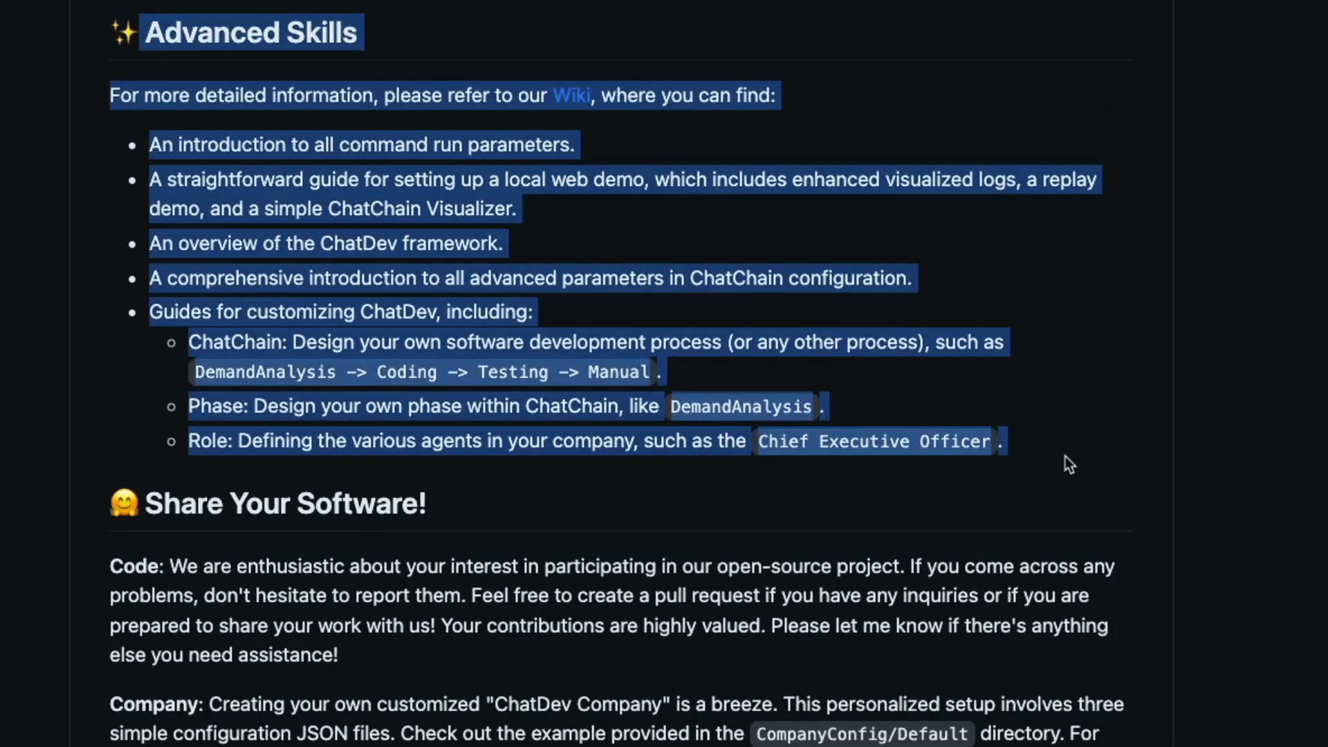
{"action": "scroll", "scroll_direction": "up", "scroll_amount": 3}
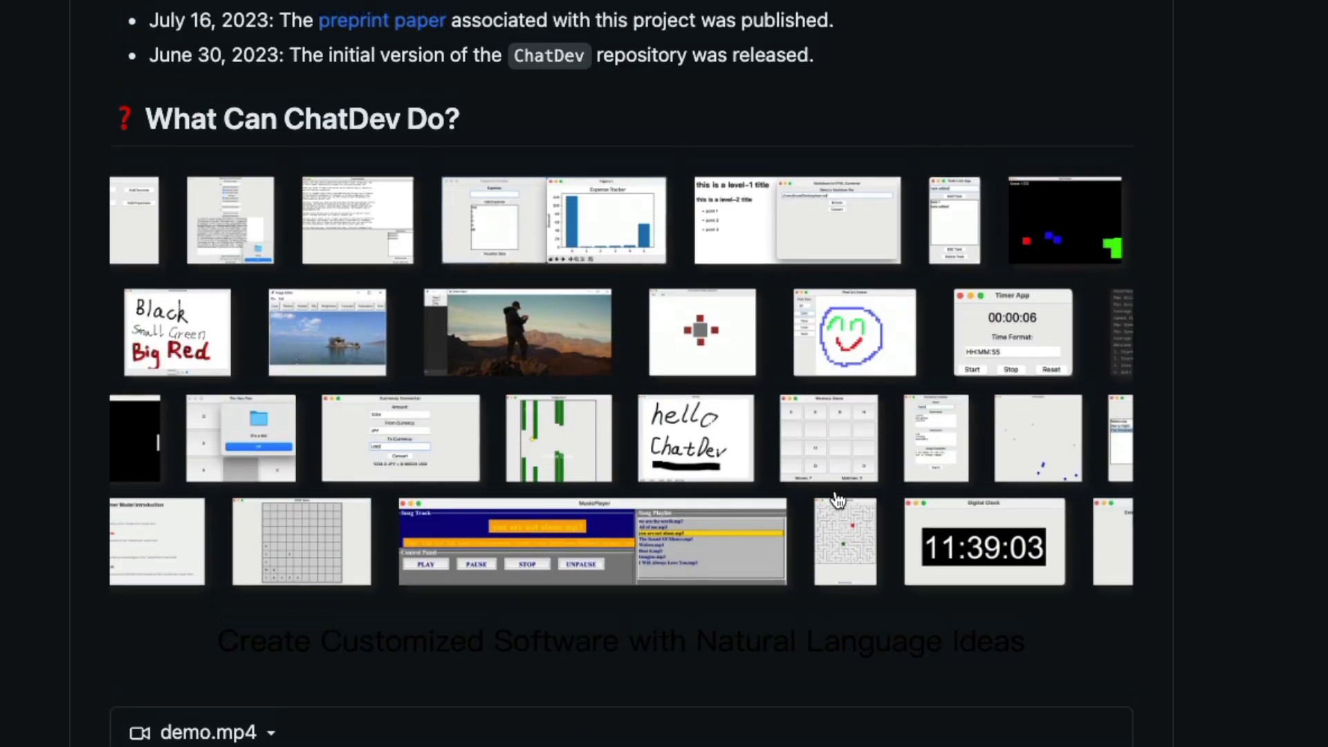
{"action": "scroll", "scroll_direction": "down", "scroll_amount": 3}
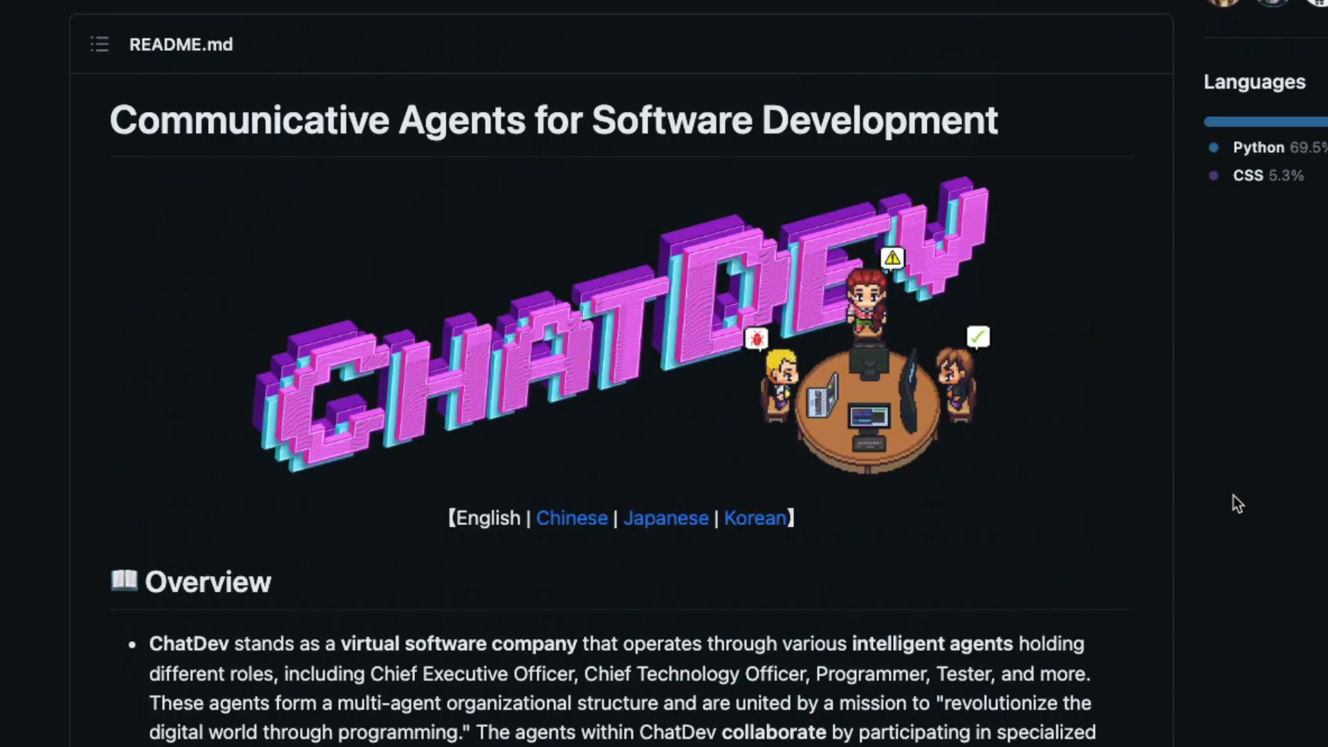
{"action": "scroll", "scroll_direction": "down", "scroll_amount": 3}
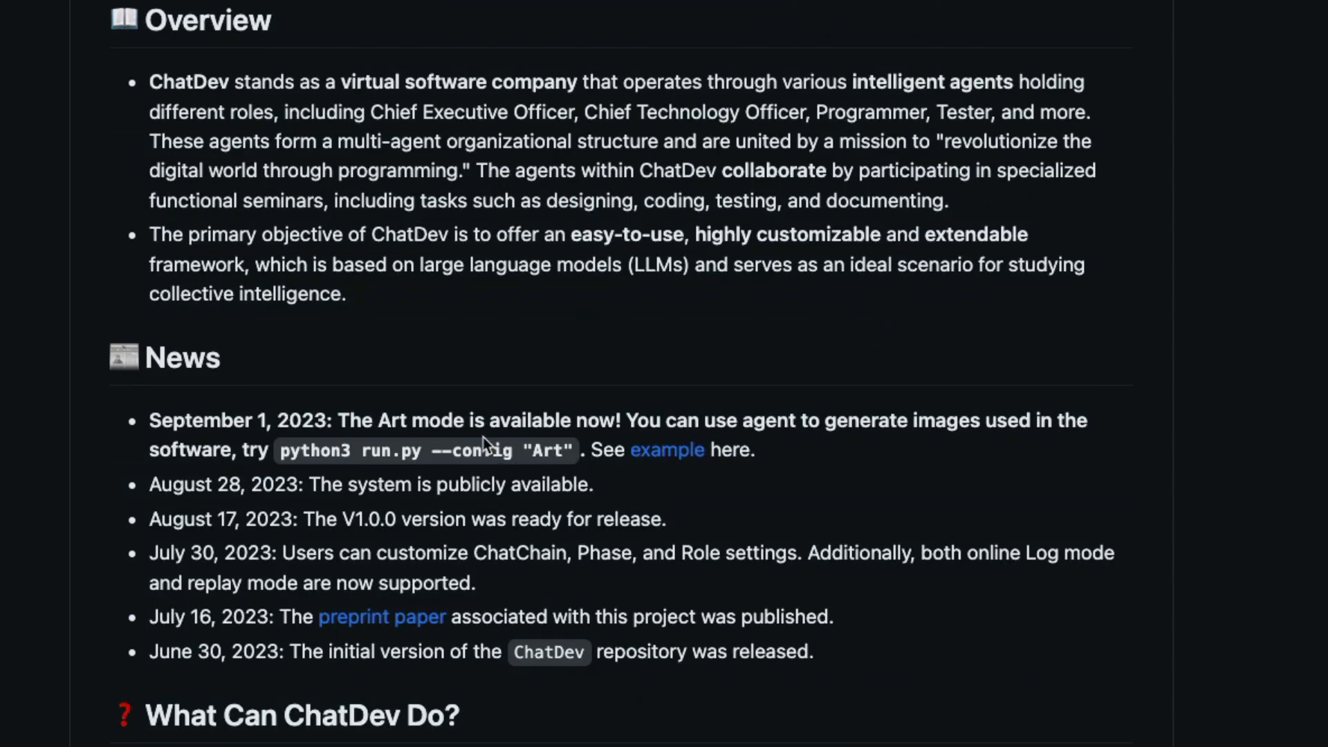